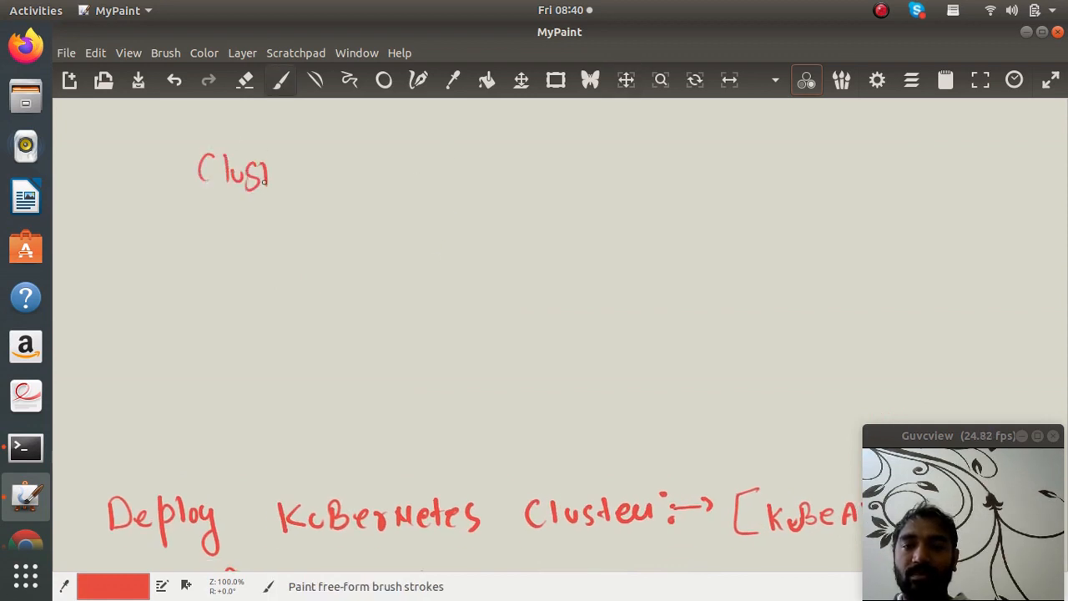
# Step: Handwrite 'Cluster → KubeADM' and '1M → 2 workers' on the canvas and circle them
pyautogui.moveTo(267, 175); pyautogui.dragTo(350, 180)
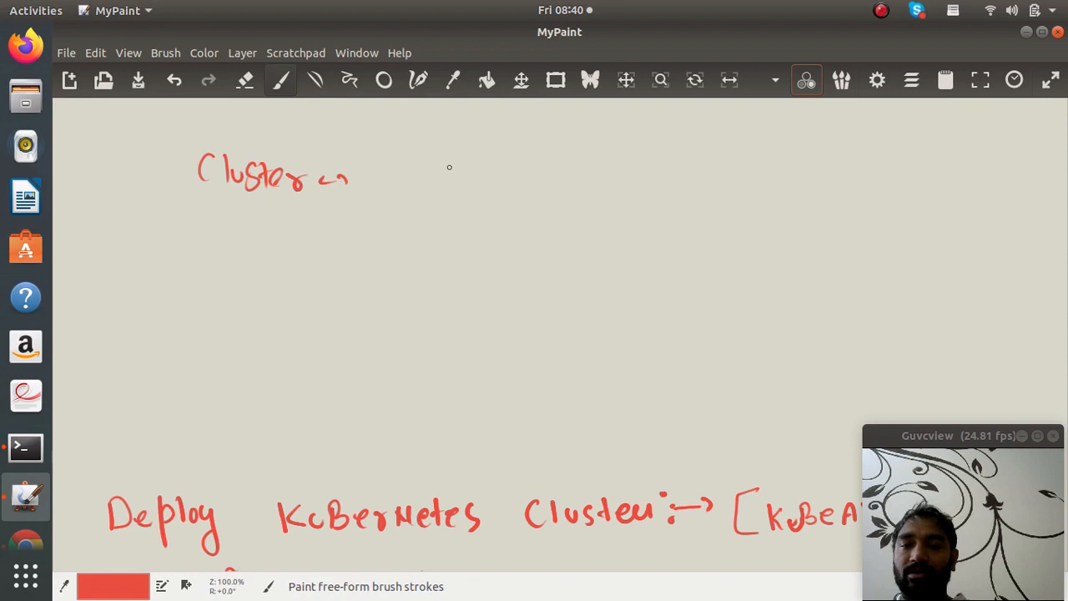
pyautogui.moveTo(447, 181); pyautogui.dragTo(514, 181)
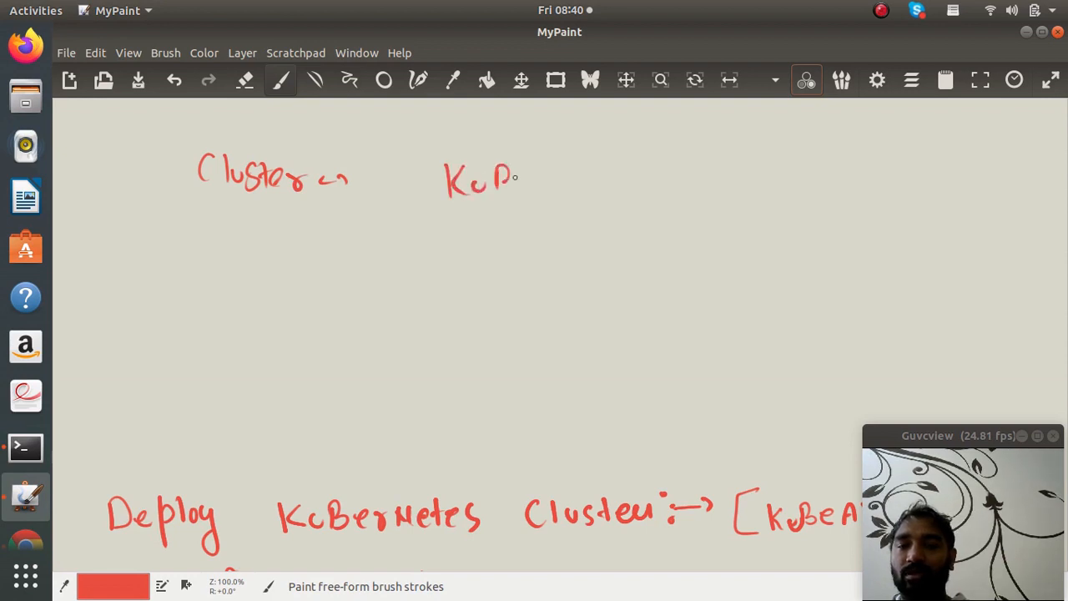
pyautogui.moveTo(518, 180); pyautogui.dragTo(592, 180)
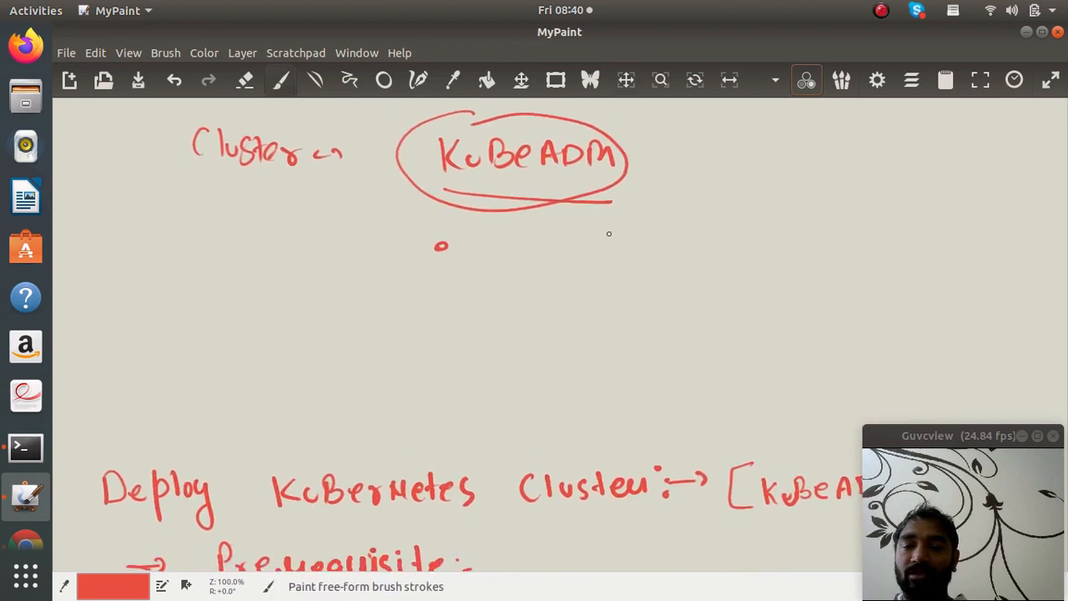
pyautogui.moveTo(250, 267)
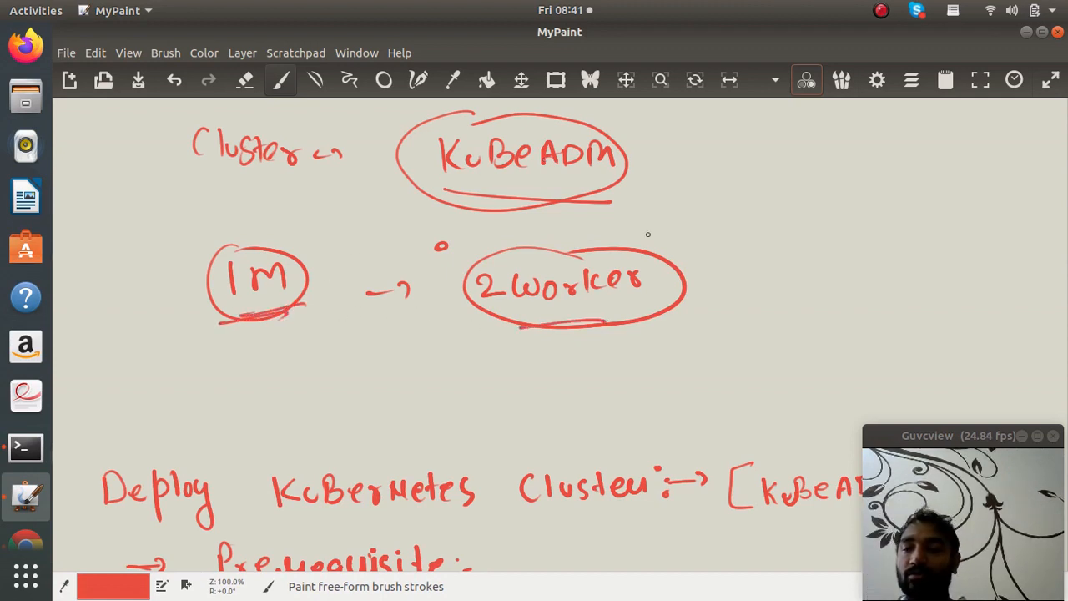
pyautogui.scroll(-3)
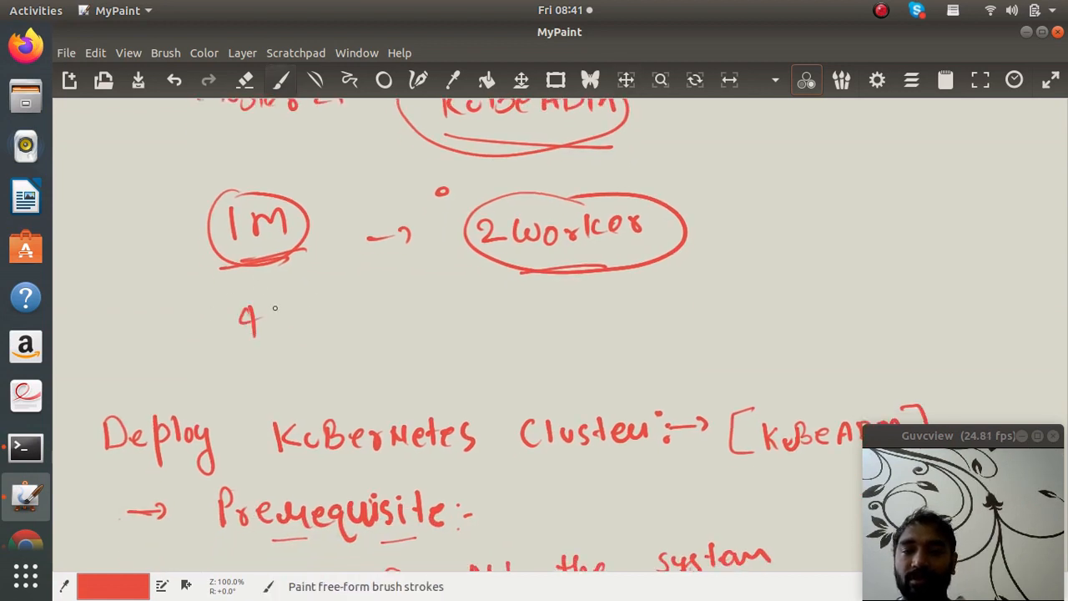
# Step: Handwrite '4GB 2Core 50GB' specs under the master and the two workers
pyautogui.moveTo(267, 317); pyautogui.dragTo(317, 321)
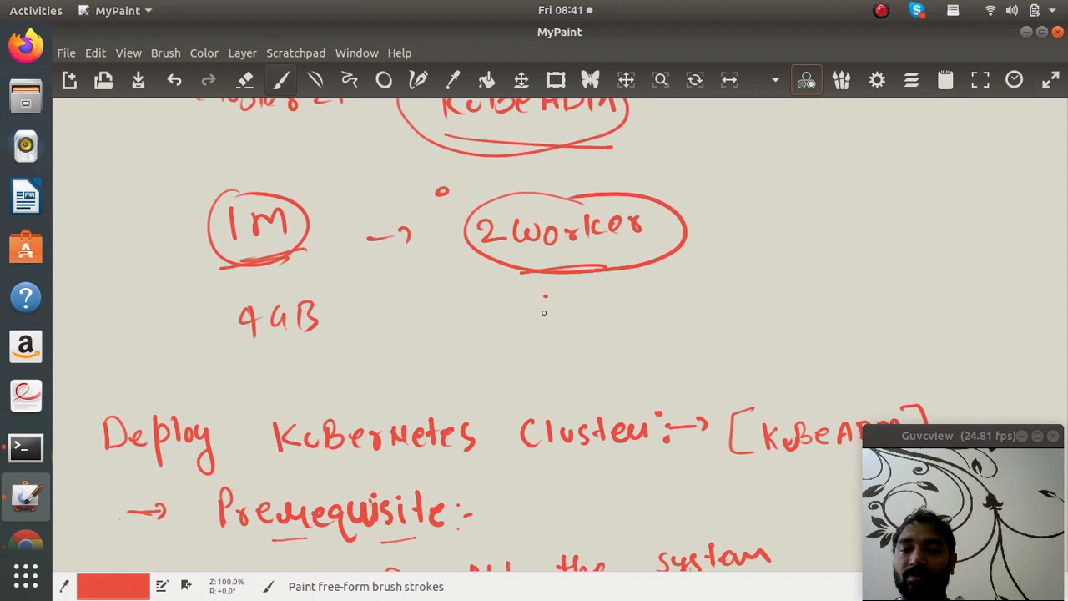
pyautogui.moveTo(537, 304); pyautogui.dragTo(601, 300)
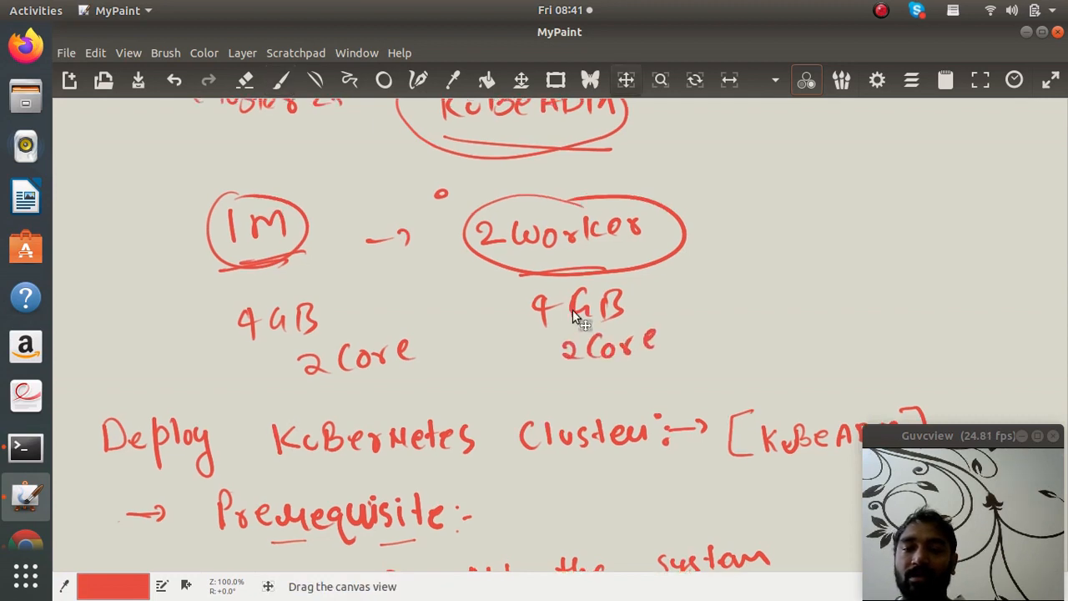
pyautogui.scroll(-3)
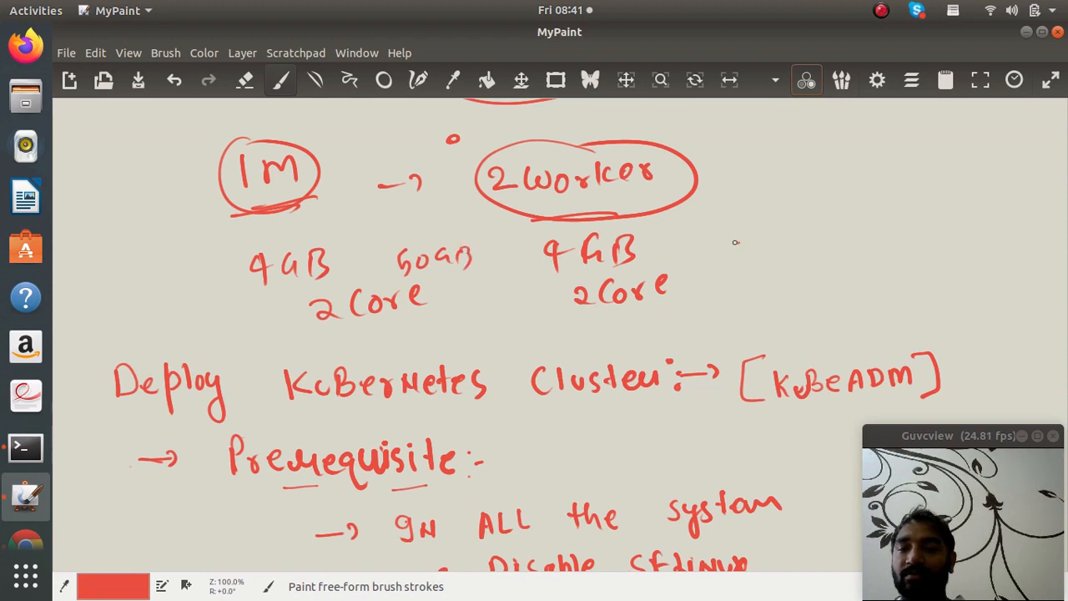
pyautogui.moveTo(731, 254); pyautogui.dragTo(817, 253)
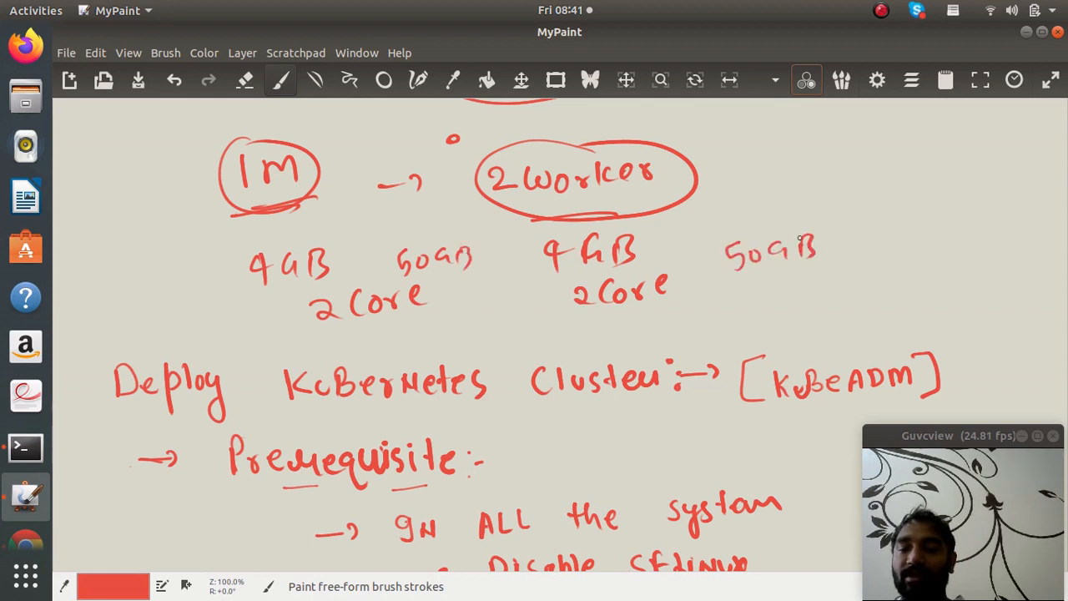
# Step: Handwrite an underlined 'Amazon Linux' note beside the workers
pyautogui.moveTo(776, 154); pyautogui.dragTo(776, 197)
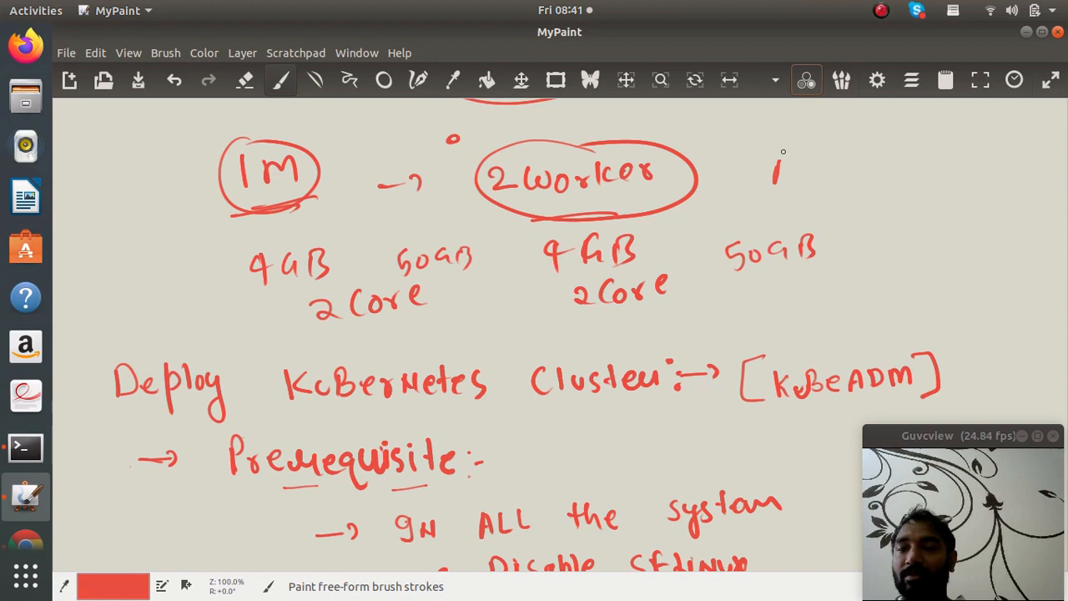
pyautogui.moveTo(776, 170); pyautogui.dragTo(876, 171)
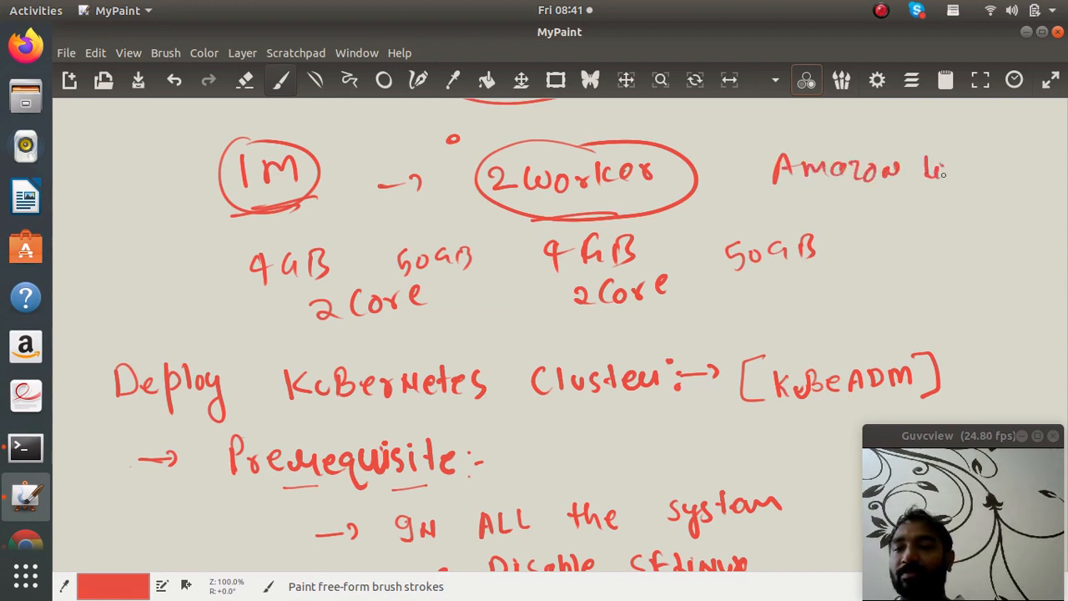
pyautogui.moveTo(914, 170); pyautogui.dragTo(985, 175)
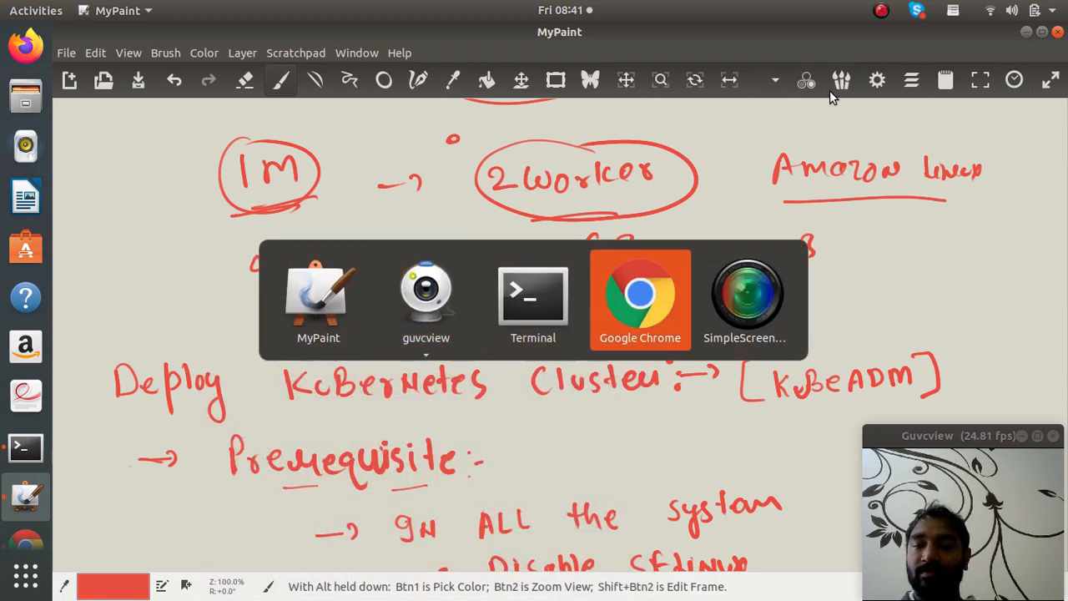
# Step: Switch to Chrome to view the EC2 Instances list of running t2.medium nodes
pyautogui.click(640, 297)
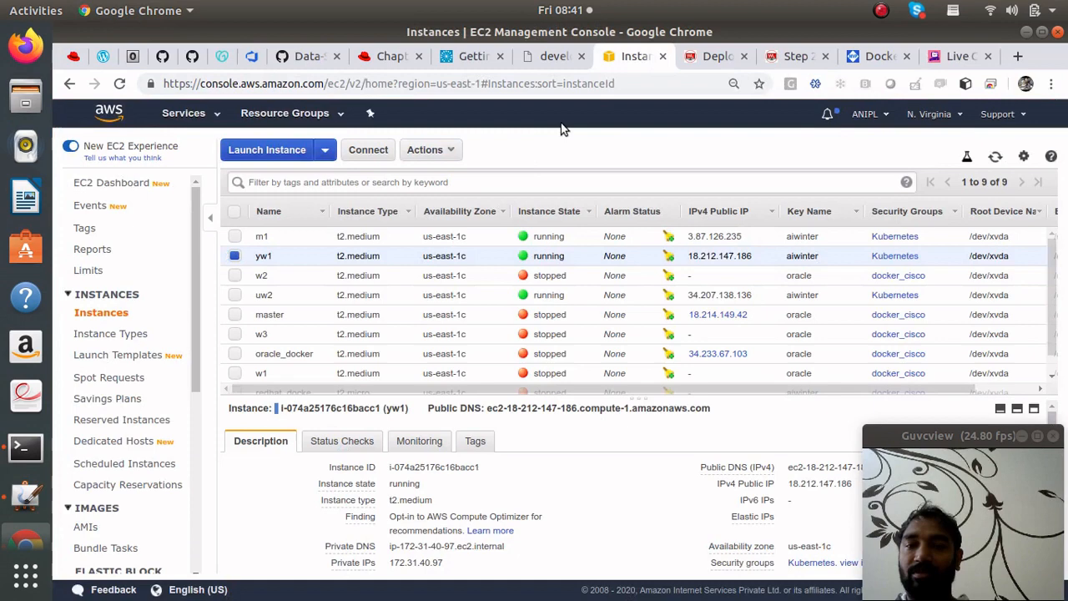
pyautogui.moveTo(499, 293)
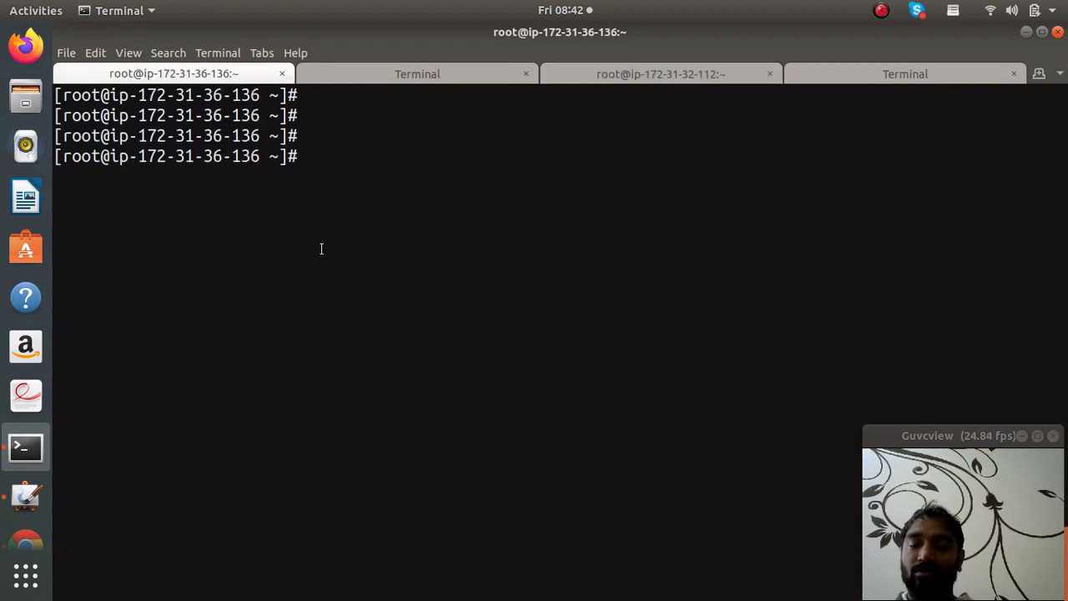
# Step: Tick off 'In ALL the system' in the MyPaint notes and return to the EC2 console
pyautogui.click(25, 496)
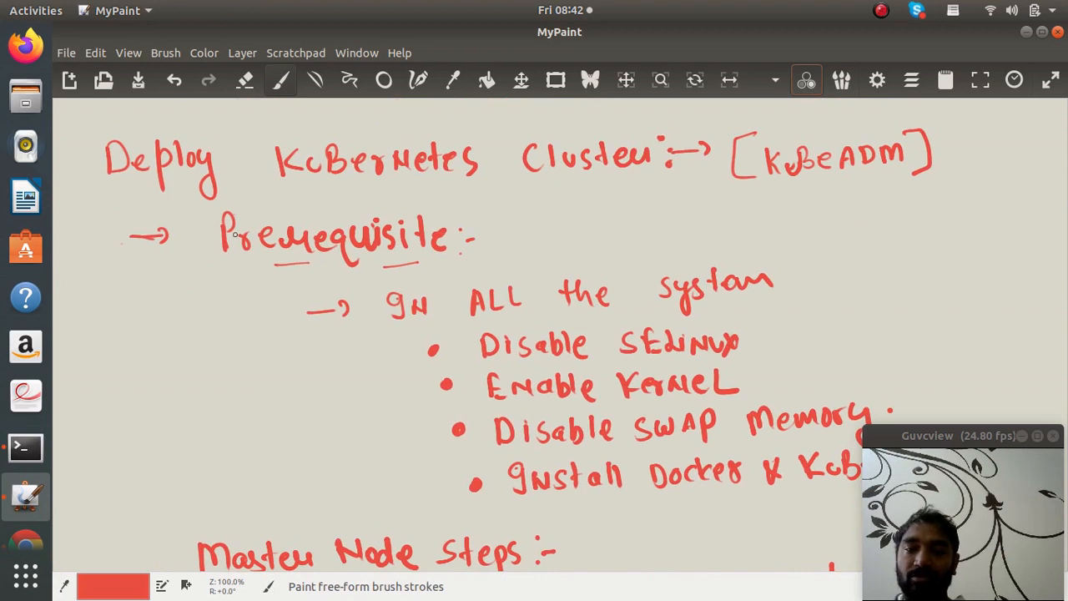
pyautogui.moveTo(215, 280); pyautogui.dragTo(249, 276)
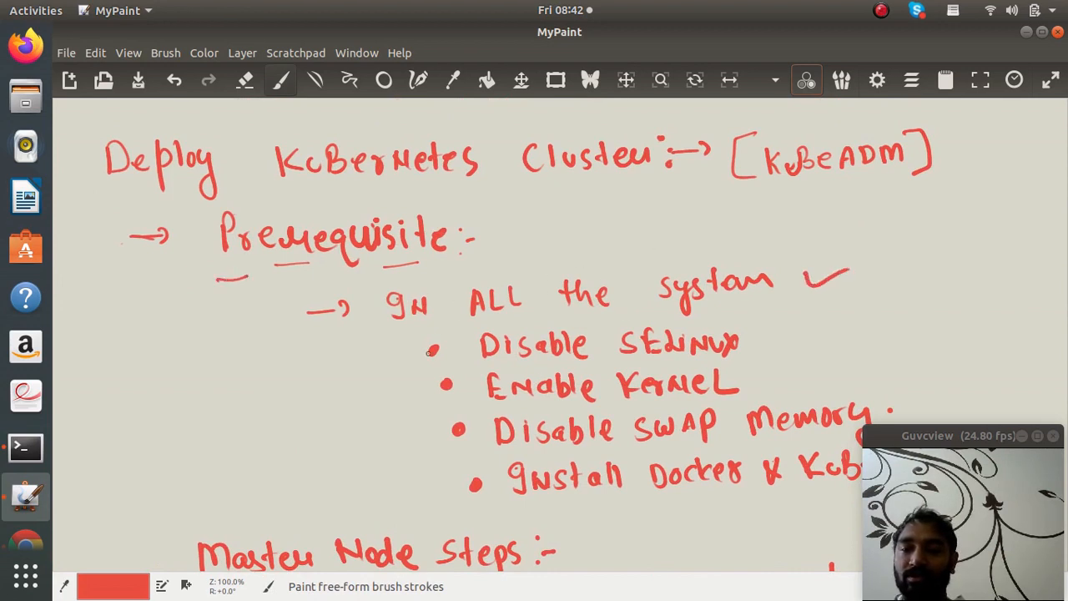
pyautogui.moveTo(395, 257)
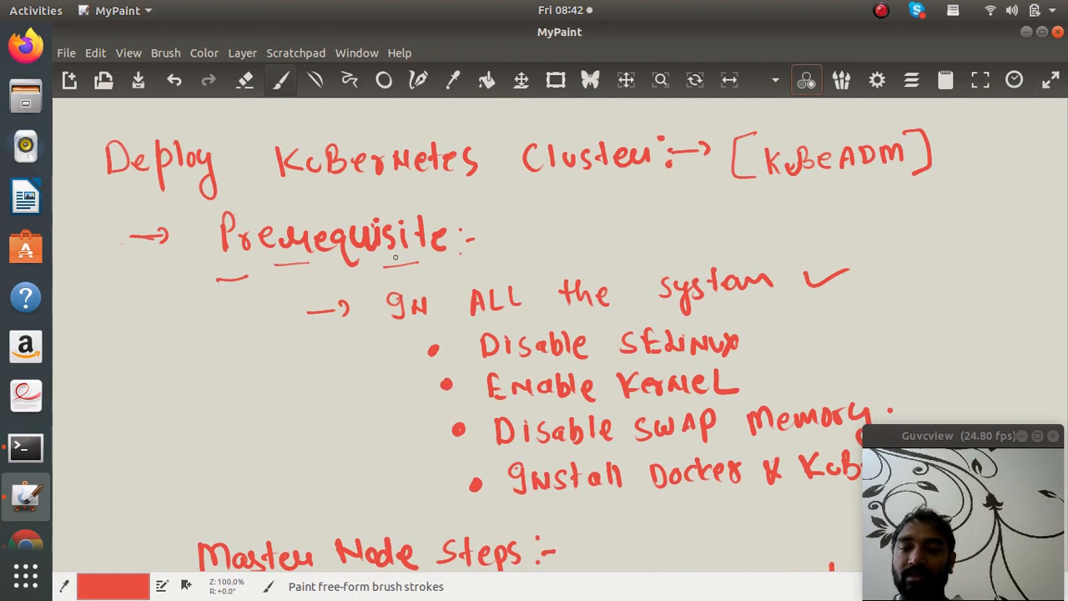
pyautogui.press('alt+Tab')
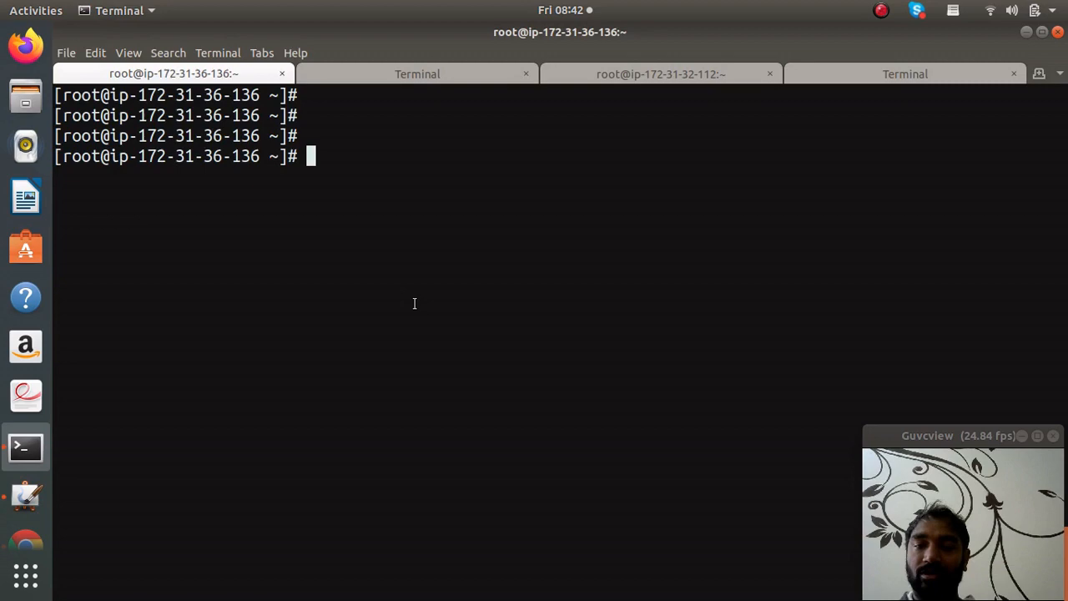
pyautogui.press('Alt+Tab')
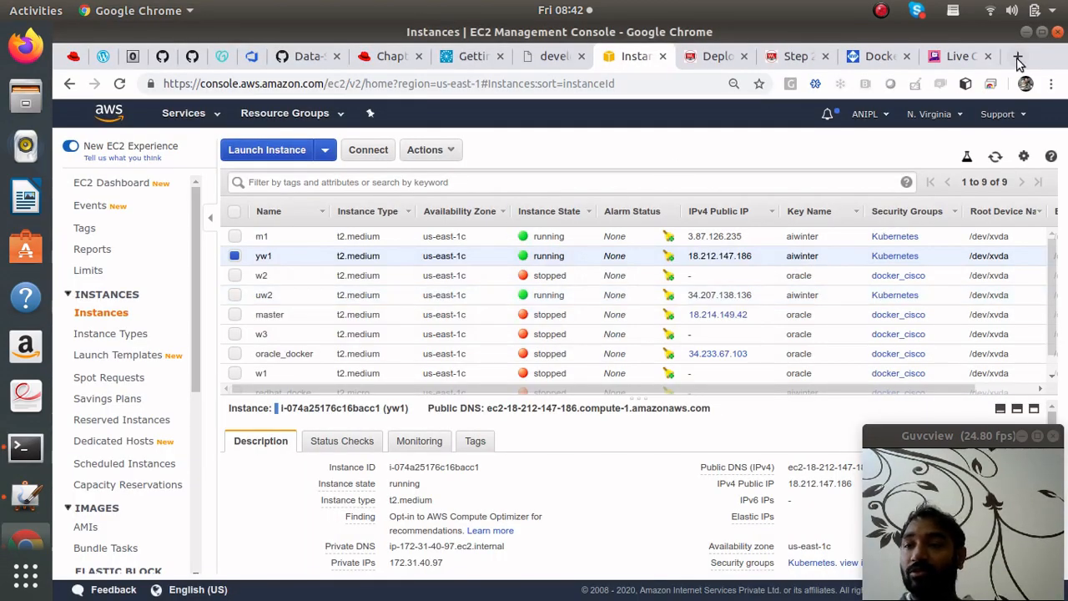
# Step: Search GitHub repositories for 'k8s' and open the k8s repository
pyautogui.click(1018, 57)
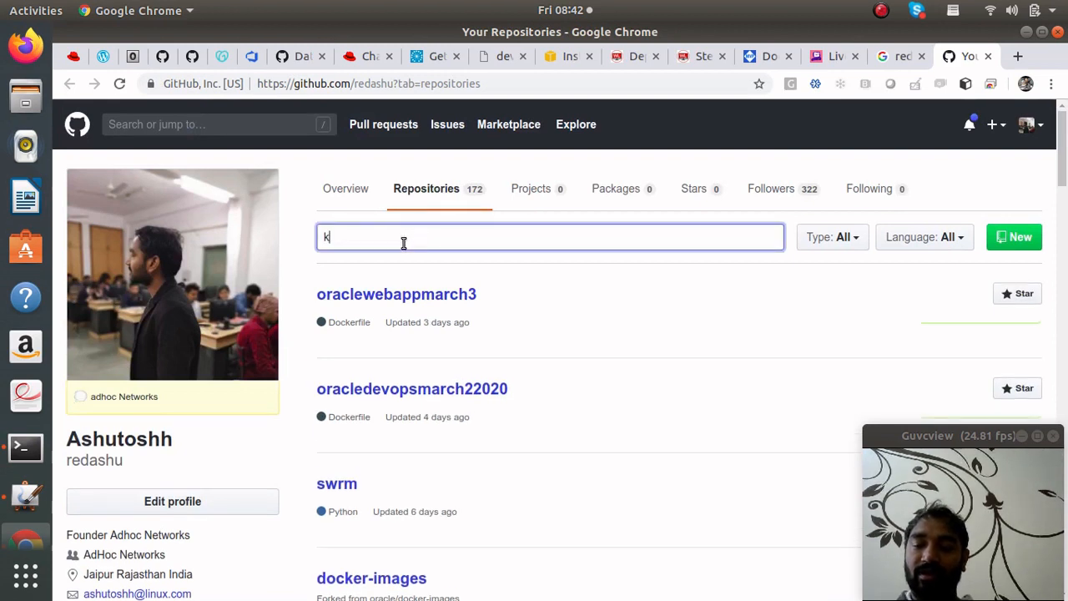
pyautogui.write('8s')
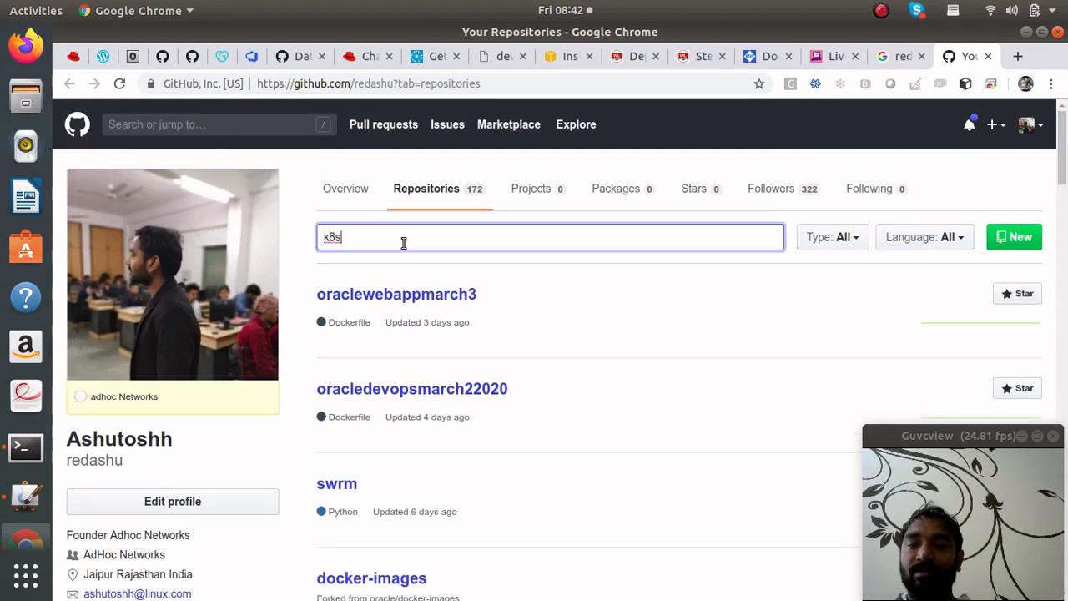
pyautogui.press('Return')
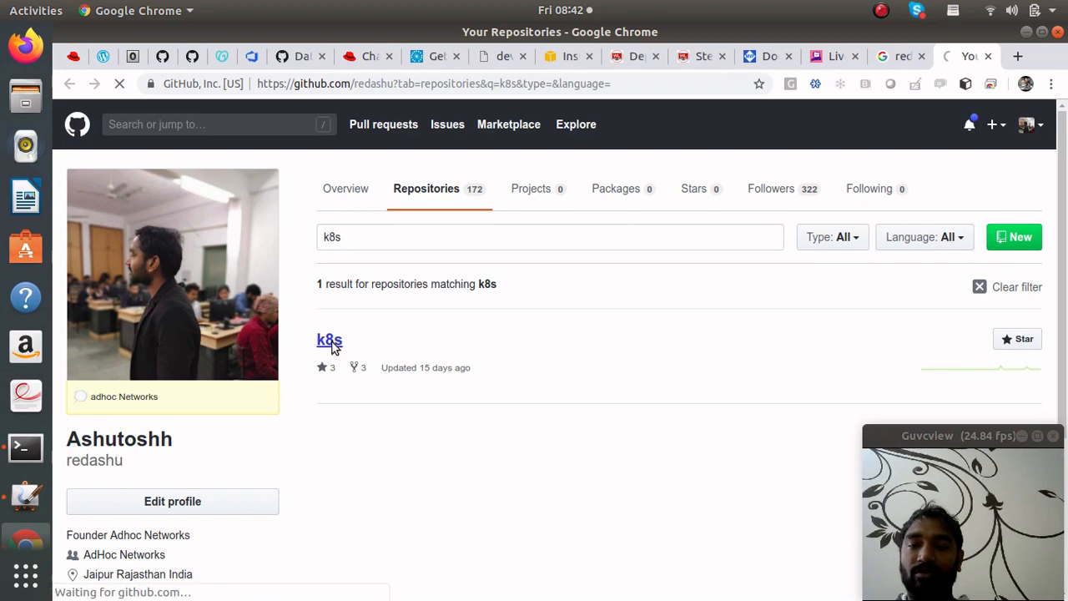
pyautogui.click(329, 341)
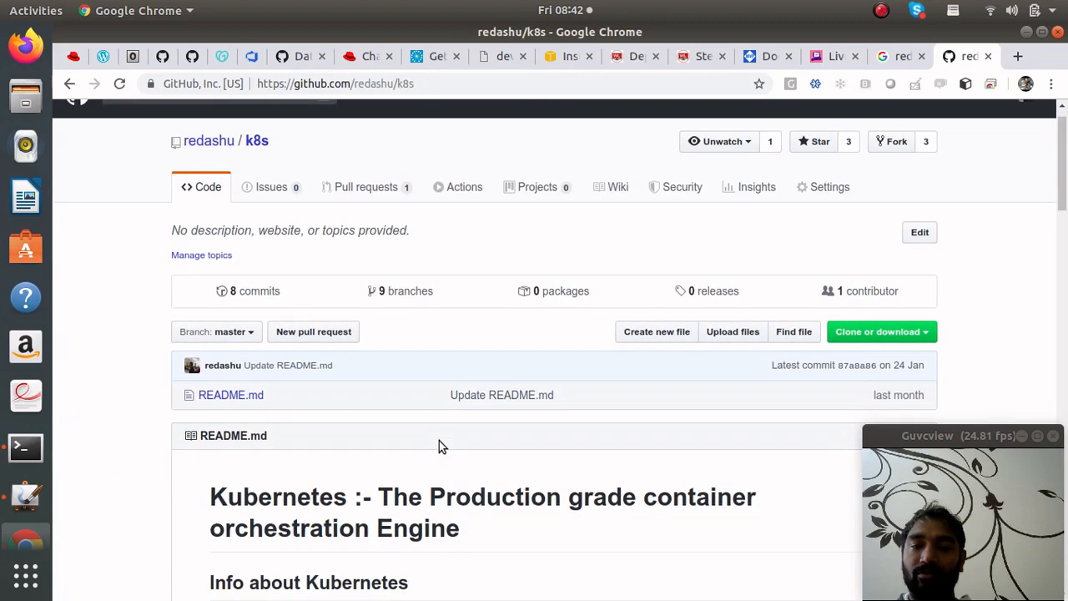
# Step: Scroll the README to Pre-requisite and select the SELinux sed command
pyautogui.scroll(-3)
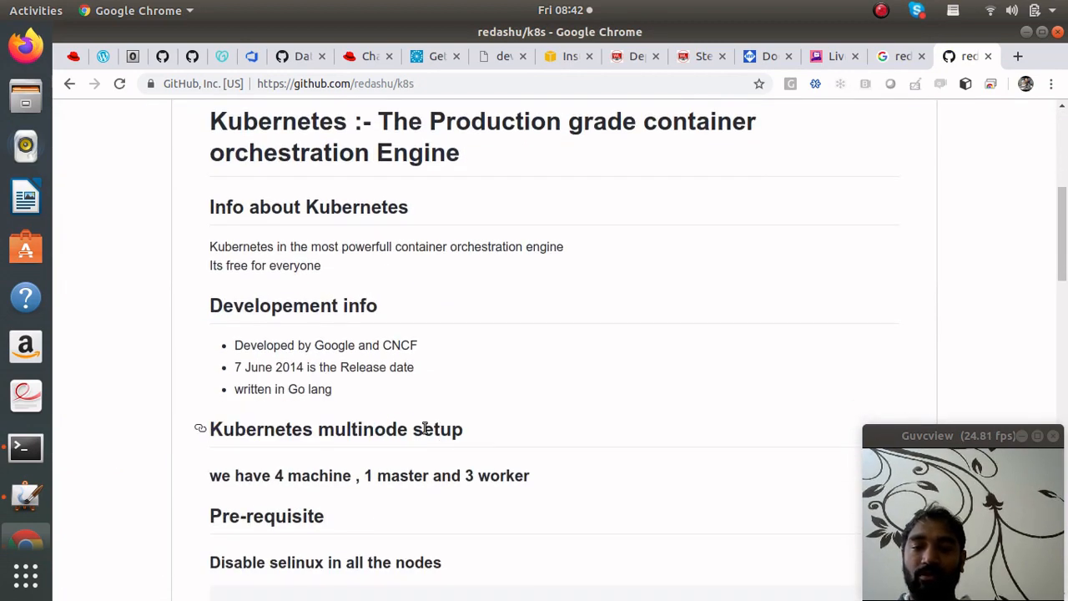
pyautogui.scroll(-3)
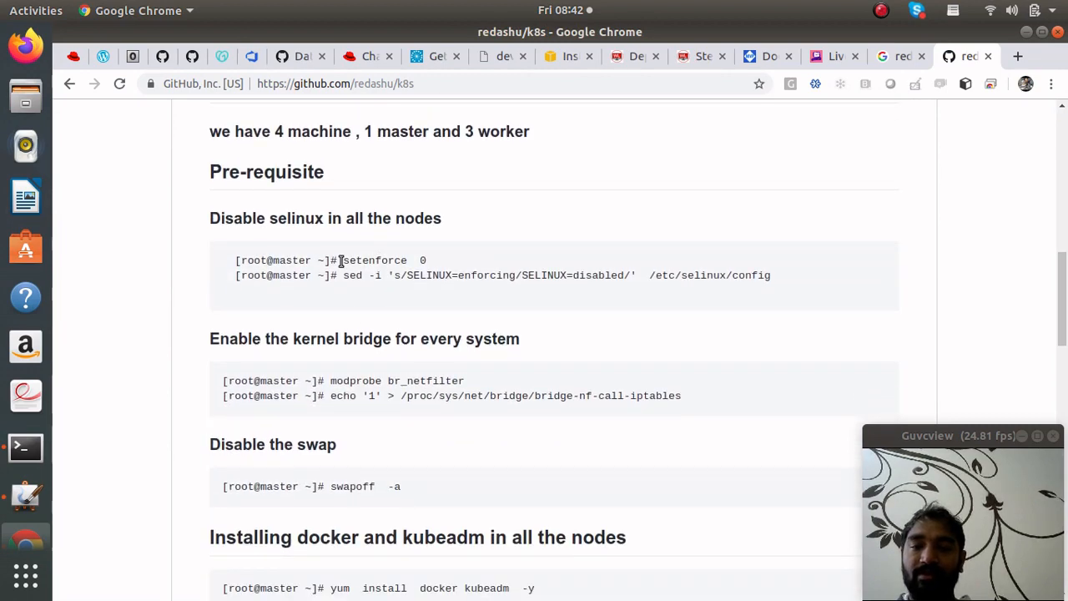
pyautogui.doubleClick(374, 260)
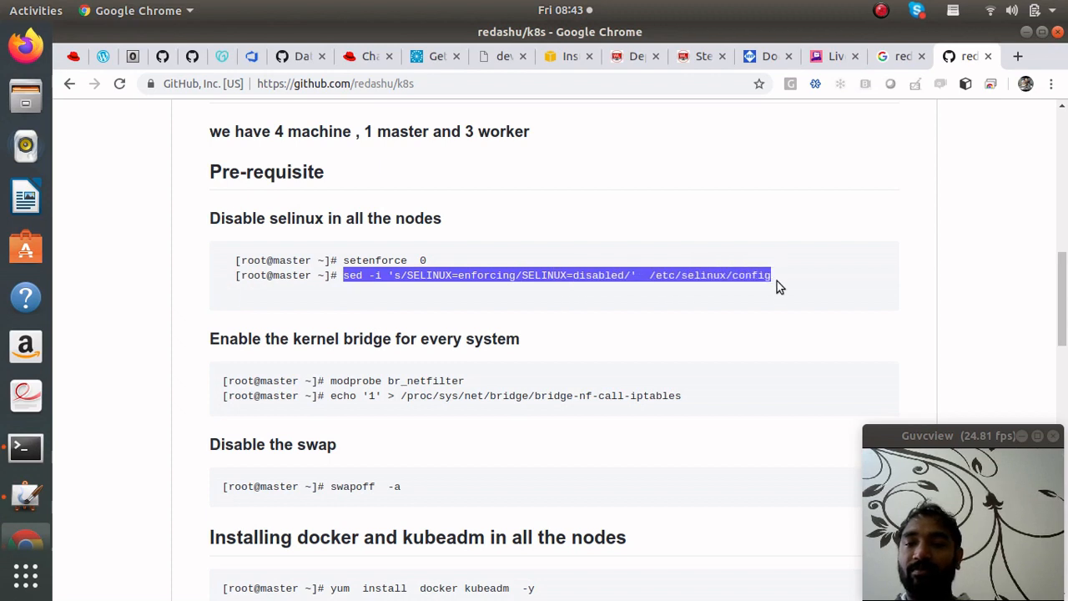
pyautogui.moveTo(782, 277)
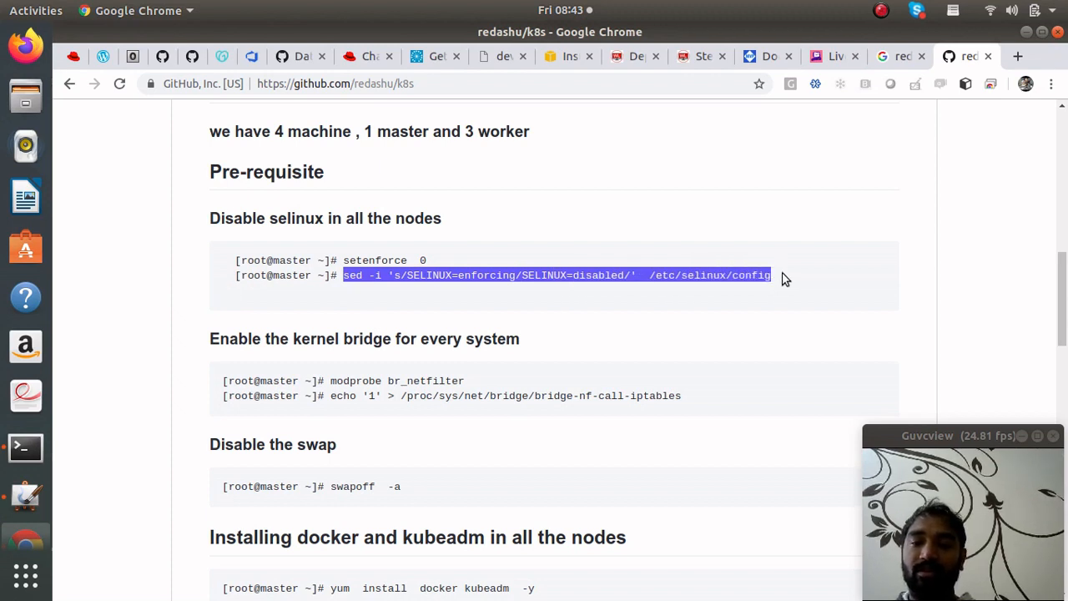
pyautogui.click(25, 448)
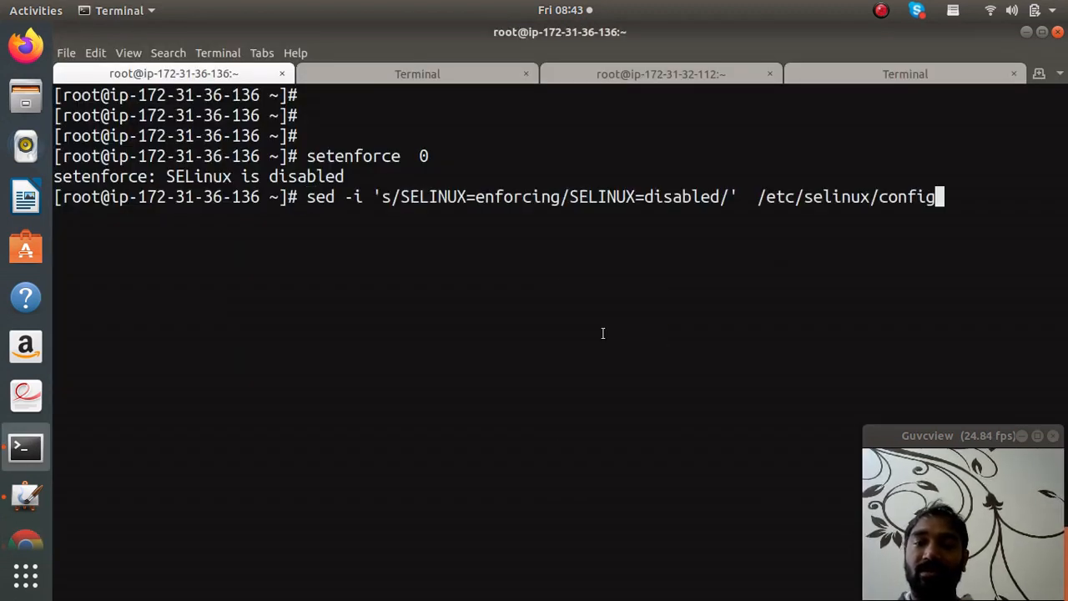
pyautogui.press('Return')
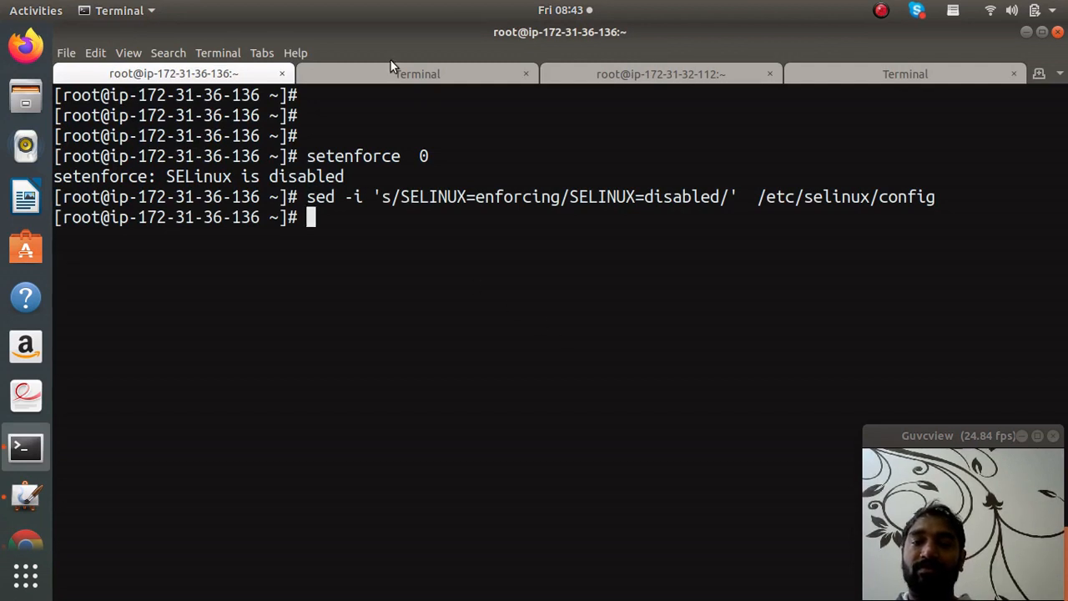
pyautogui.rightClick(301, 156)
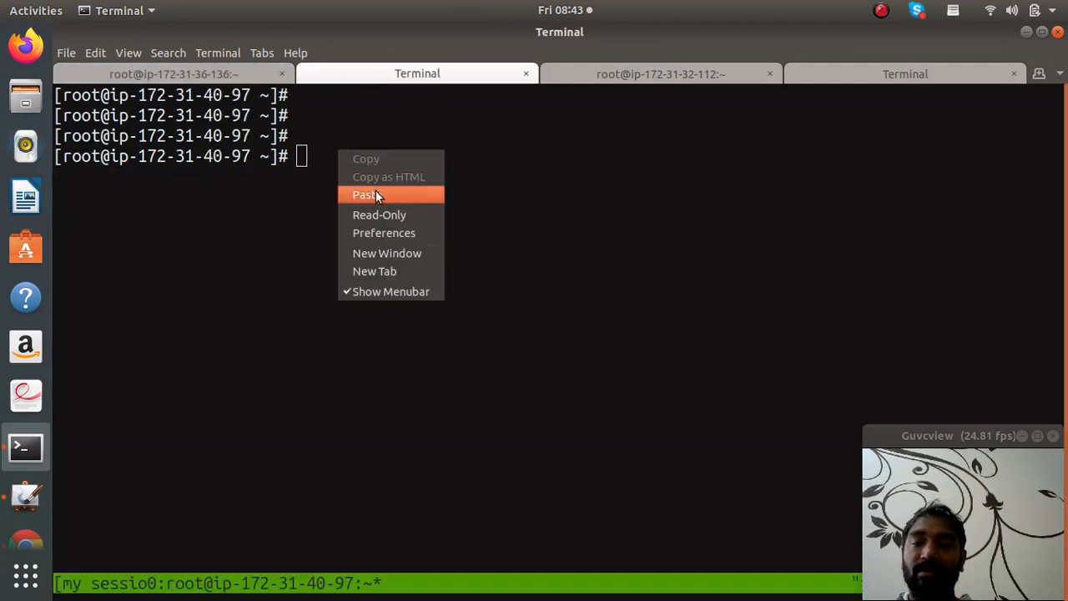
pyautogui.click(661, 73)
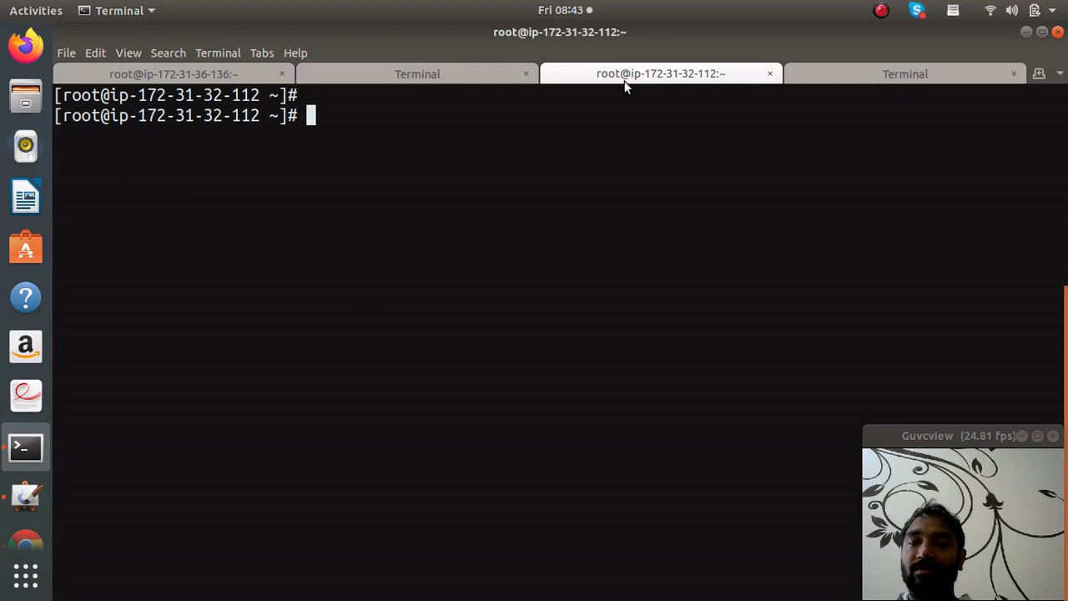
pyautogui.write("sed -i 's/SELINUX=enforcing/SELINUX=disabled/'  /etc/selinux/config")
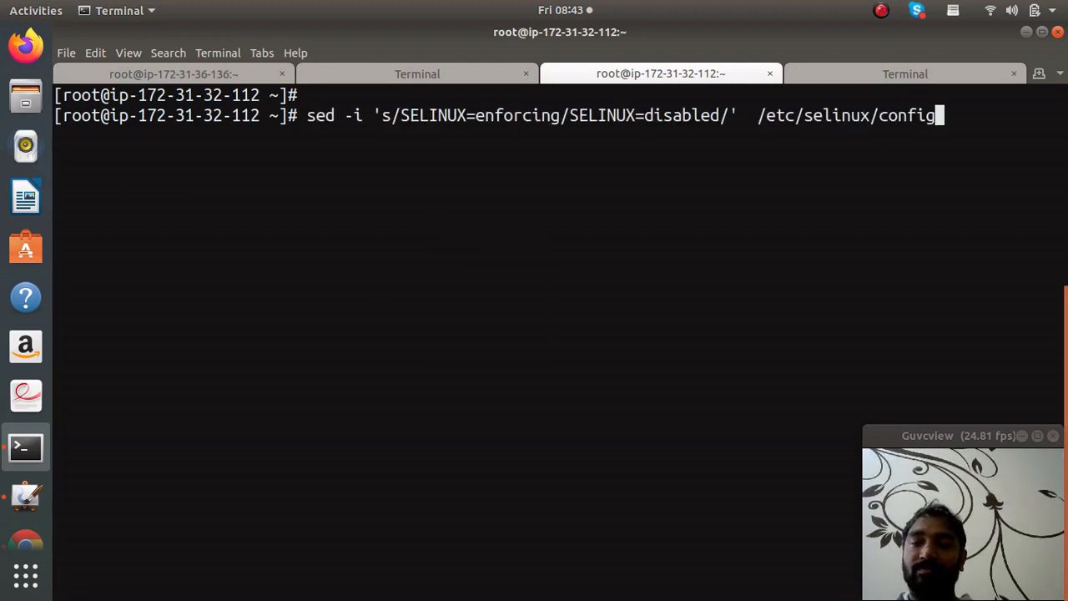
pyautogui.press('Return')
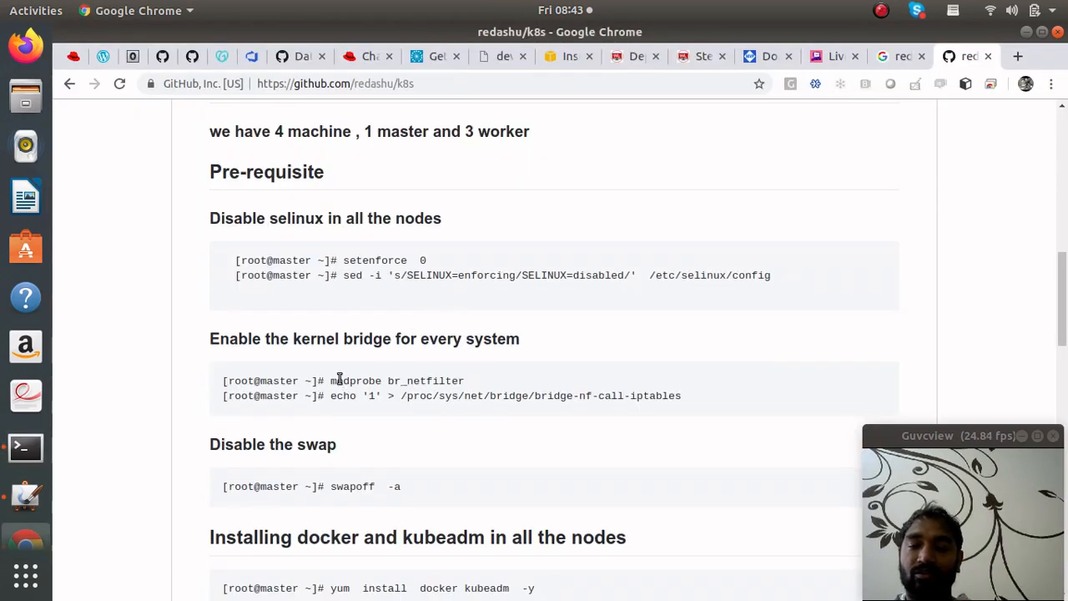
# Step: Run modprobe and echo '1' > /proc/sys/net/bridge/bridge-nf-call-iptables on nodes 40-97 and 36-136
pyautogui.doubleClick(397, 381)
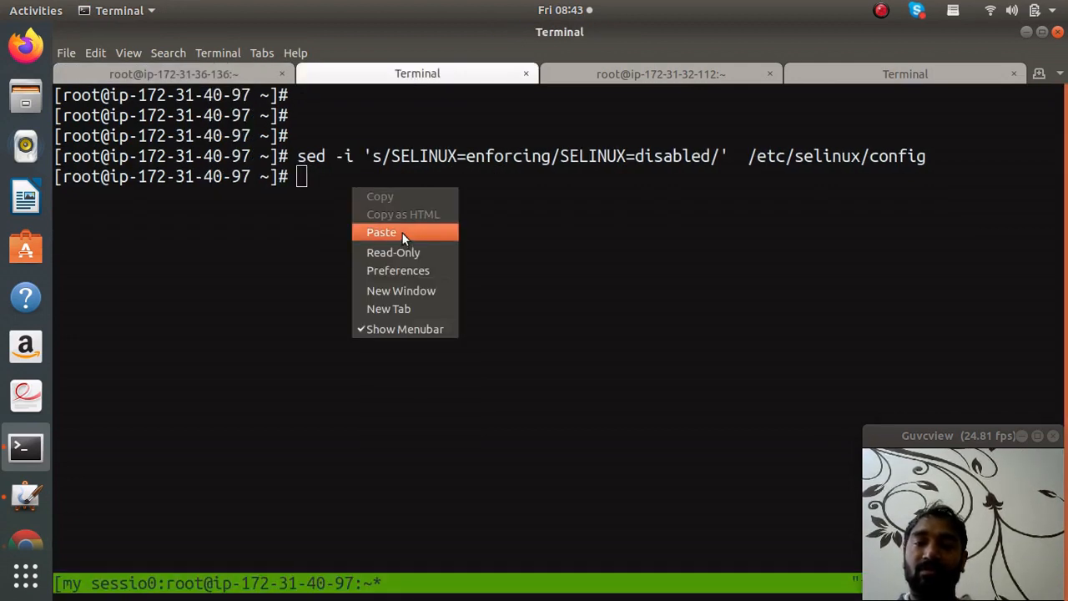
pyautogui.click(380, 232)
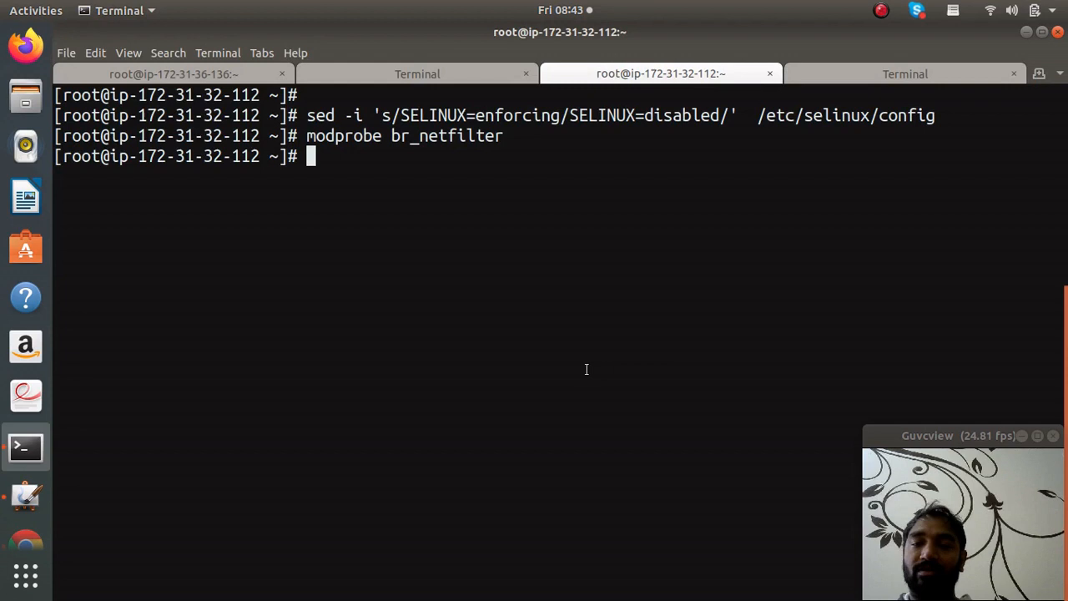
pyautogui.click(417, 74)
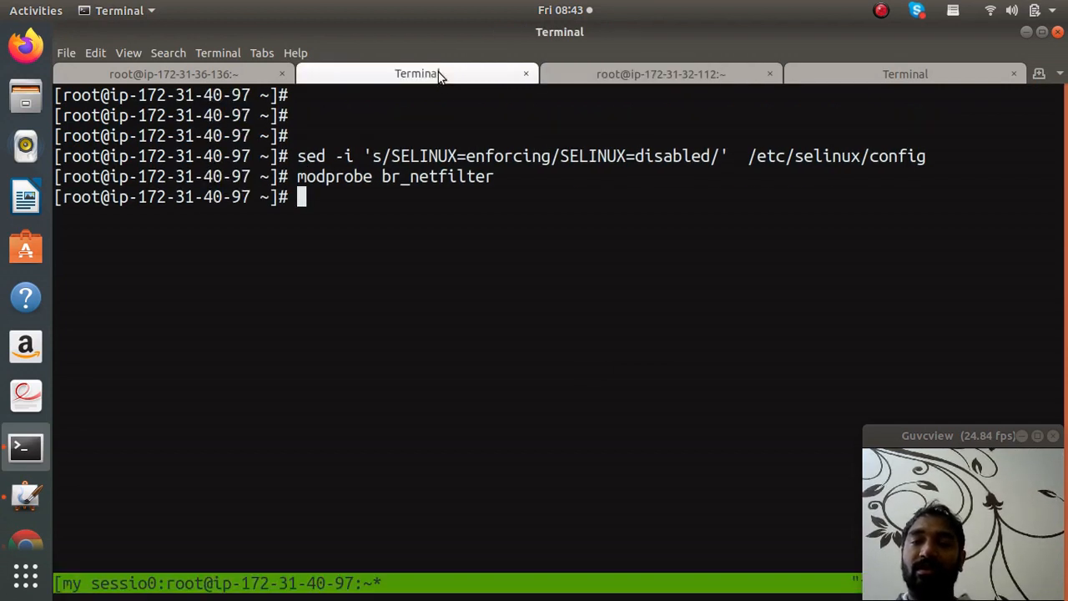
pyautogui.write("echo '1' > /proc/sys/net/bridge/bridge-nf-call-iptables")
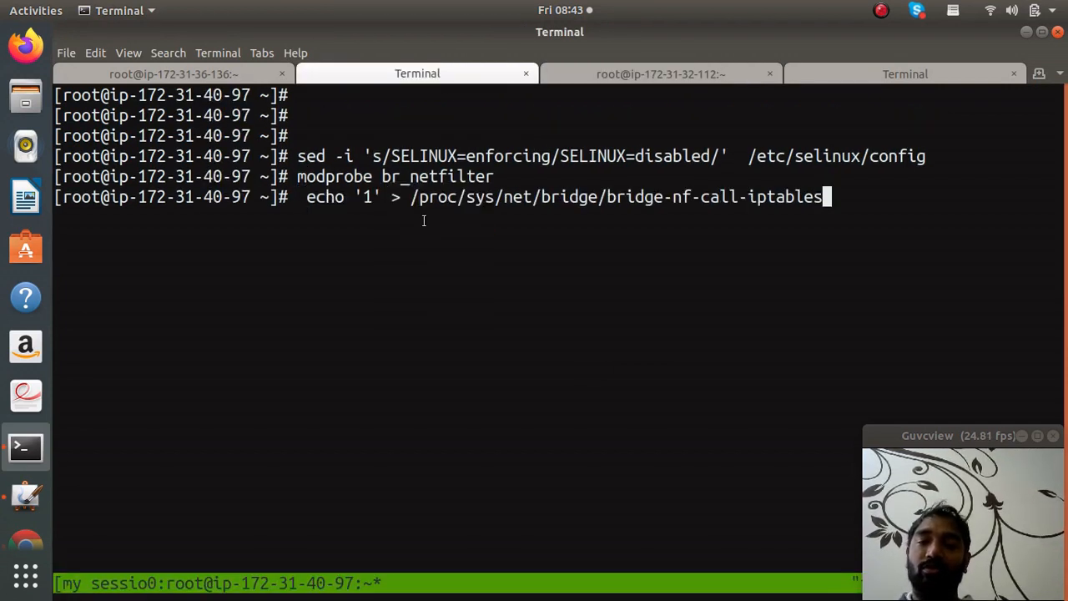
pyautogui.click(173, 74)
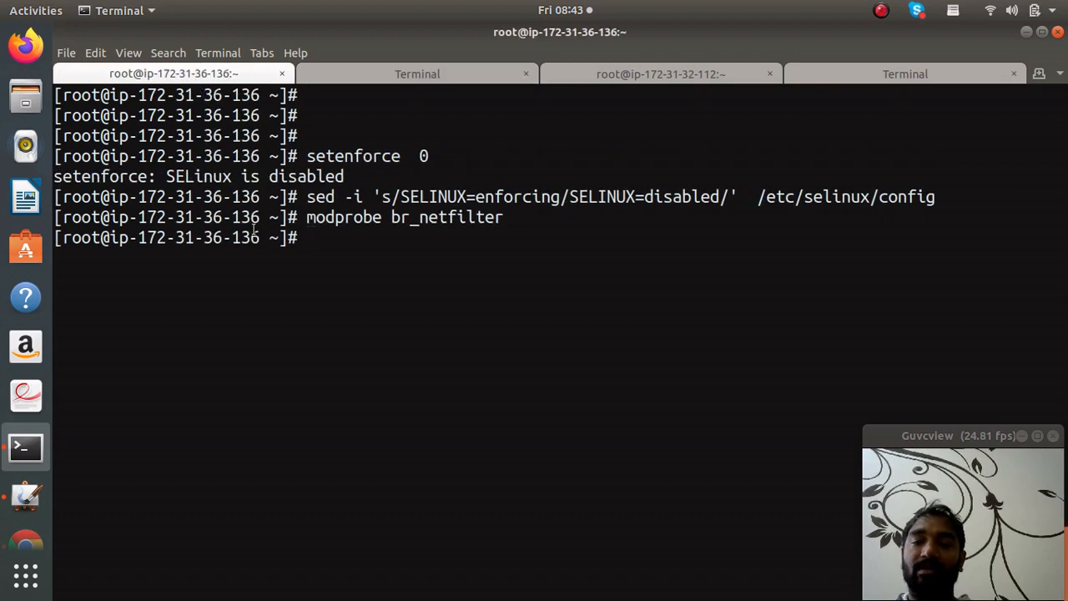
pyautogui.write("echo '1' > /proc/sys/net/bridge/bridge-nf-call-iptables")
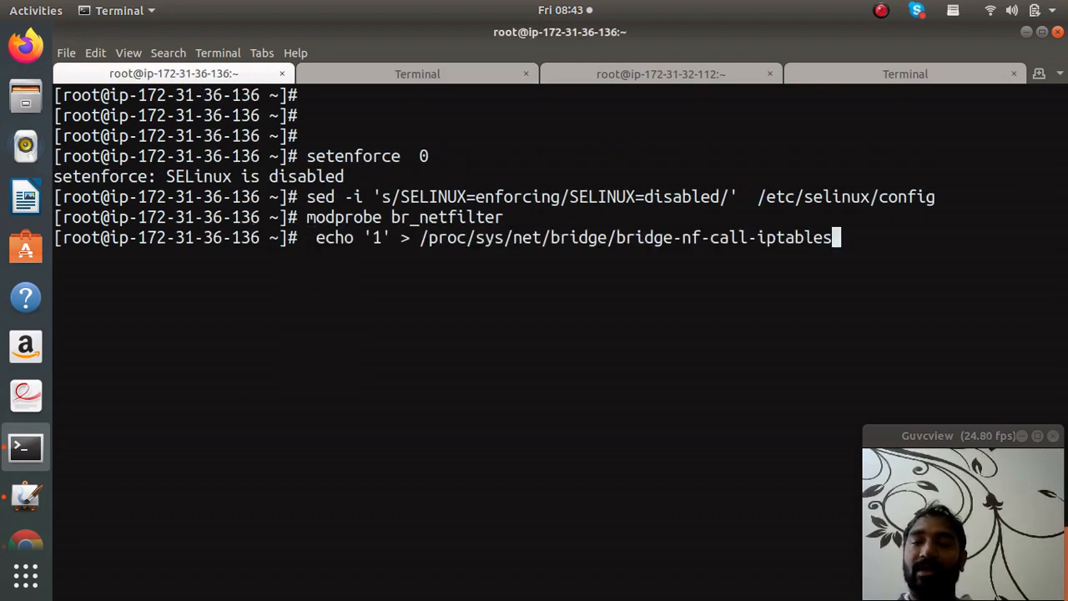
# Step: Copy swapoff -a from the guide, run it on node 36-136, and paste the bridge command on node 32-112
pyautogui.click(25, 548)
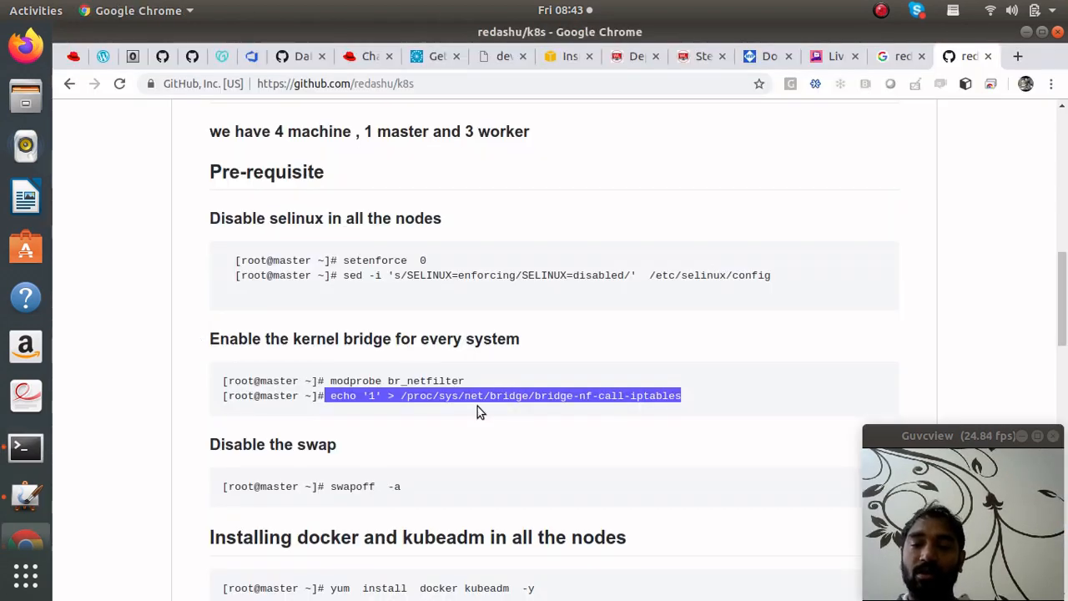
pyautogui.scroll(-3)
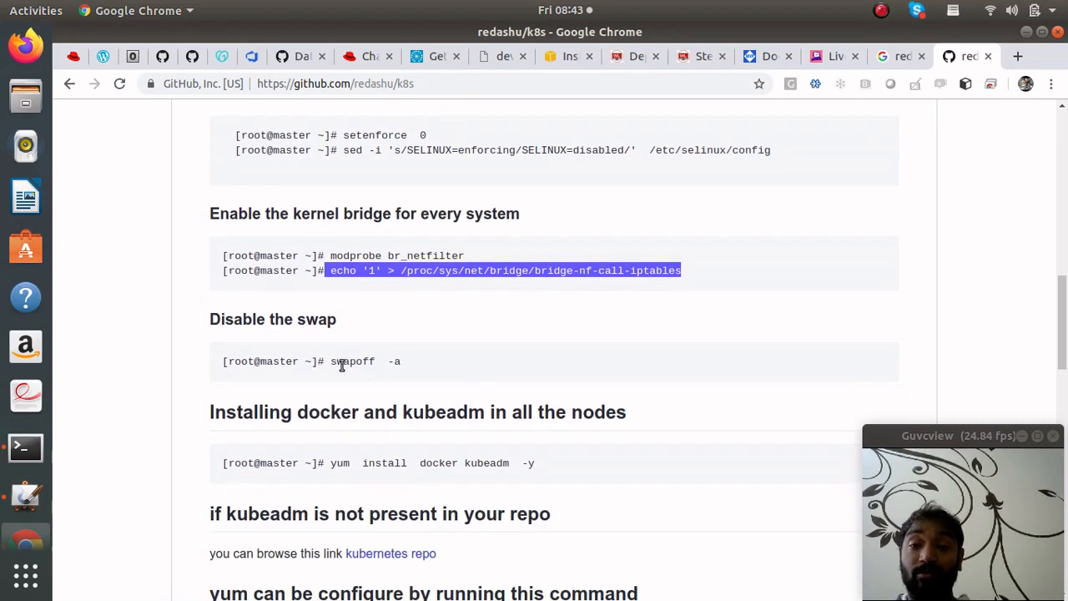
pyautogui.doubleClick(350, 361)
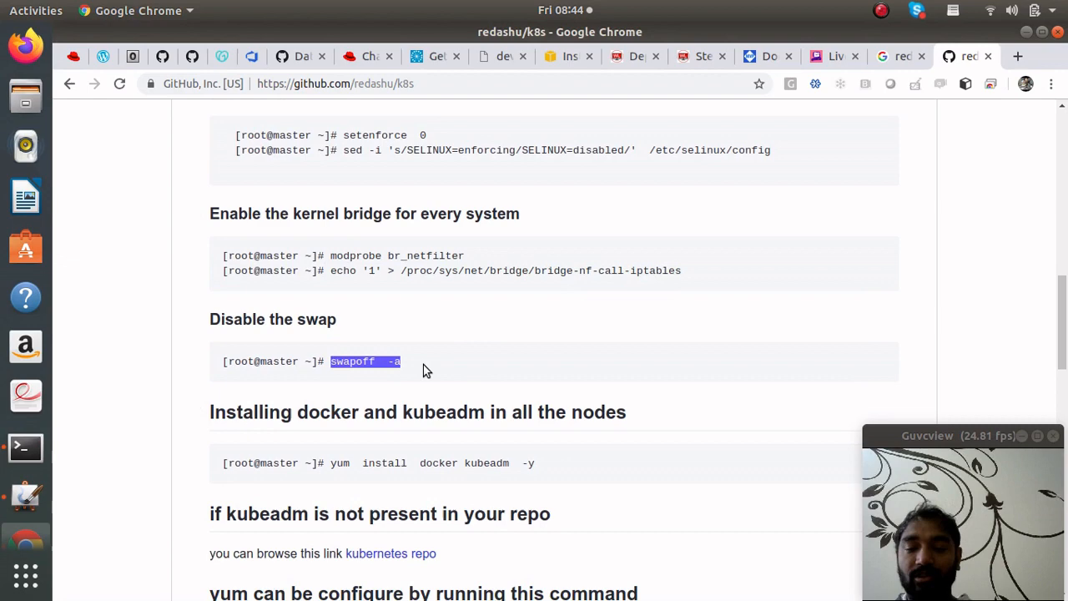
pyautogui.rightClick(426, 367)
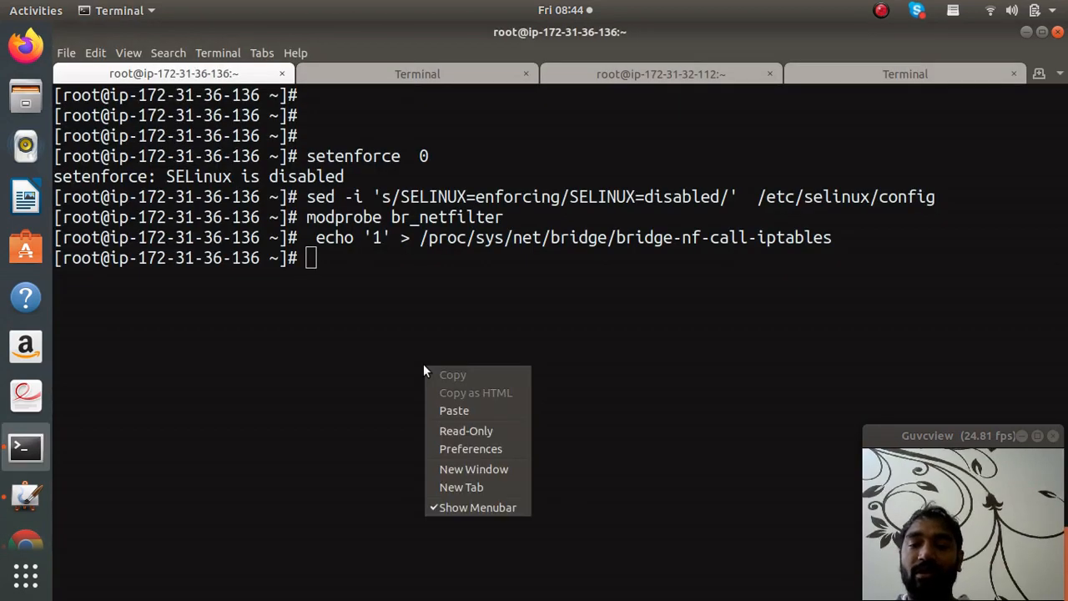
pyautogui.click(454, 410)
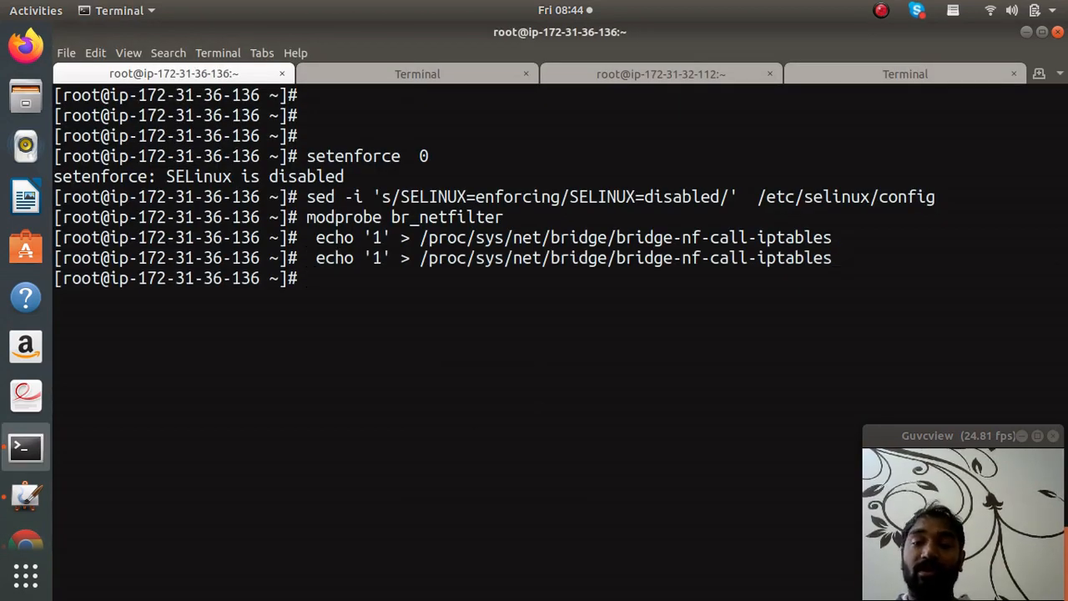
pyautogui.rightClick(364, 360)
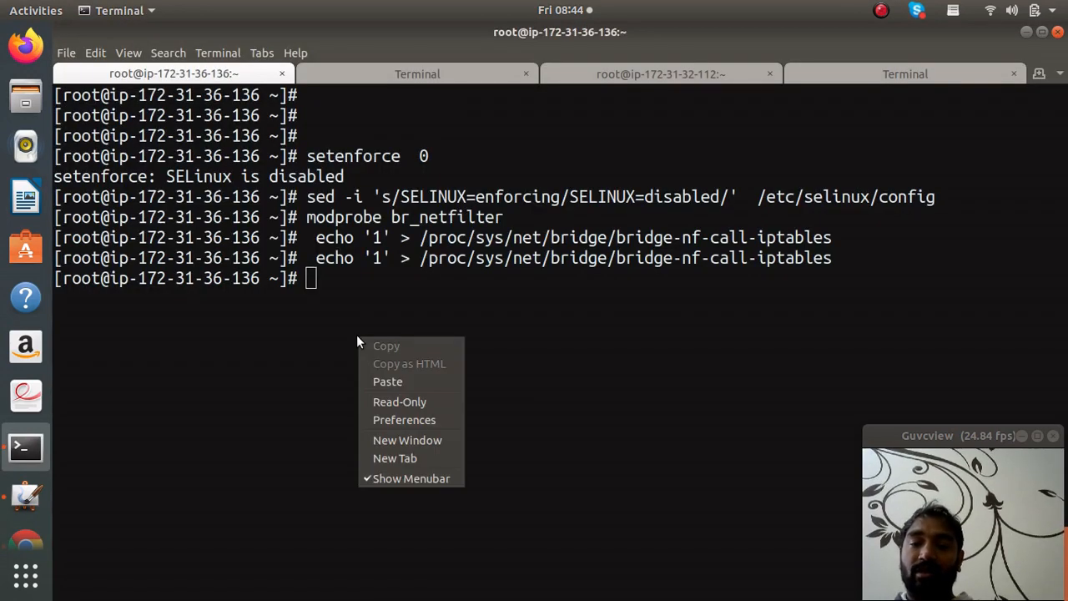
pyautogui.write('swapoff  -a')
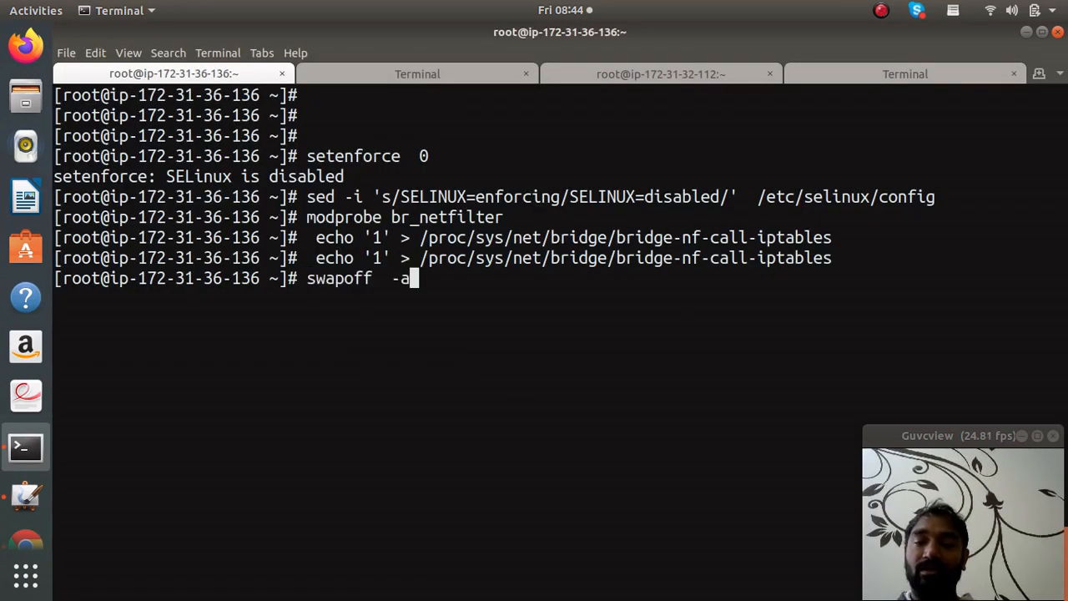
pyautogui.rightClick(384, 200)
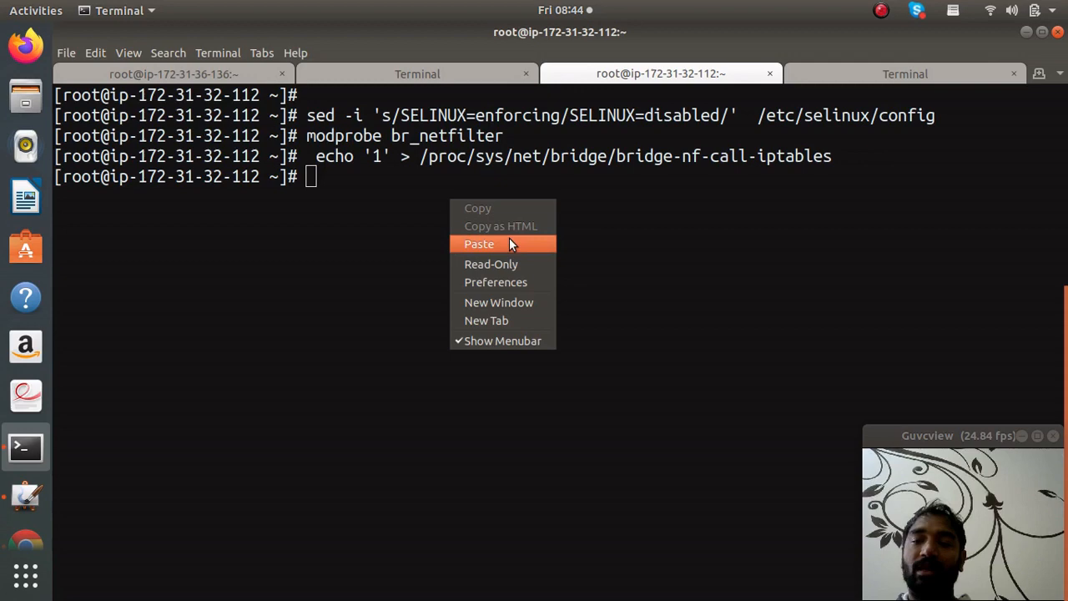
pyautogui.click(479, 243)
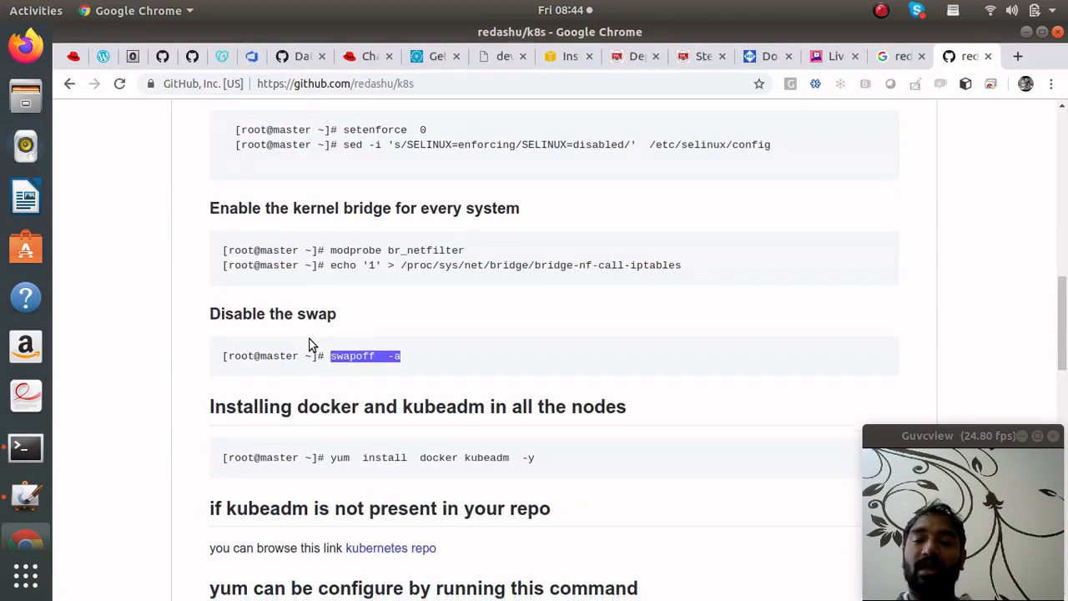
pyautogui.scroll(-3)
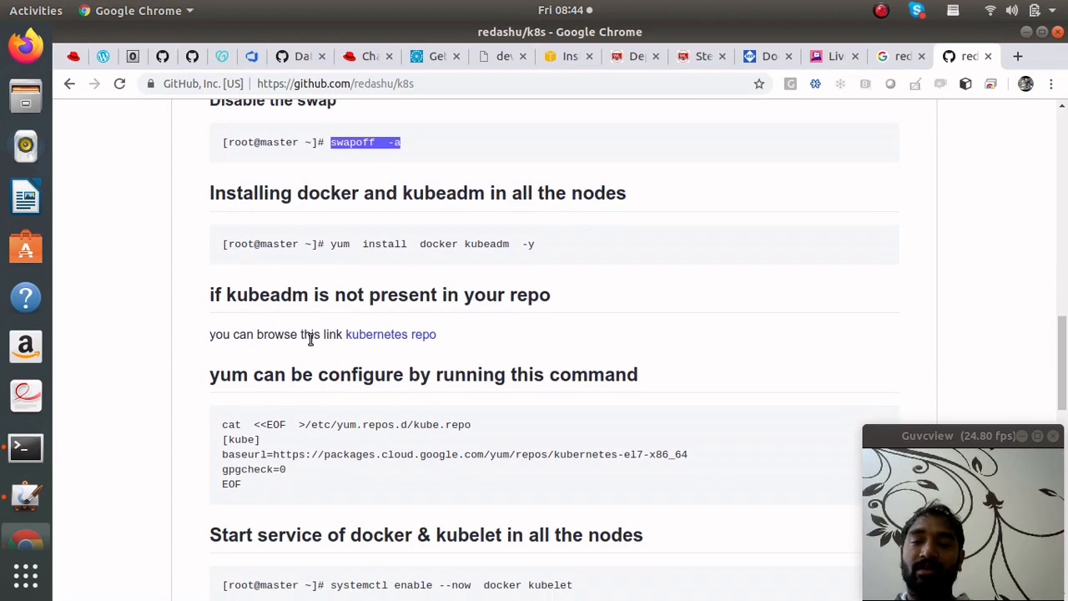
pyautogui.scroll(-3)
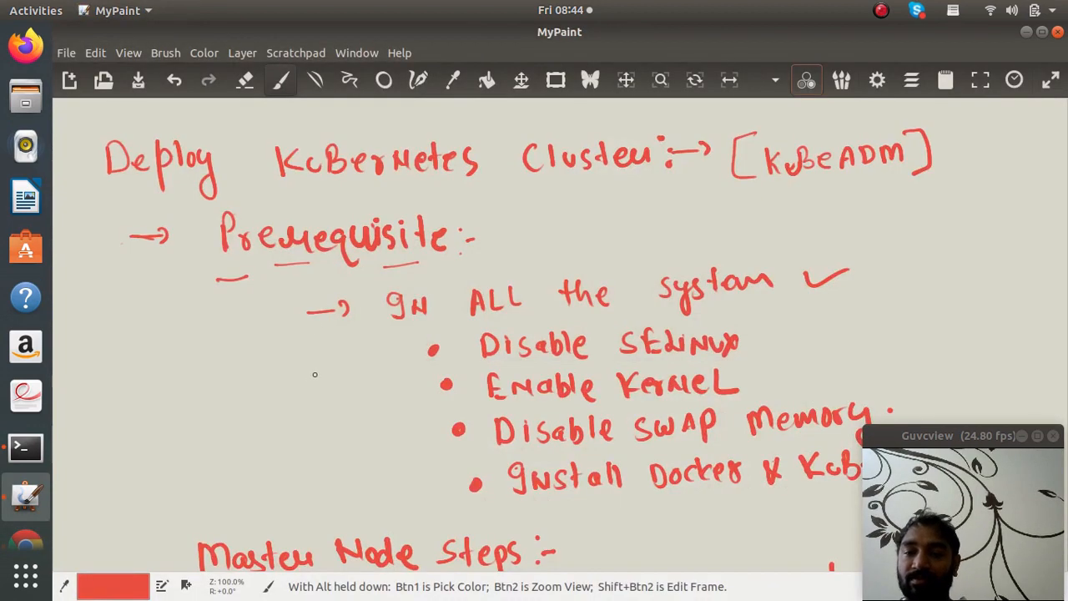
pyautogui.moveTo(404, 351)
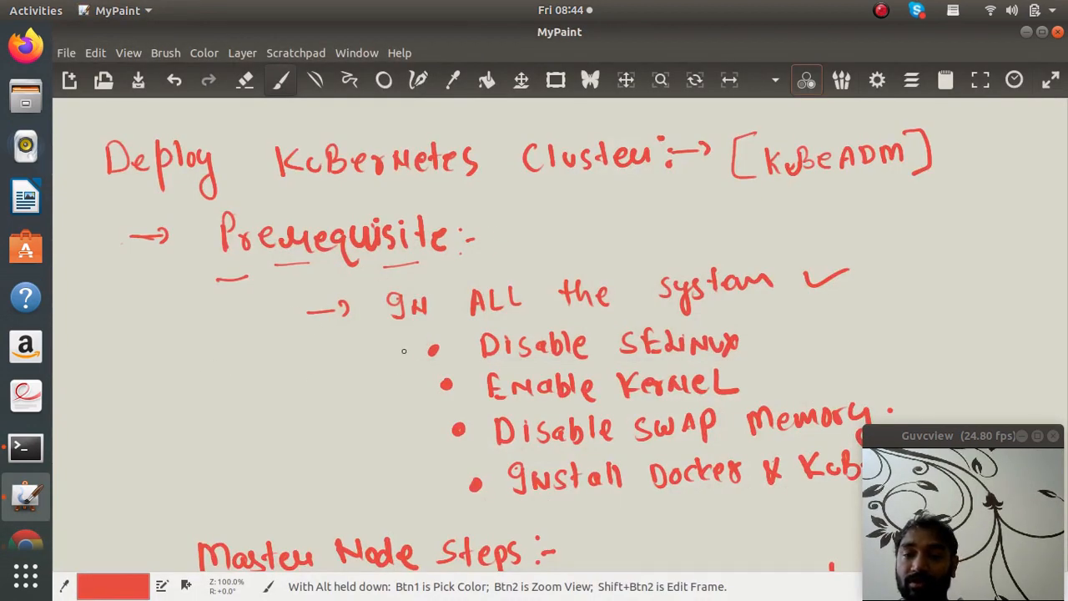
pyautogui.moveTo(403, 342); pyautogui.dragTo(451, 392)
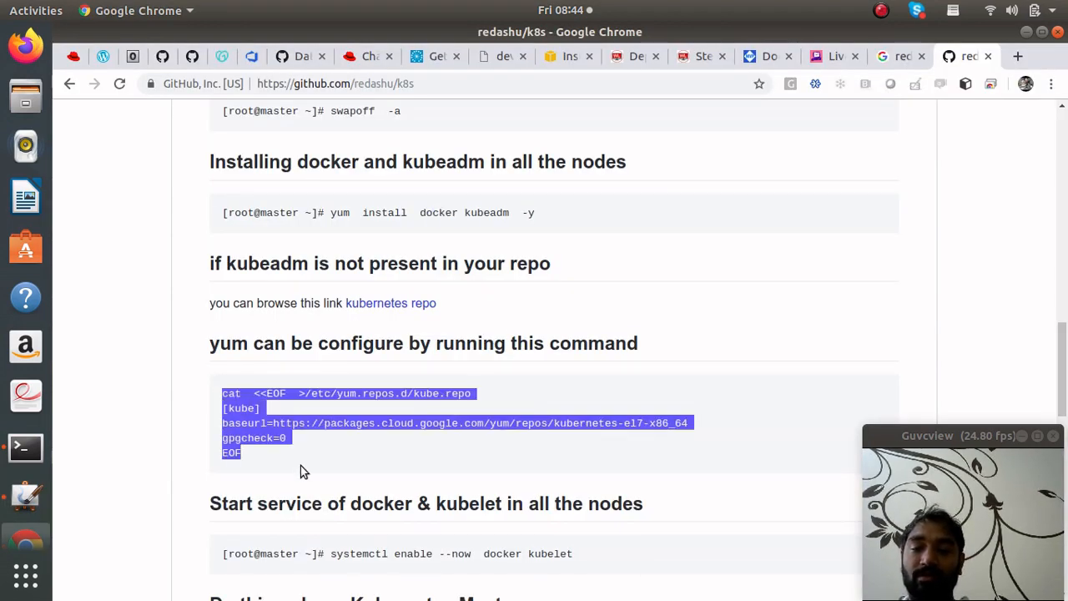
pyautogui.moveTo(302, 448)
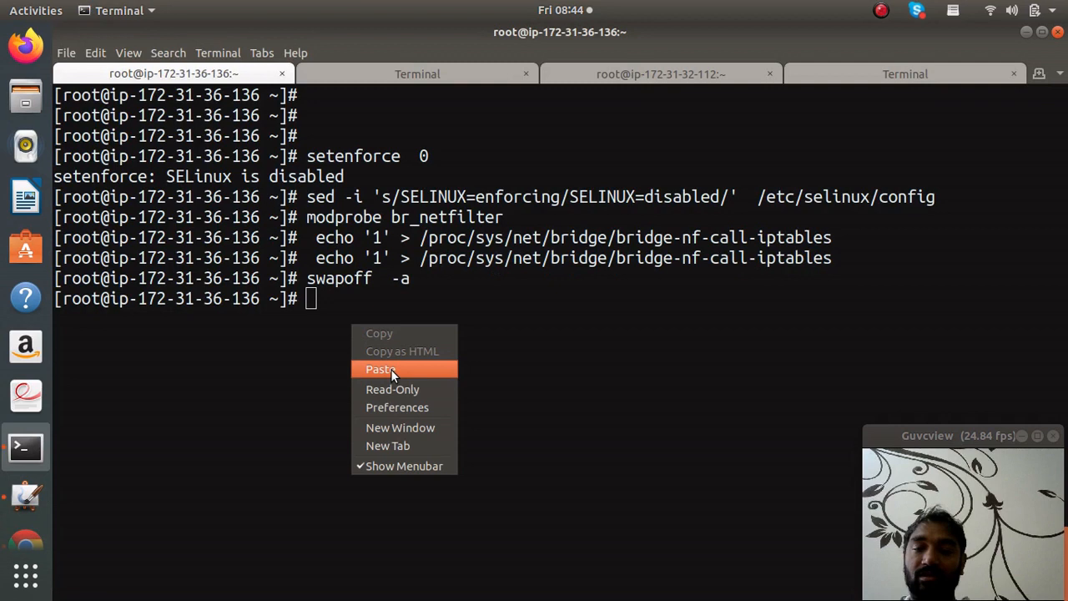
# Step: Paste and run the cat <<EOF kube.repo block on node 36-136, then enter it on 40-97 and 32-112
pyautogui.click(380, 369)
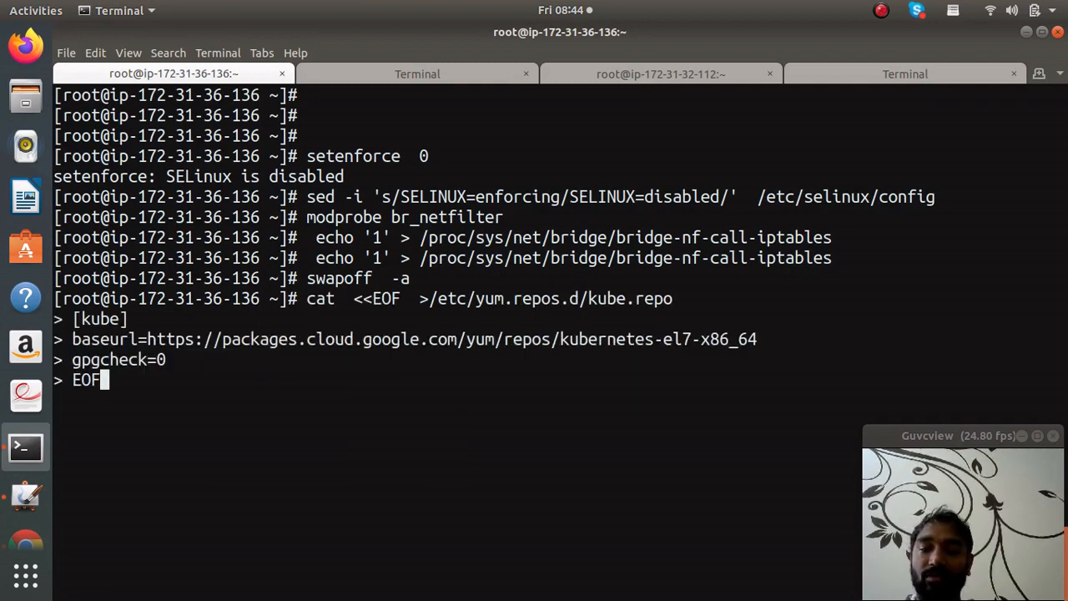
pyautogui.press('Return')
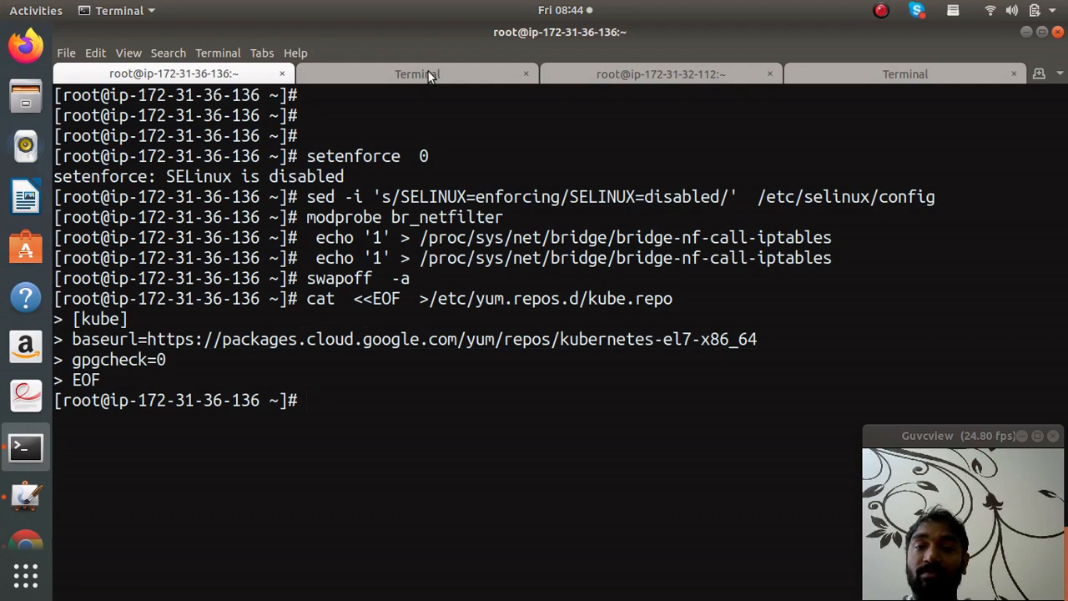
pyautogui.click(417, 73)
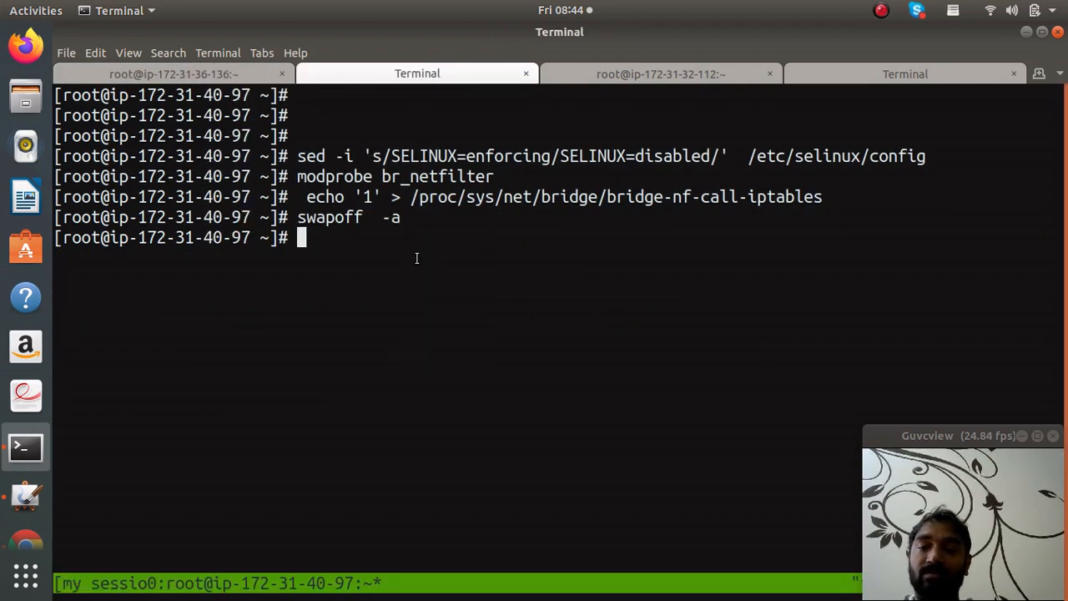
pyautogui.click(659, 74)
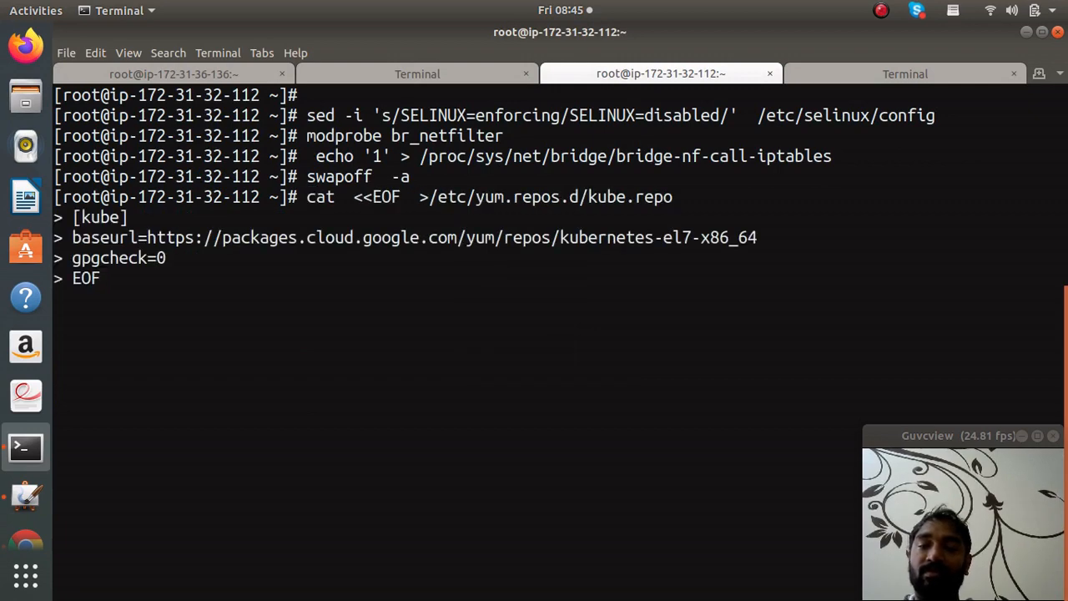
pyautogui.click(174, 73)
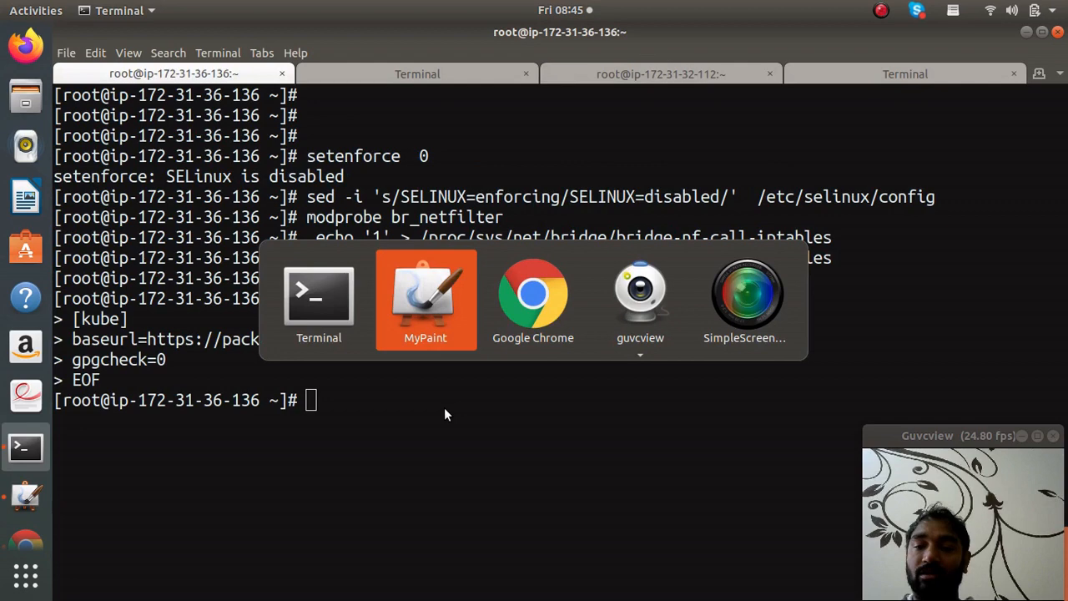
# Step: Run 'yum install docker kubeadm -y' on all three nodes and wait for Complete
pyautogui.click(532, 292)
pyautogui.write('yum  install  docker kubeadm  -y')
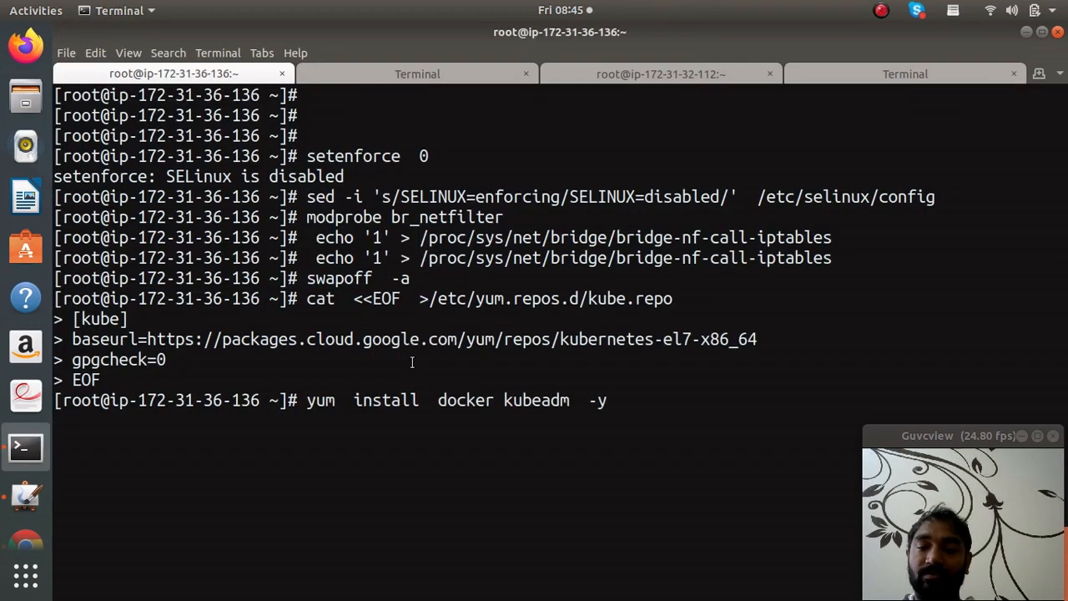
pyautogui.press('Return')
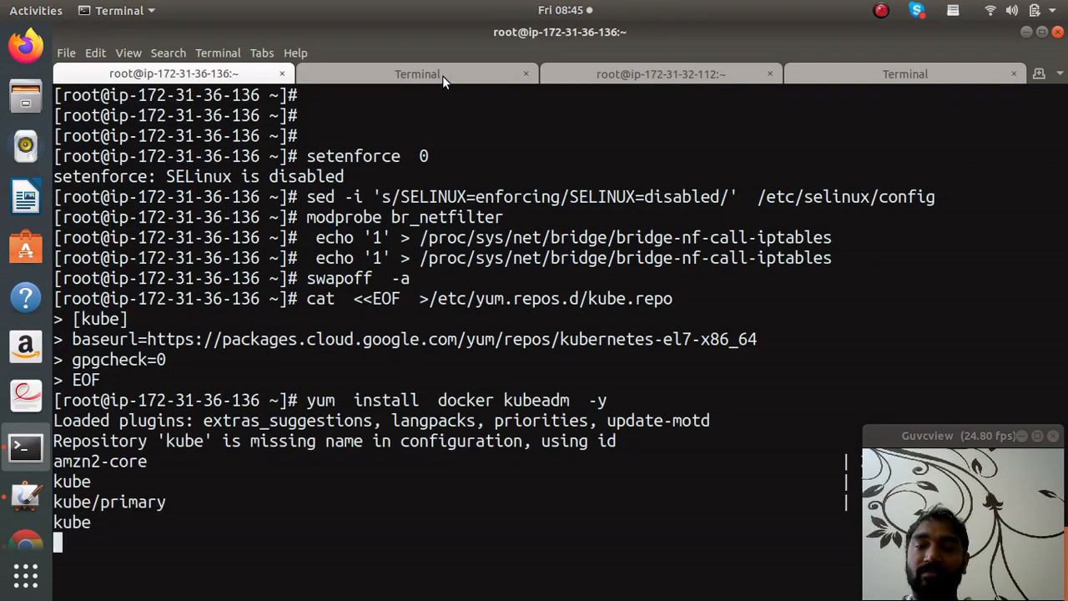
pyautogui.click(417, 73)
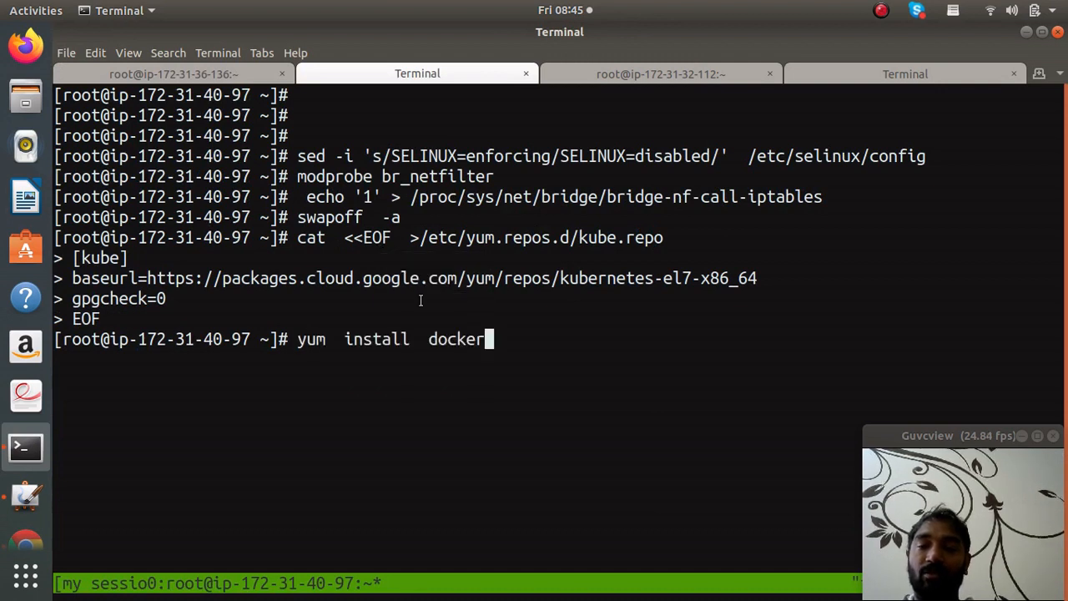
pyautogui.press('Return')
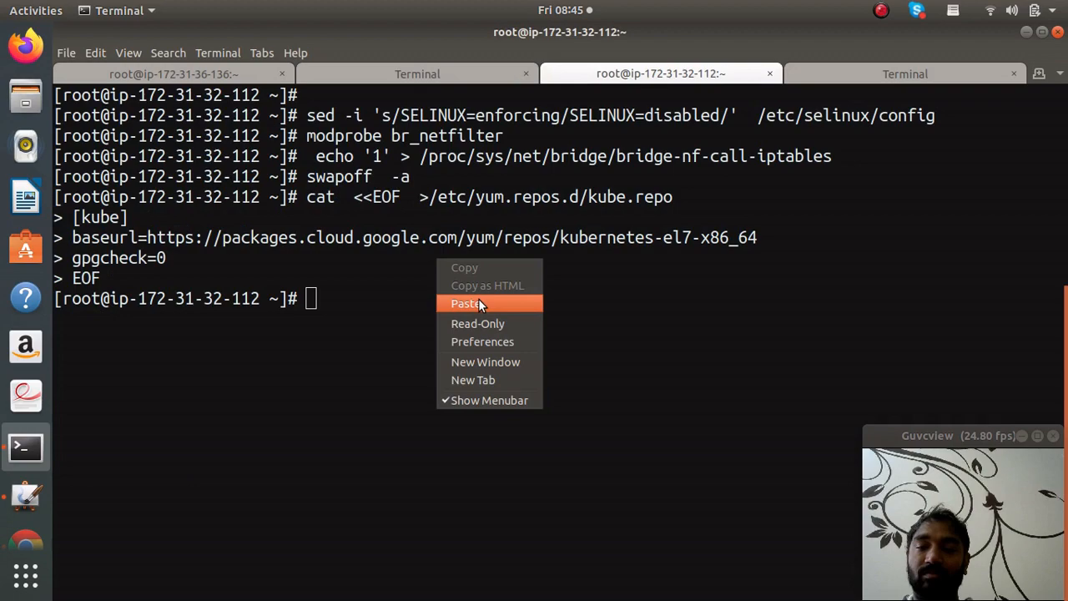
pyautogui.click(467, 303)
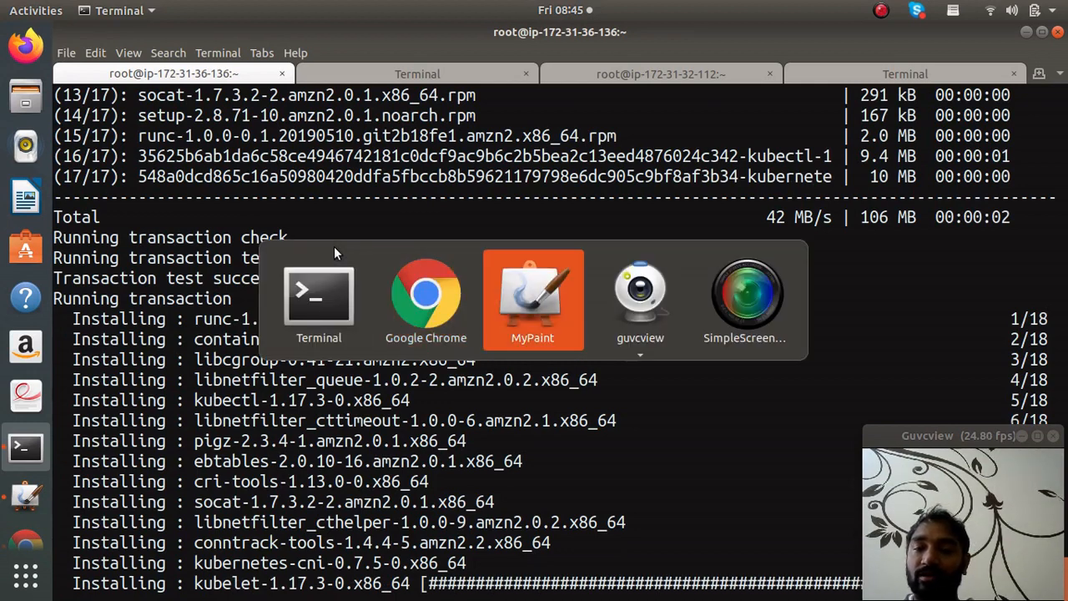
pyautogui.click(533, 300)
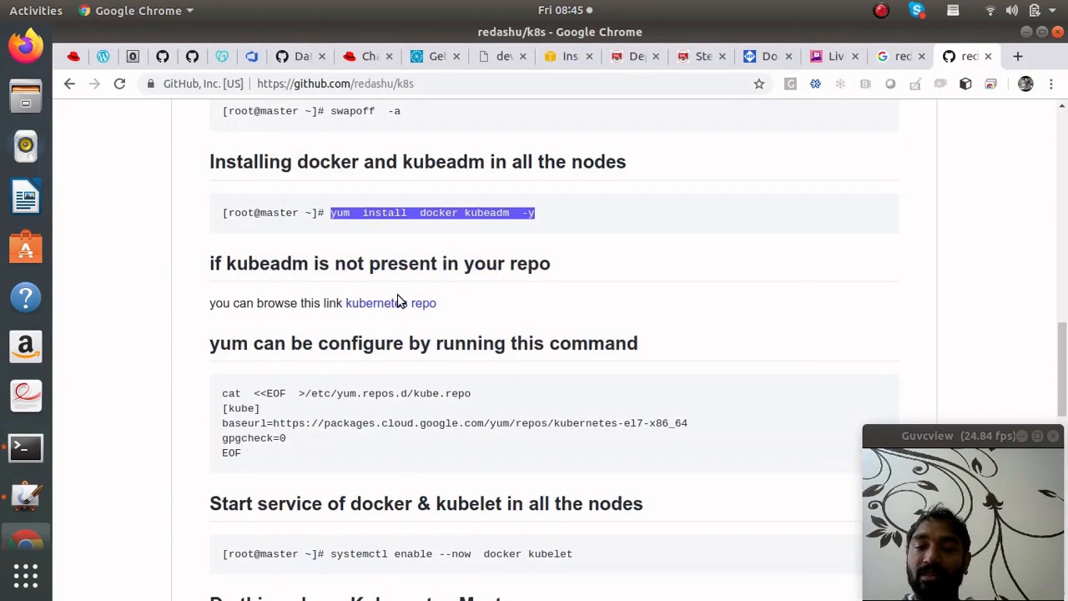
pyautogui.scroll(-3)
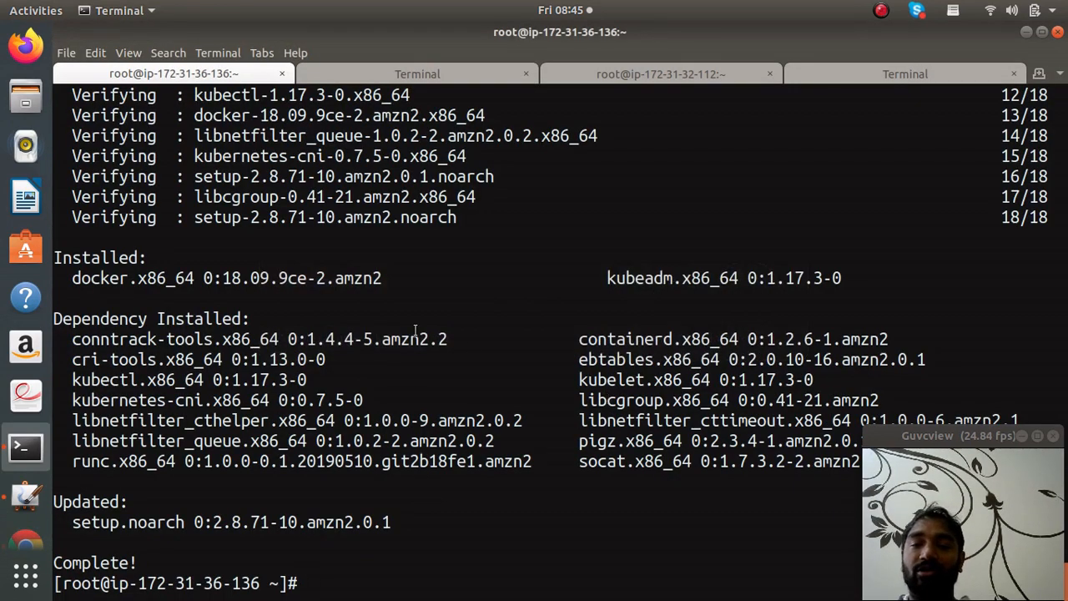
# Step: Run 'systemctl enable --now docker kubelet' on the master and the second node
pyautogui.write('systemctl enable --now  docker kubelet')
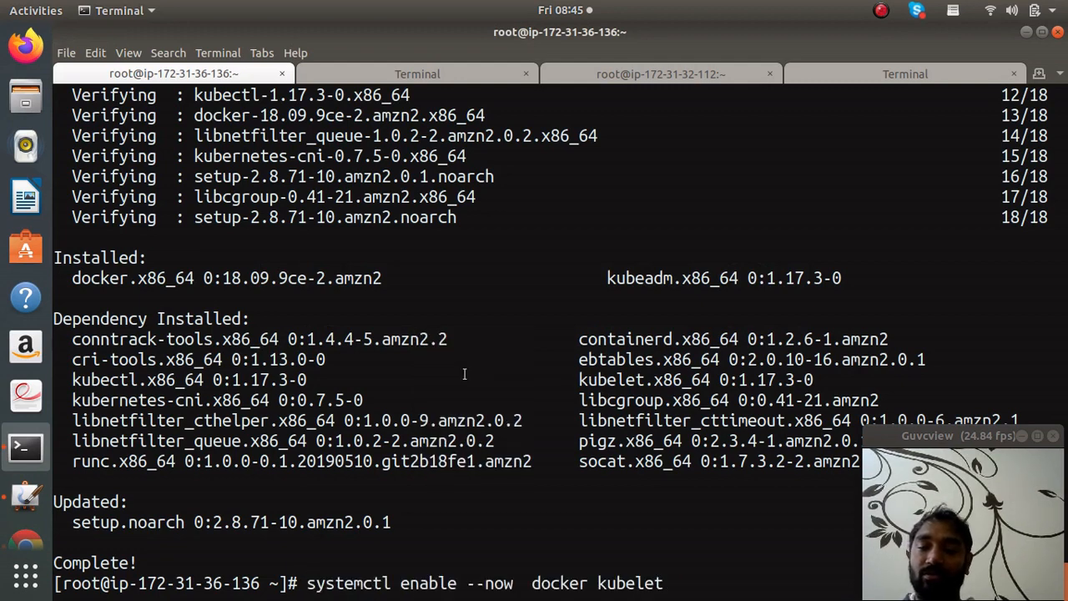
pyautogui.press('Return')
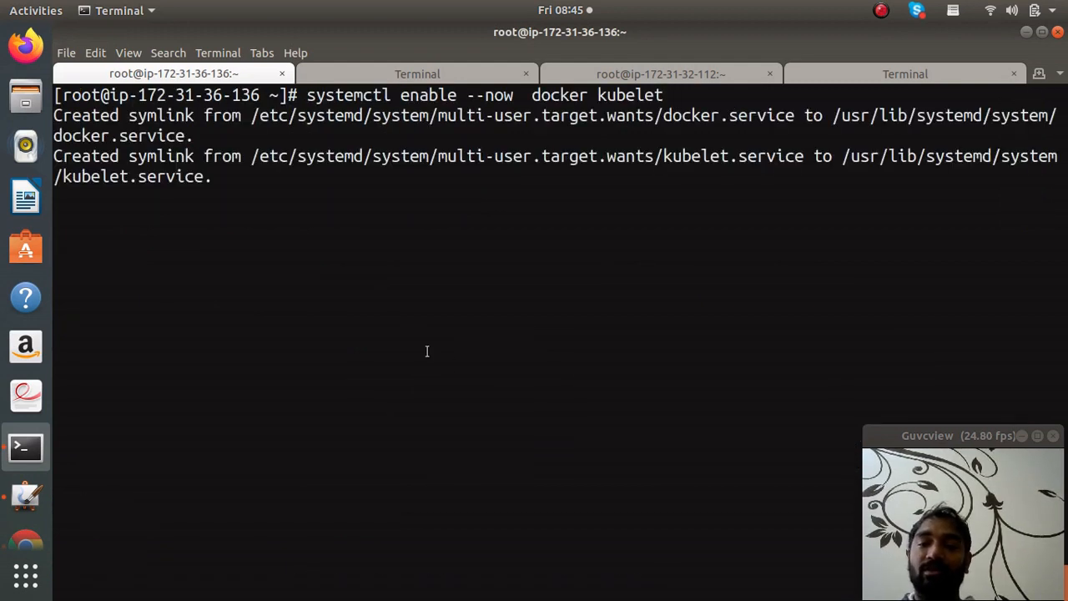
pyautogui.click(417, 73)
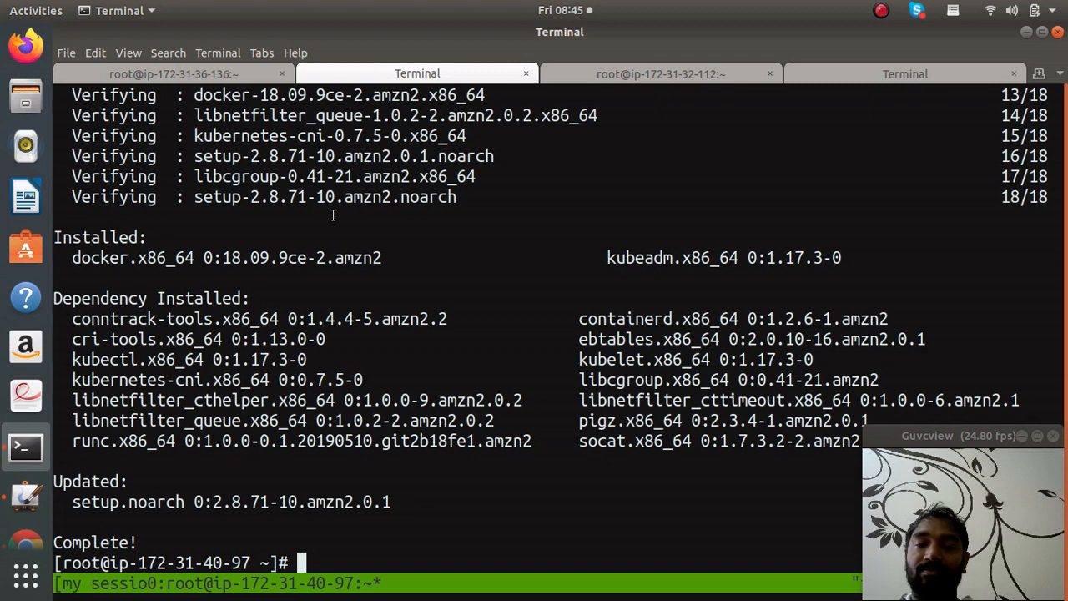
pyautogui.write('systemctl enable --now  docker kubelet')
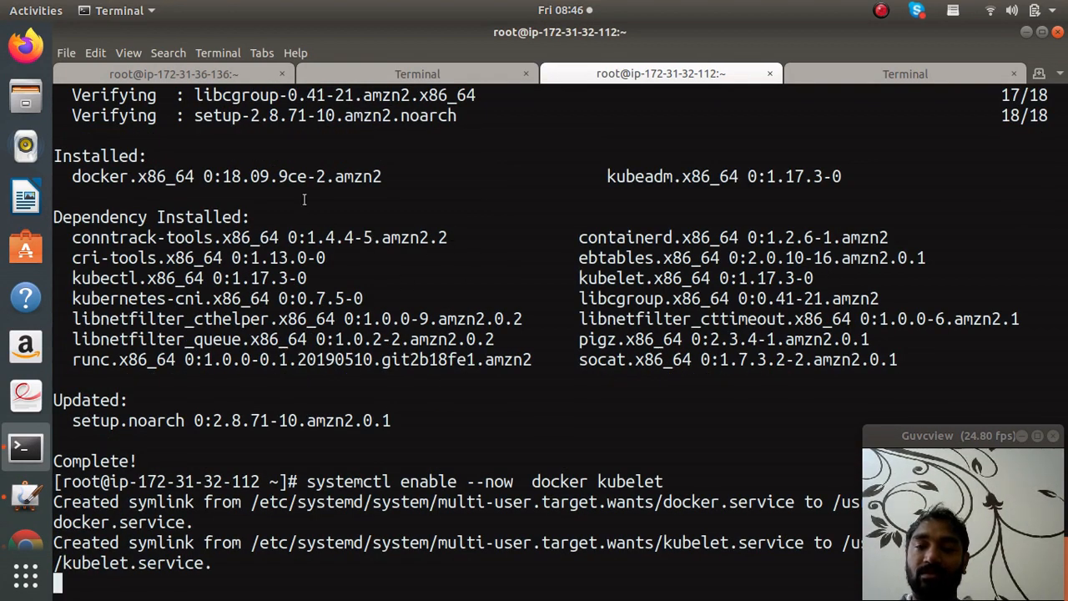
pyautogui.click(173, 74)
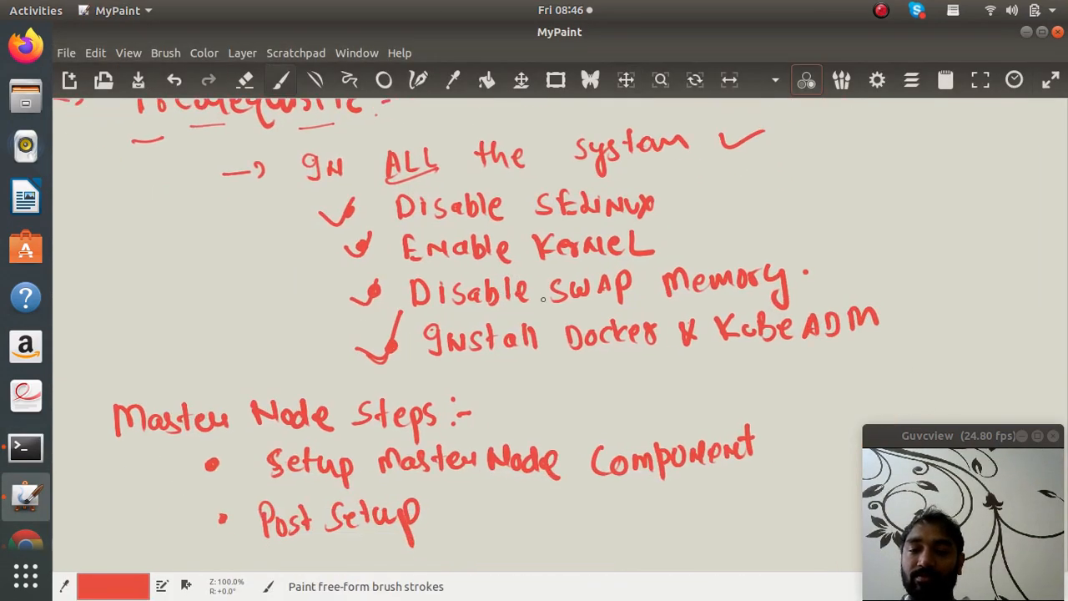
pyautogui.scroll(-3)
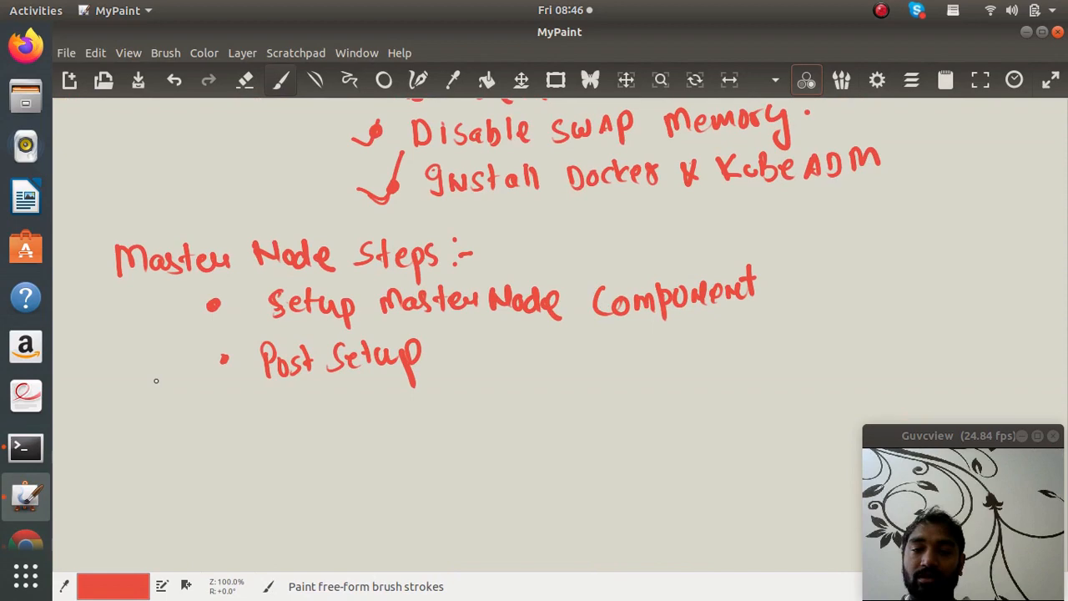
pyautogui.moveTo(83, 280); pyautogui.dragTo(108, 250)
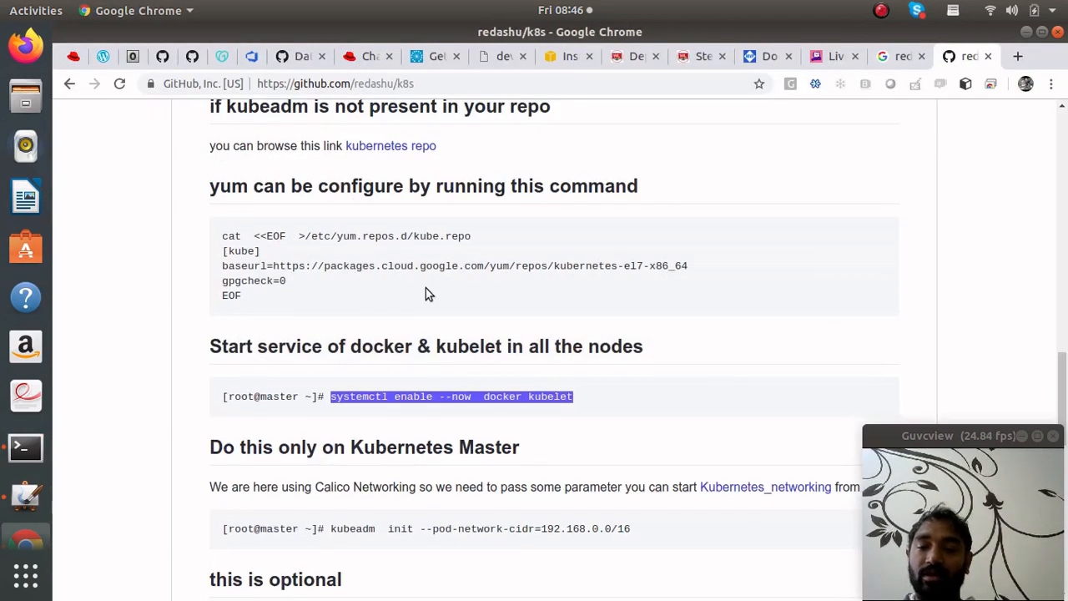
# Step: Run kubeadm init on the master with pod network CIDR 192.168.0.0/16 from the guide
pyautogui.scroll(-3)
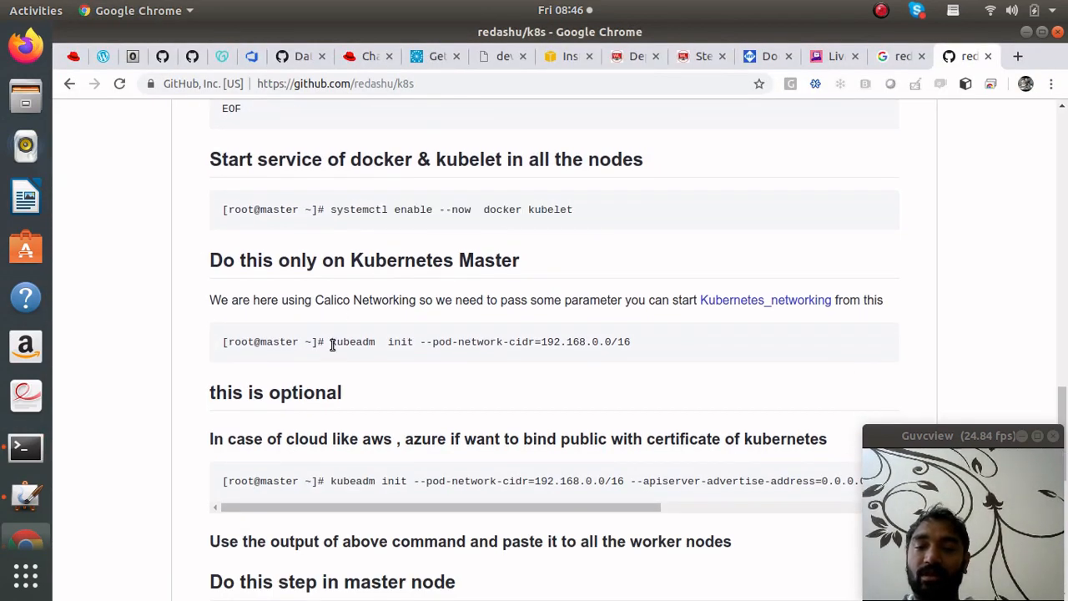
pyautogui.moveTo(330, 341); pyautogui.dragTo(630, 340)
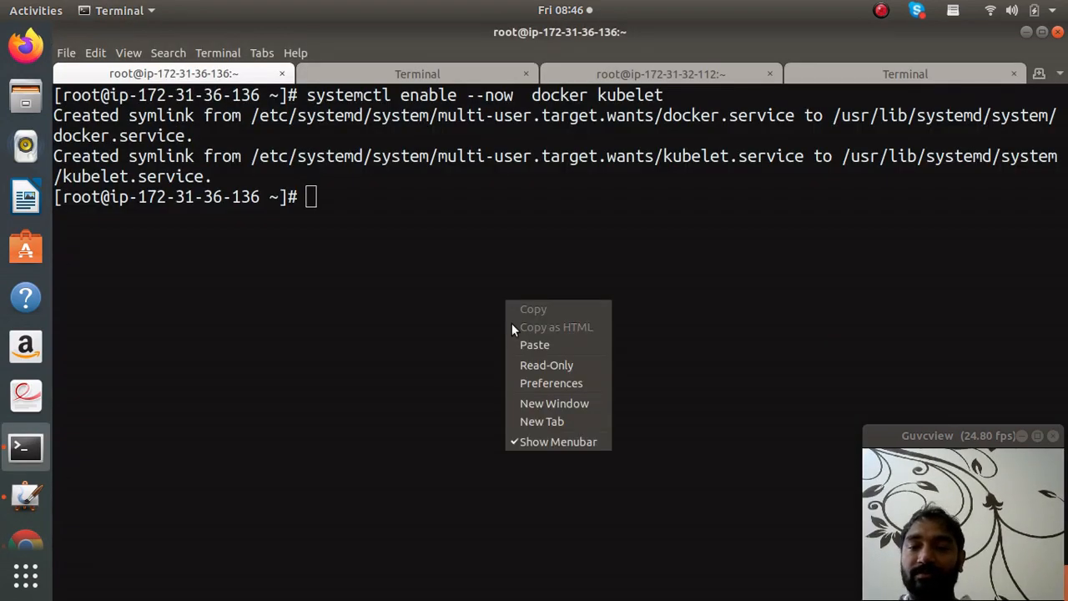
pyautogui.click(534, 344)
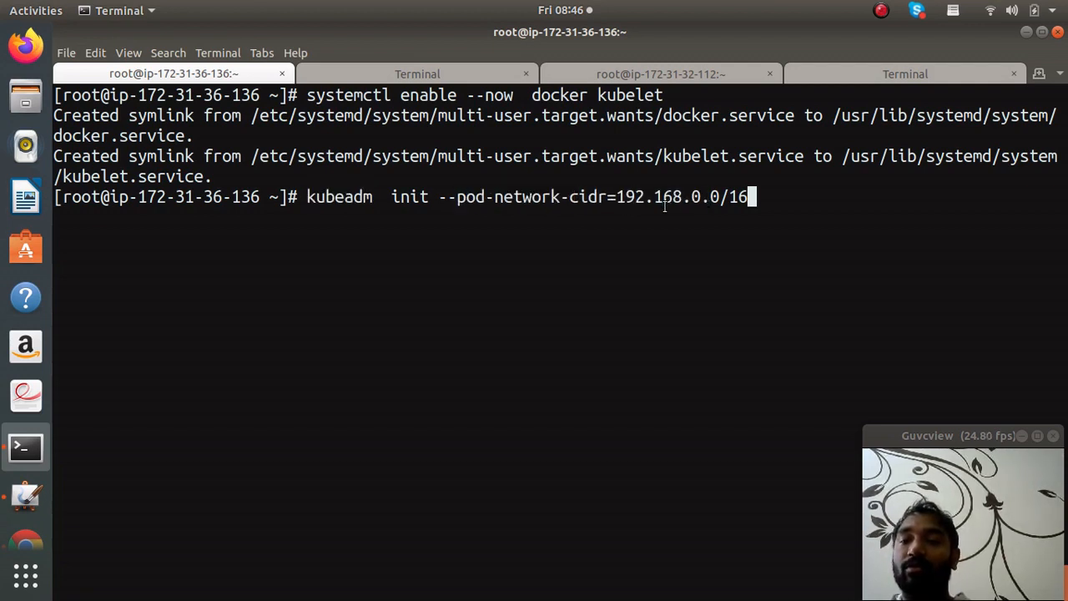
pyautogui.moveTo(601, 289)
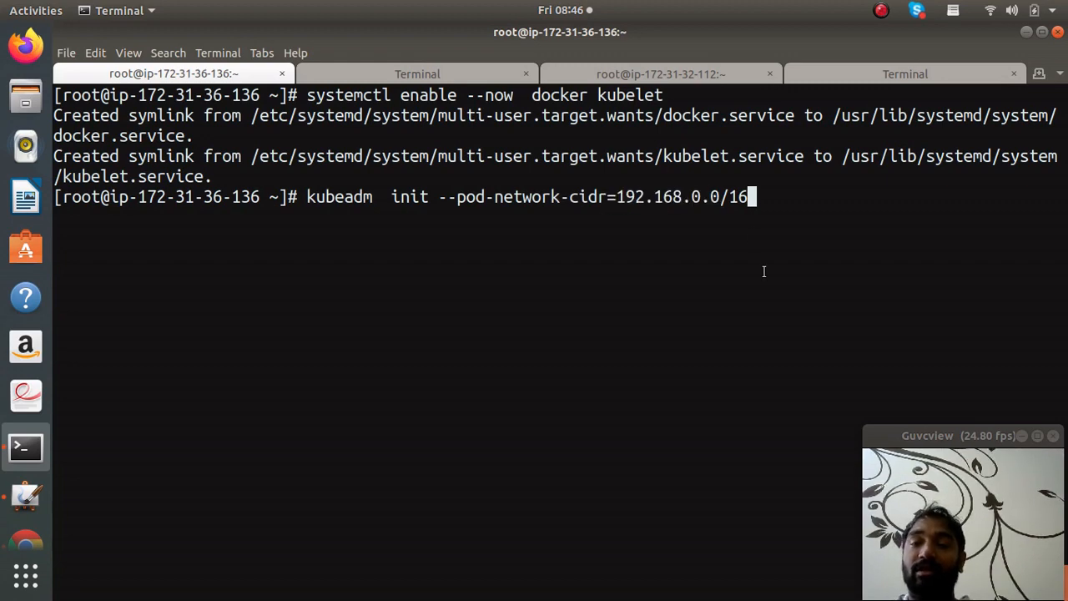
pyautogui.press('Return')
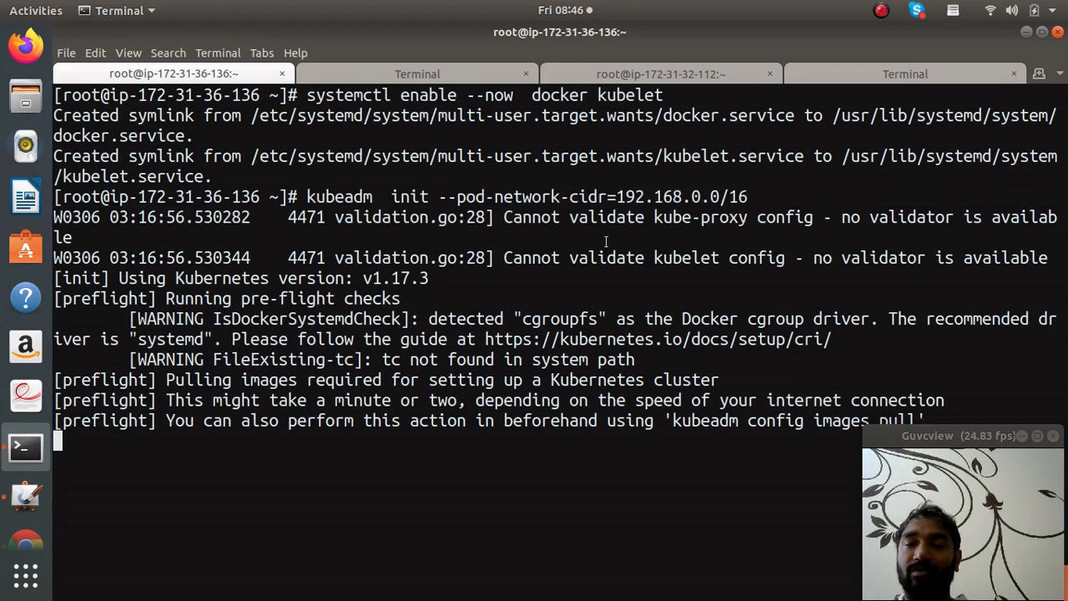
pyautogui.moveTo(494, 240)
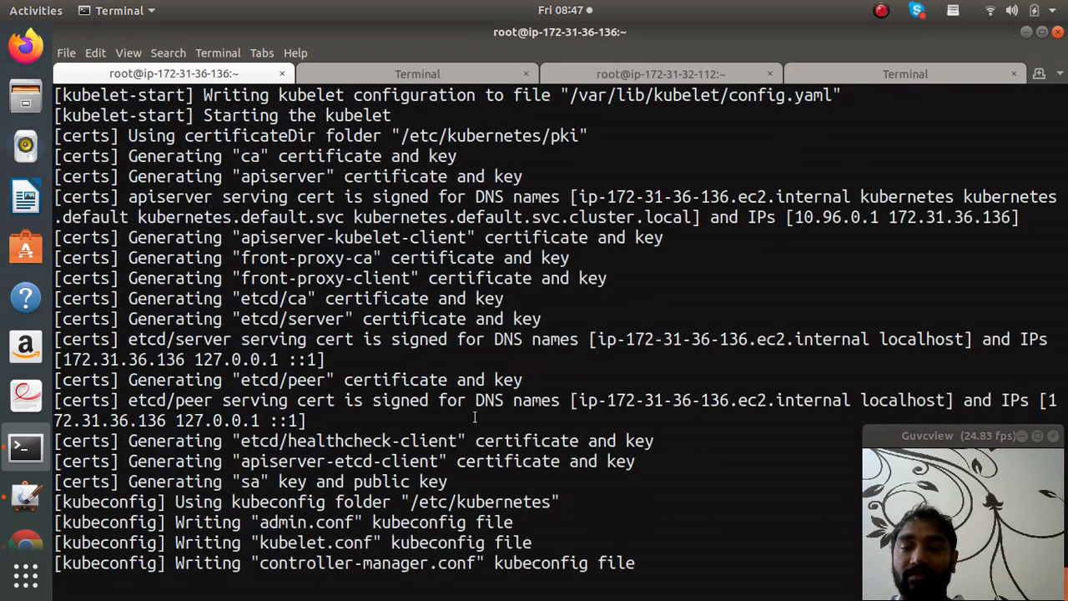
# Step: Watch kubeadm generate certs, kubeconfig and control-plane manifests, then switch to the notes
pyautogui.scroll(-3)
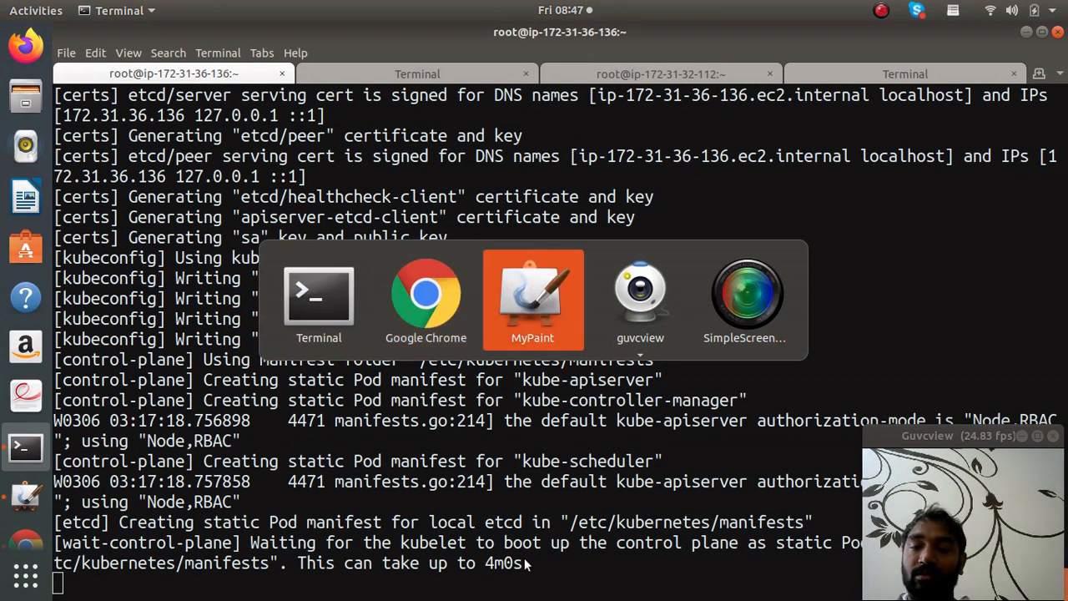
pyautogui.click(532, 300)
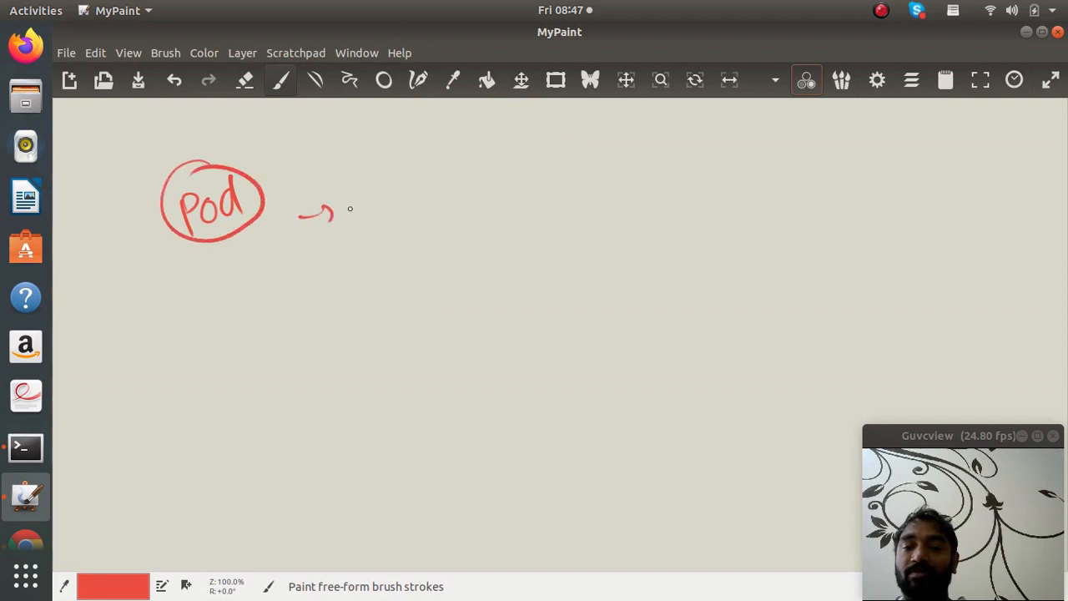
# Step: Write and underline 'container' beneath the circled Pod
pyautogui.moveTo(267, 242); pyautogui.dragTo(331, 276)
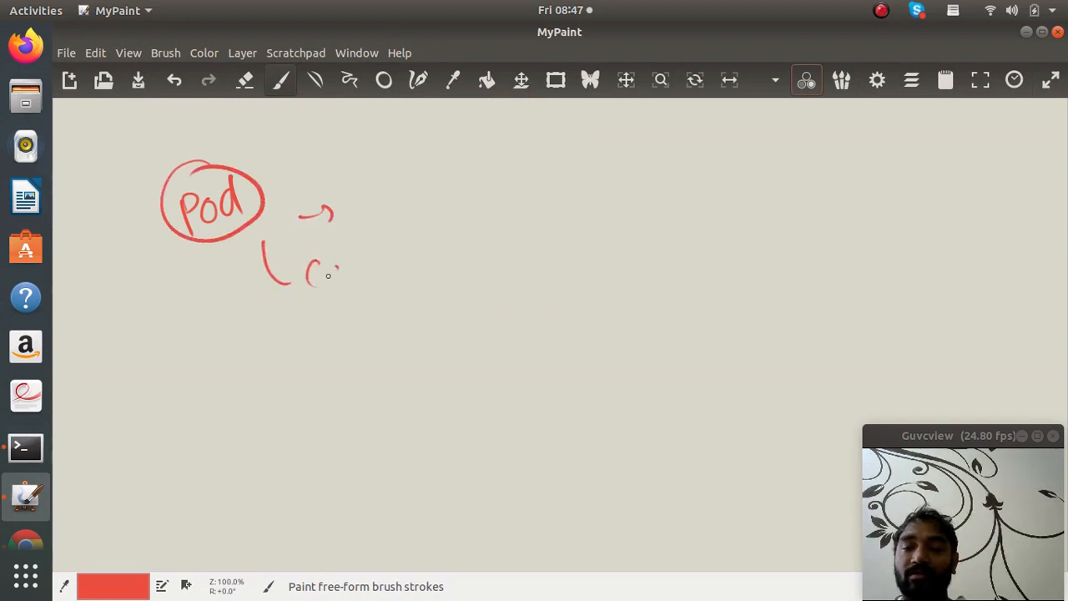
pyautogui.moveTo(314, 267); pyautogui.dragTo(425, 250)
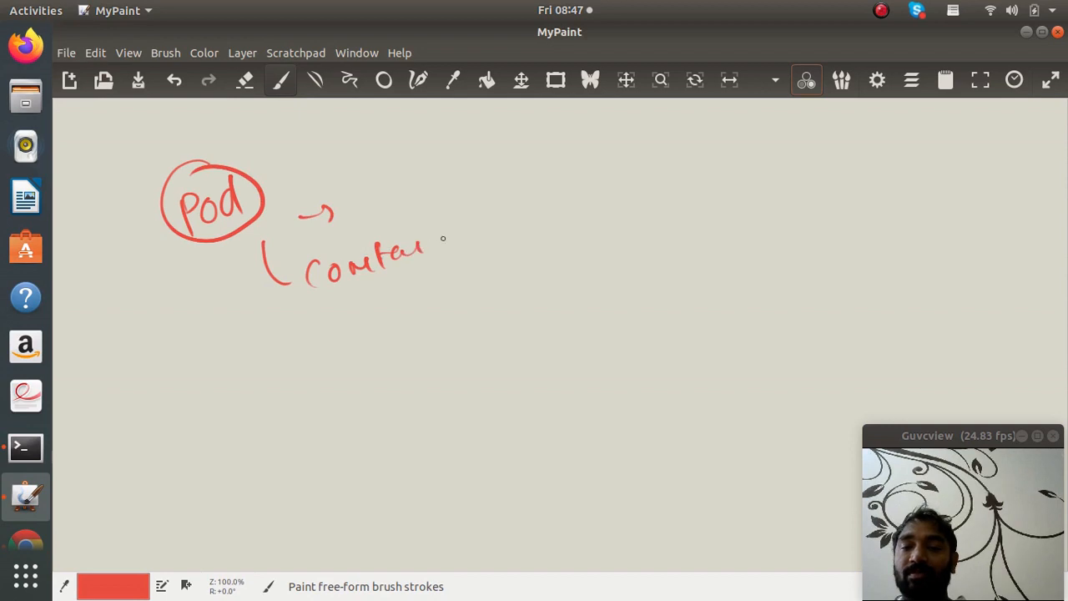
pyautogui.moveTo(426, 242); pyautogui.dragTo(484, 247)
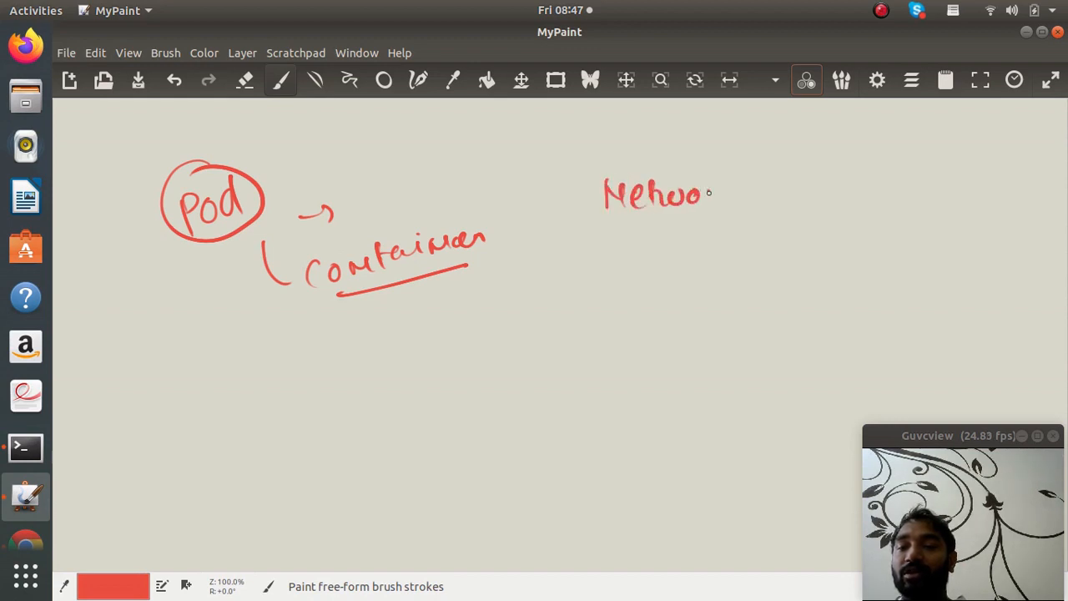
# Step: Write 'Networking' beside Pod with 'Calico' beneath it
pyautogui.moveTo(704, 196); pyautogui.dragTo(768, 209)
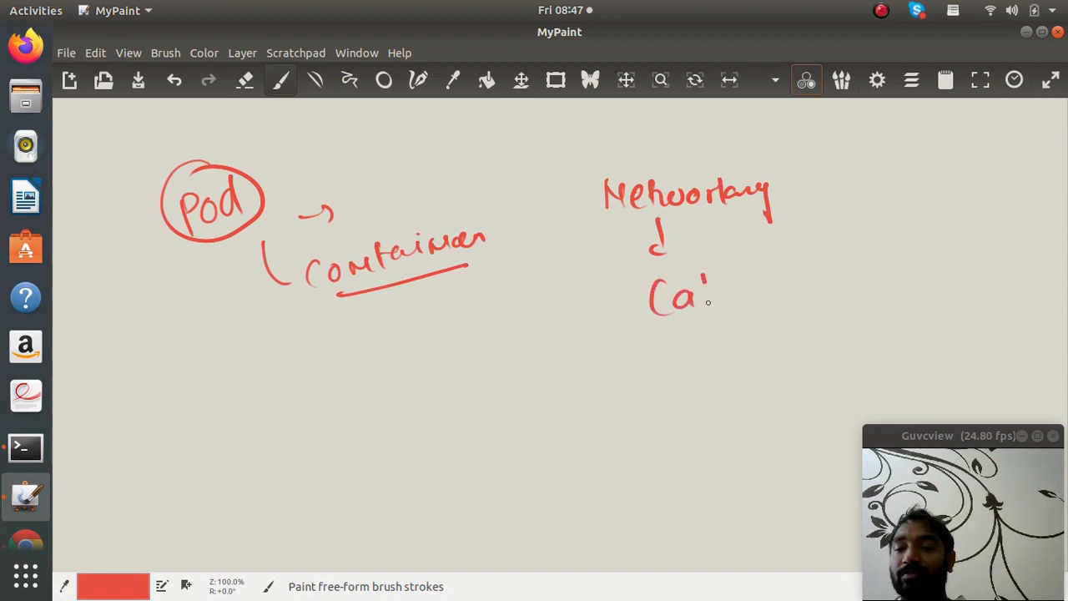
pyautogui.moveTo(714, 292); pyautogui.dragTo(768, 297)
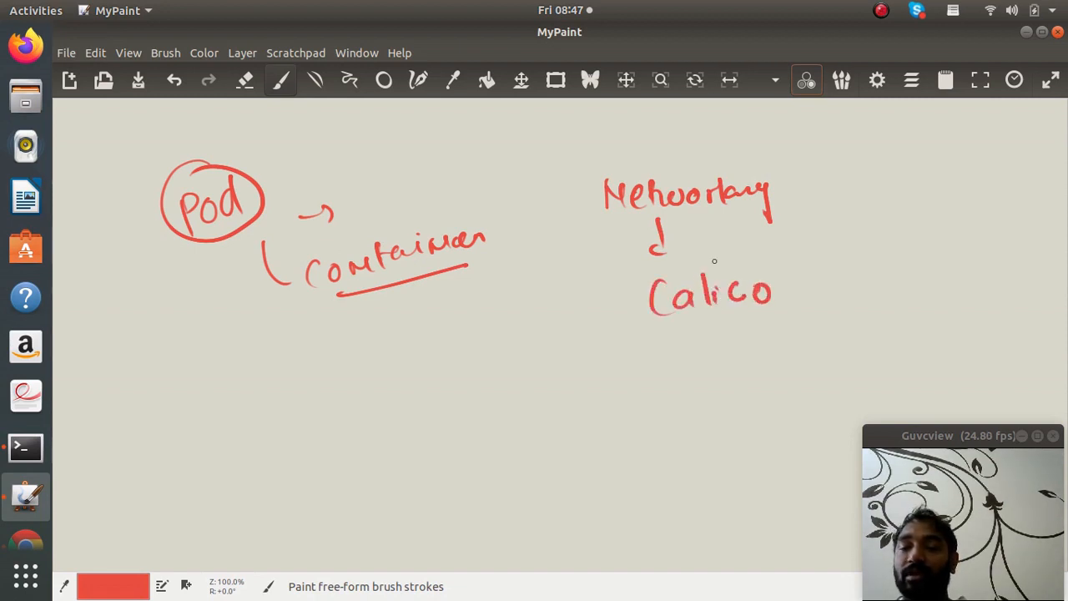
pyautogui.press('alt+Tab')
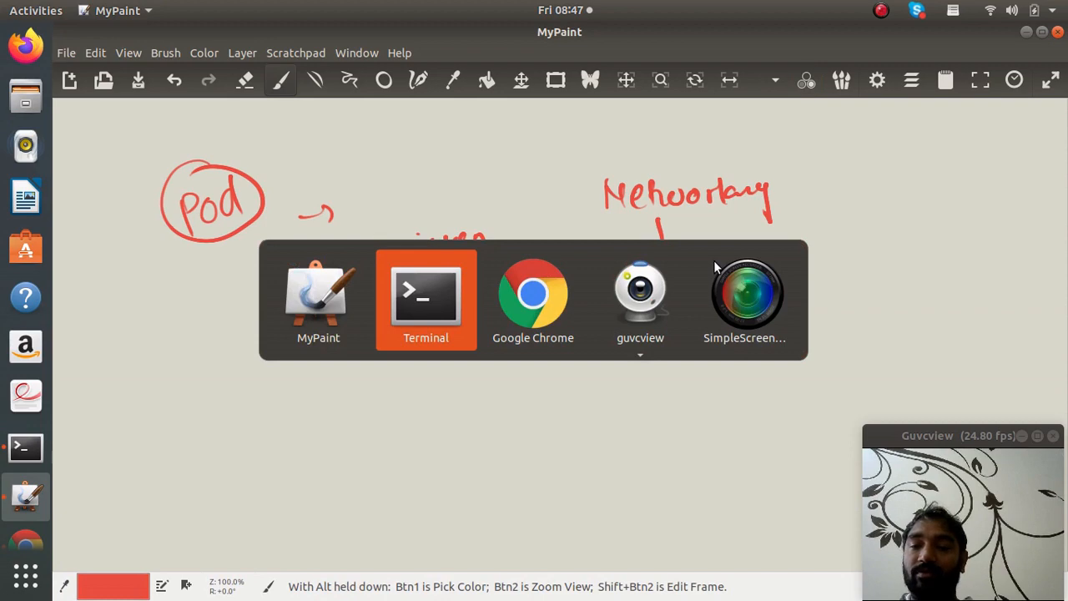
# Step: Follow the Kubernetes_networking link in the k8s setup guide
pyautogui.click(534, 297)
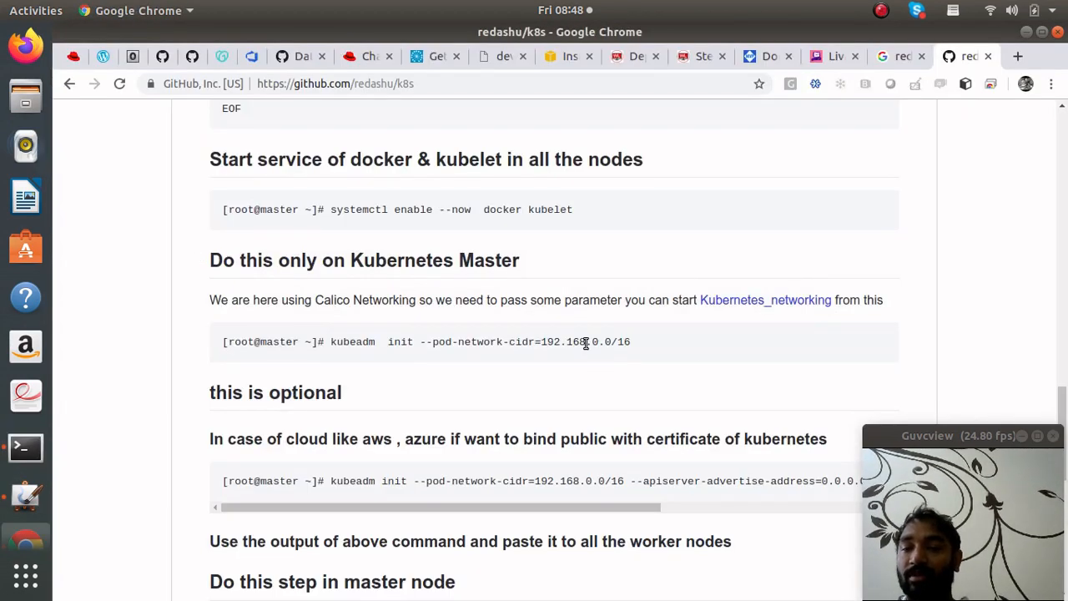
pyautogui.moveTo(764, 301)
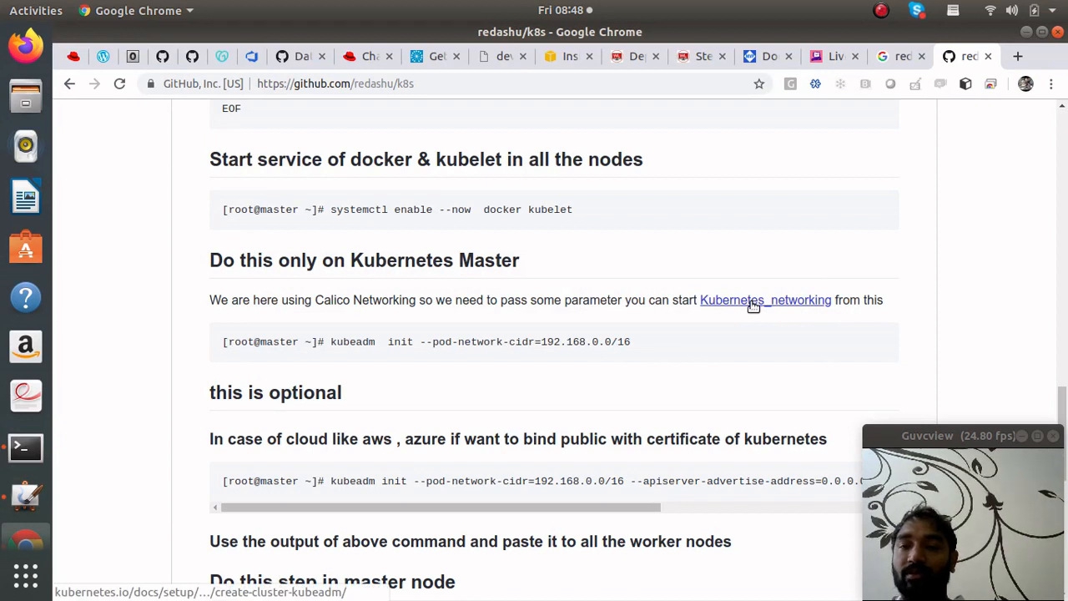
pyautogui.click(765, 300)
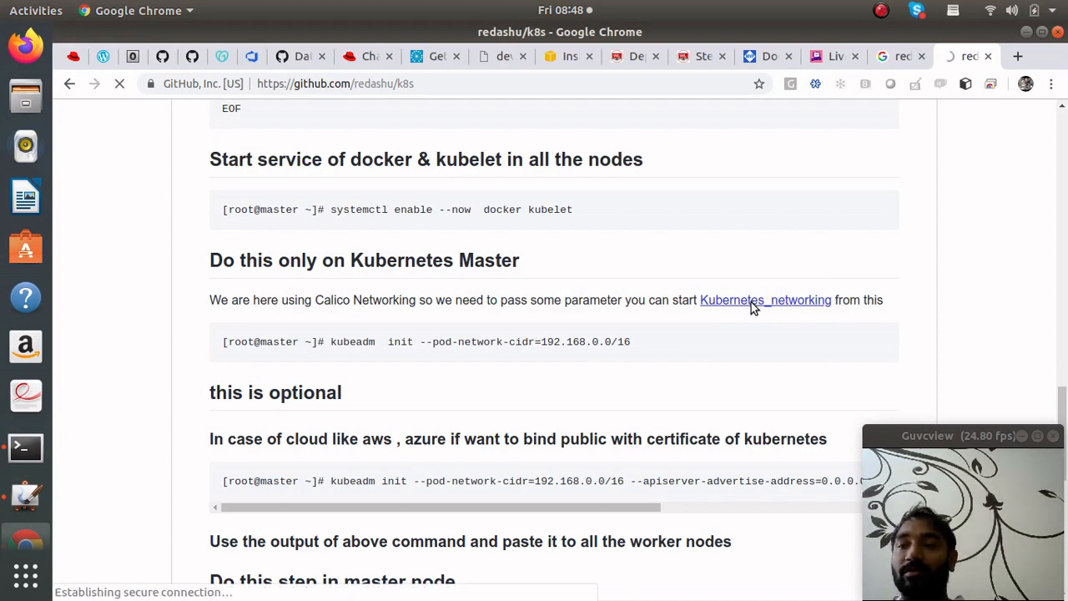
pyautogui.click(764, 300)
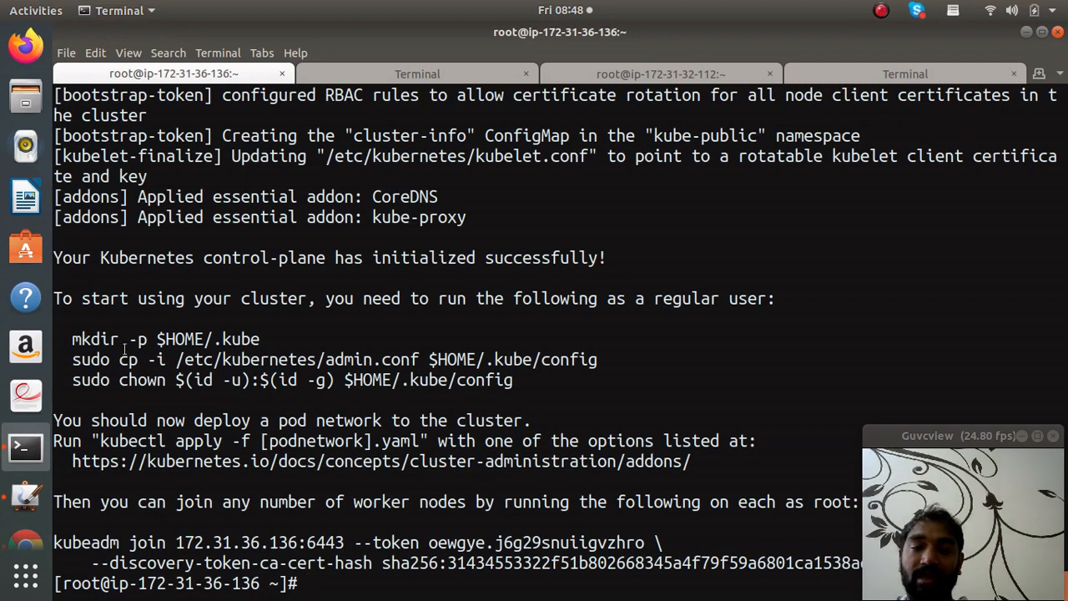
# Step: Create the $HOME/.kube directory on the master
pyautogui.doubleClick(165, 339)
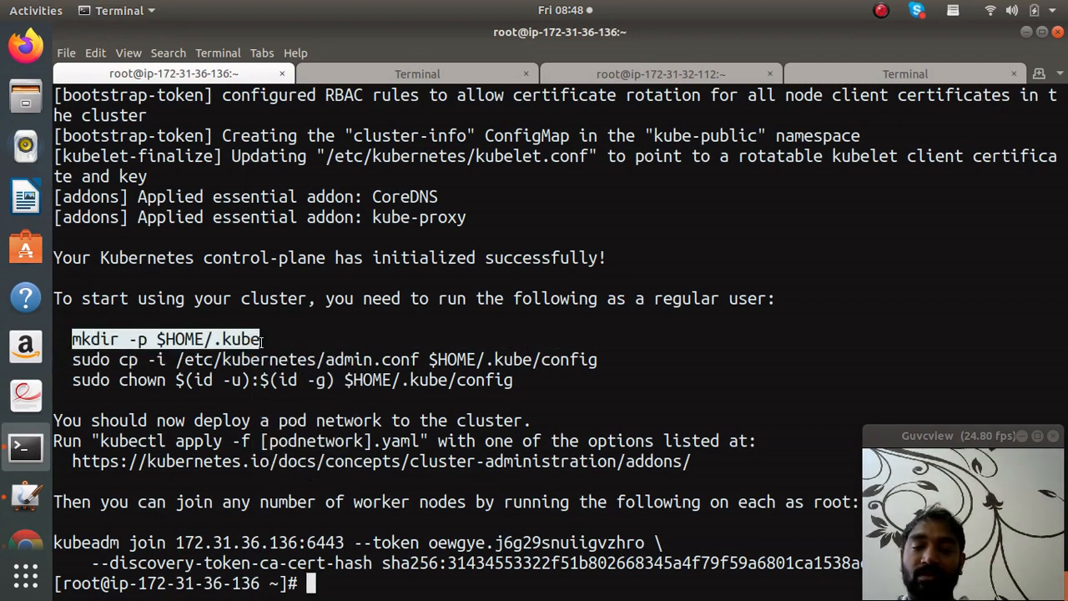
pyautogui.write('mkdir -p $HOME/.kube')
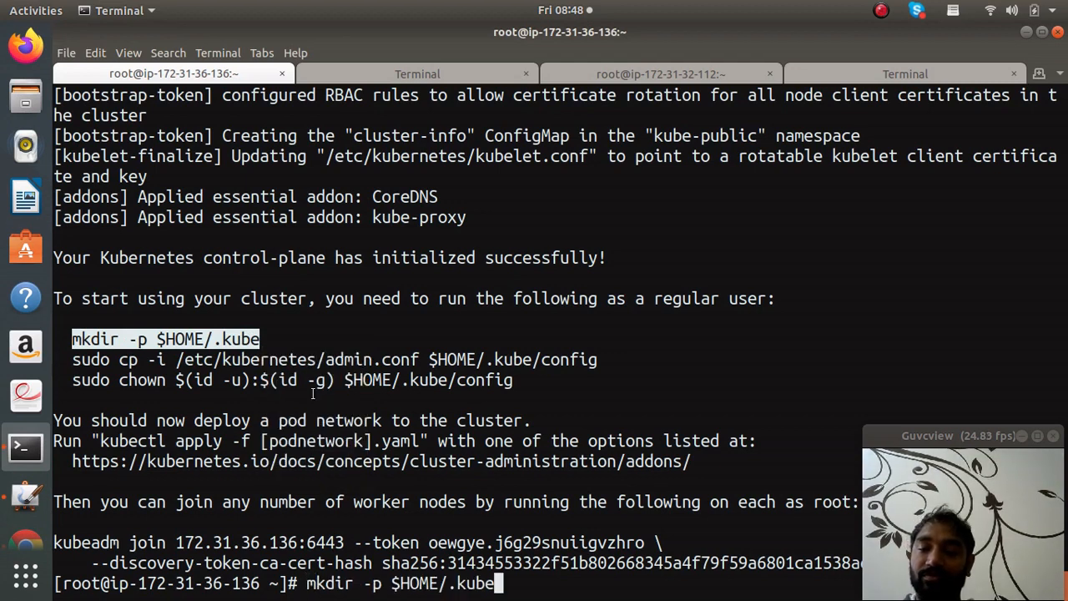
pyautogui.press('Return')
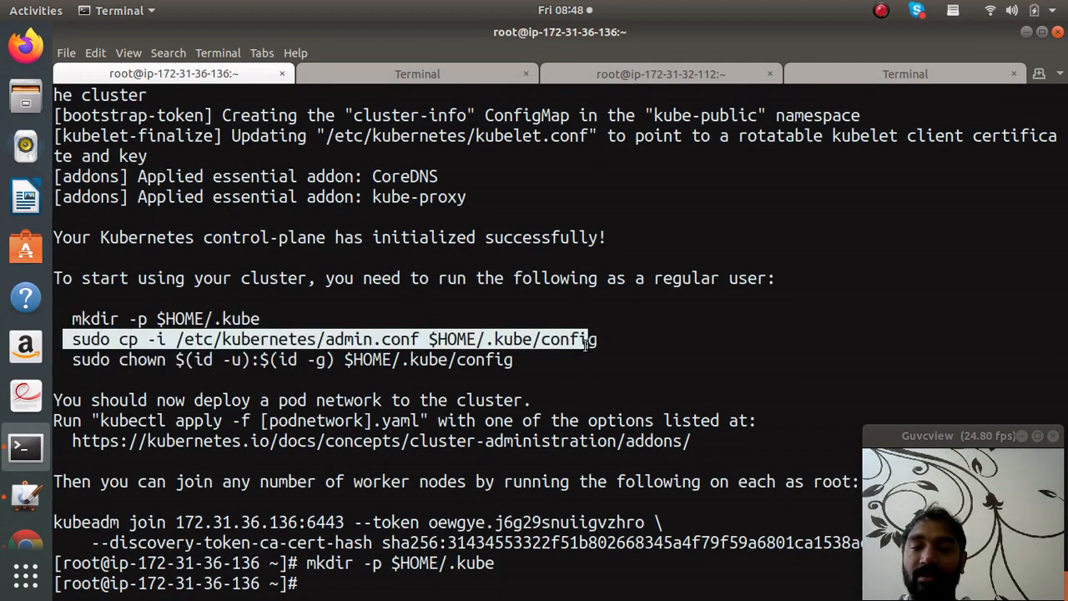
# Step: Copy admin.conf to $HOME/.kube/config and chown it to the current user
pyautogui.rightClick(584, 338)
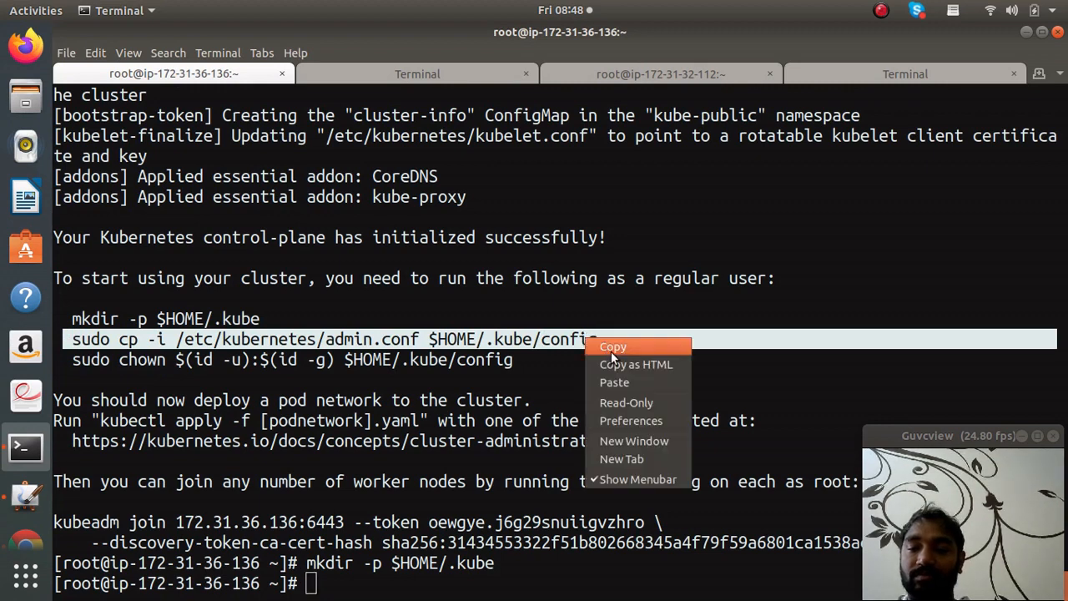
pyautogui.moveTo(641, 397)
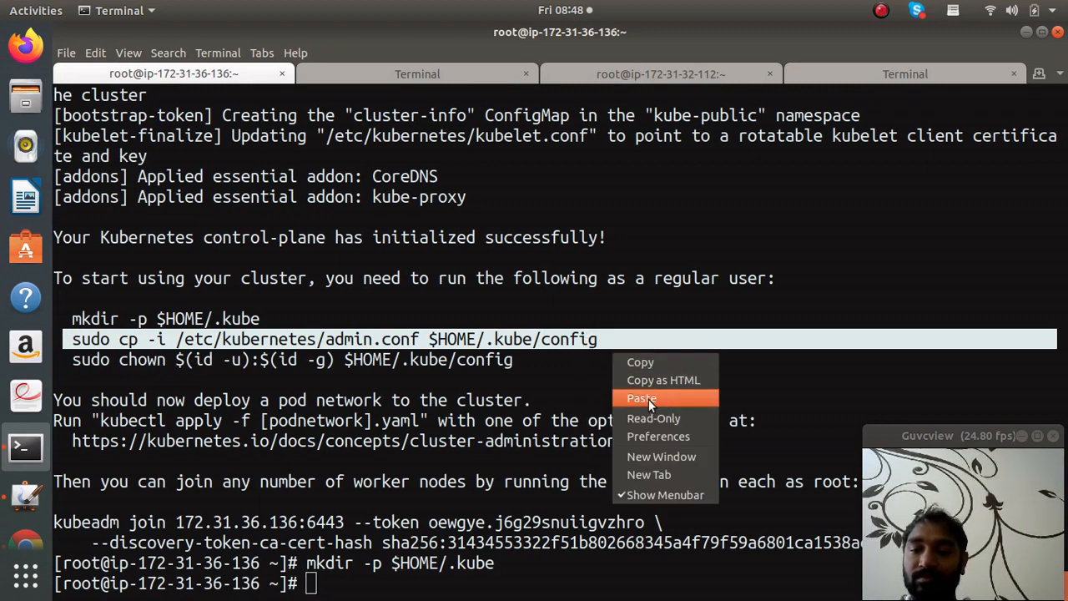
pyautogui.click(640, 397)
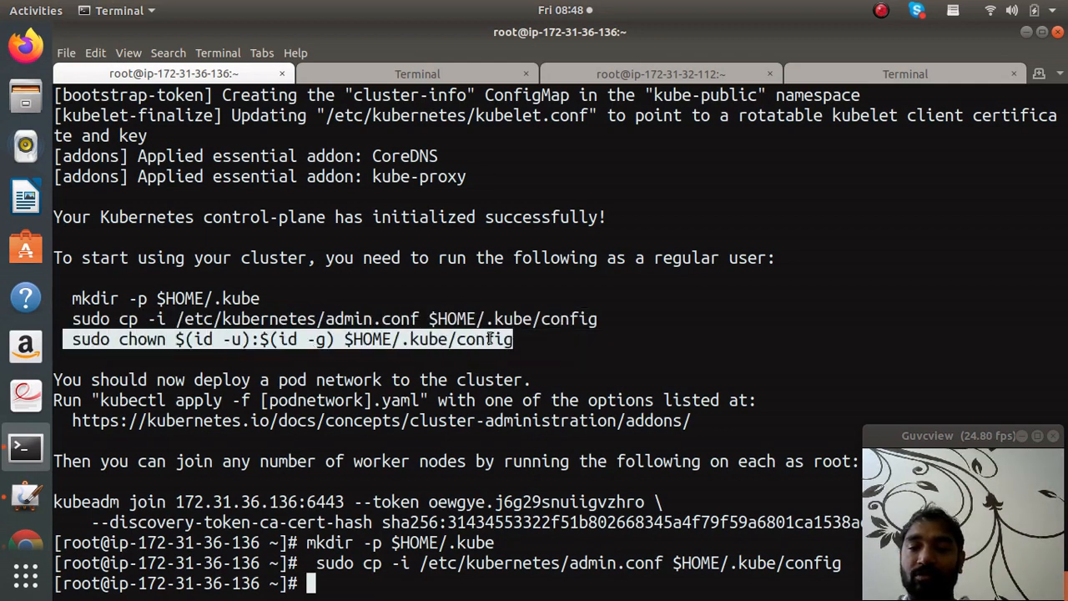
pyautogui.rightClick(524, 354)
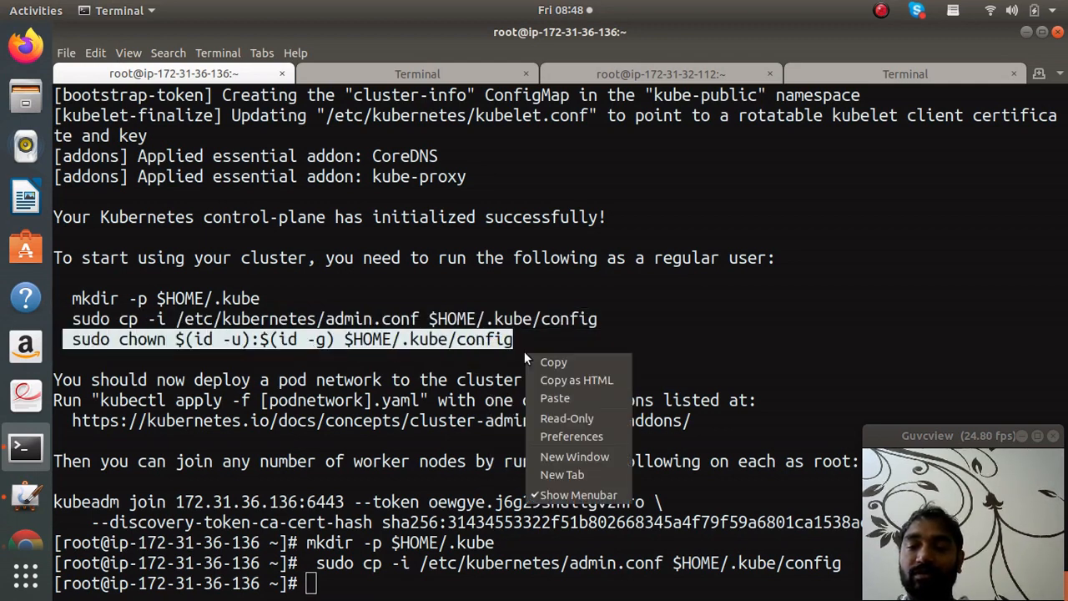
pyautogui.click(554, 397)
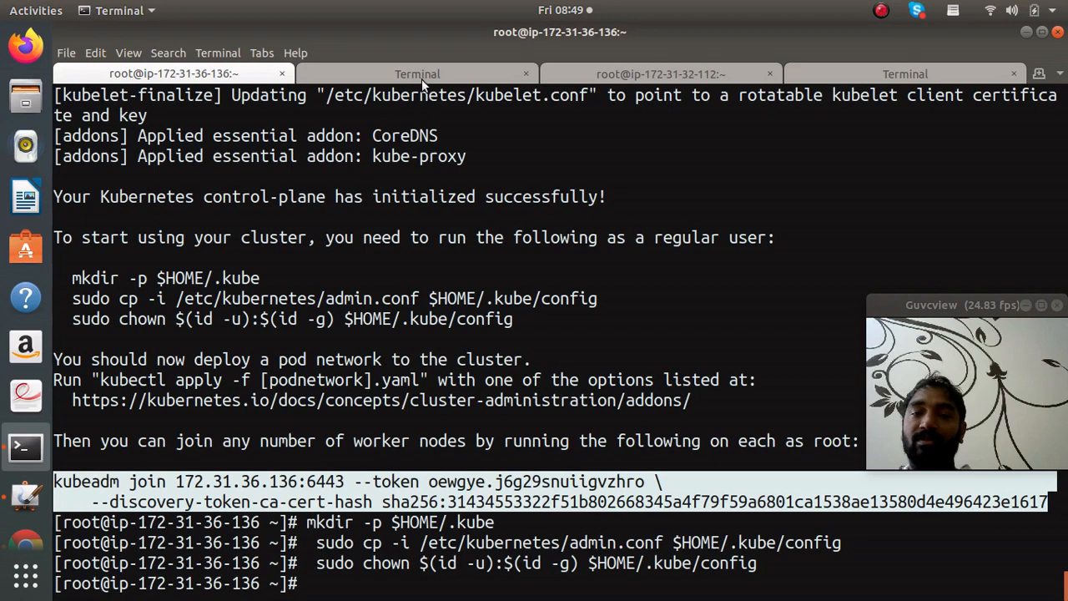
pyautogui.click(418, 73)
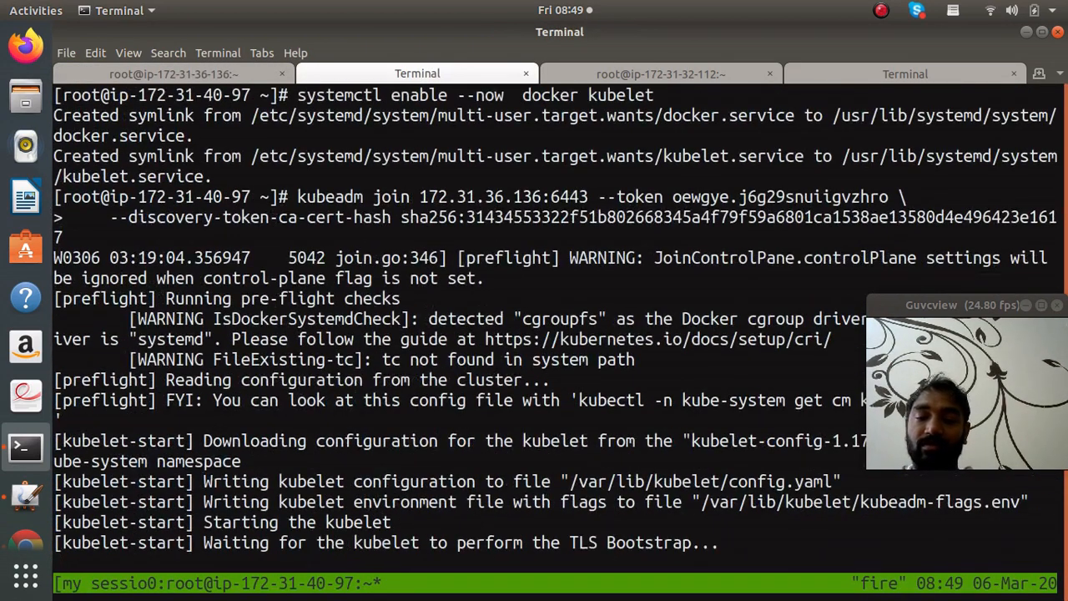
pyautogui.click(661, 74)
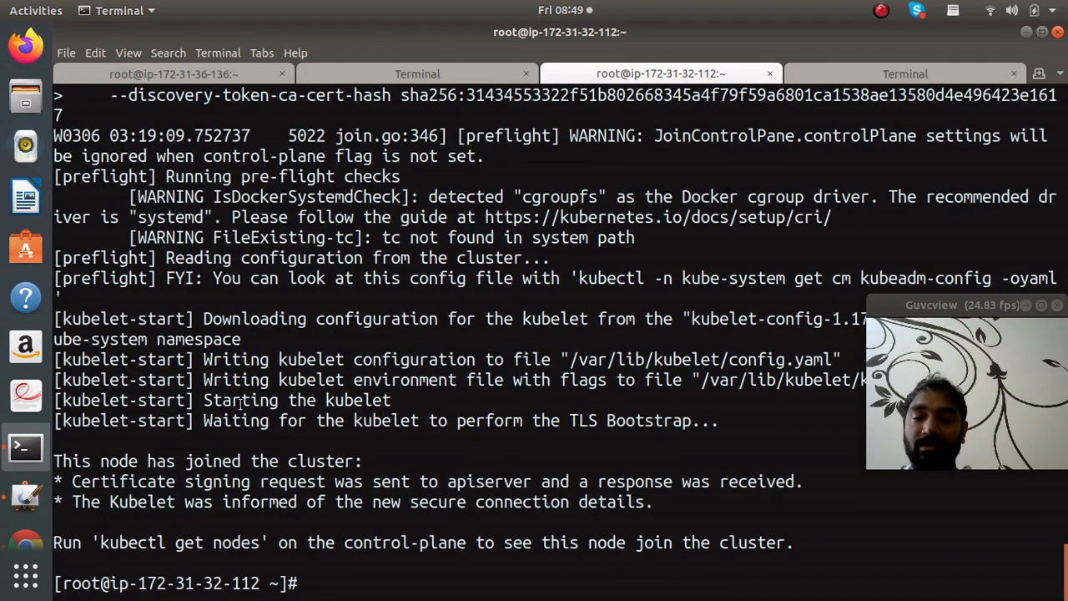
pyautogui.click(418, 74)
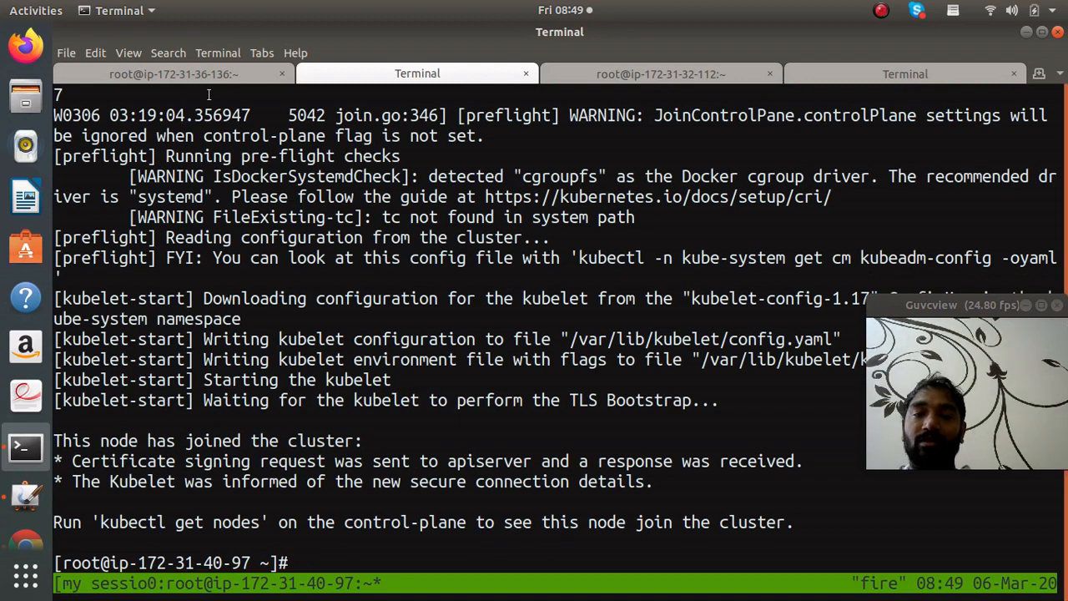
pyautogui.click(173, 73)
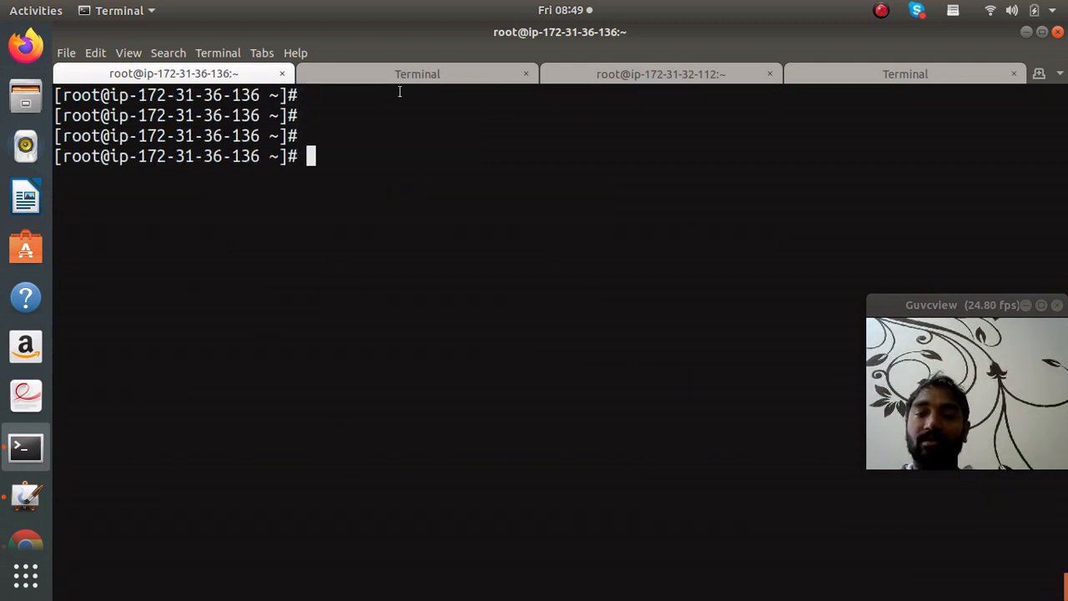
# Step: Run kubectl get nodes showing three NotReady nodes, then show the command history
pyautogui.click(418, 74)
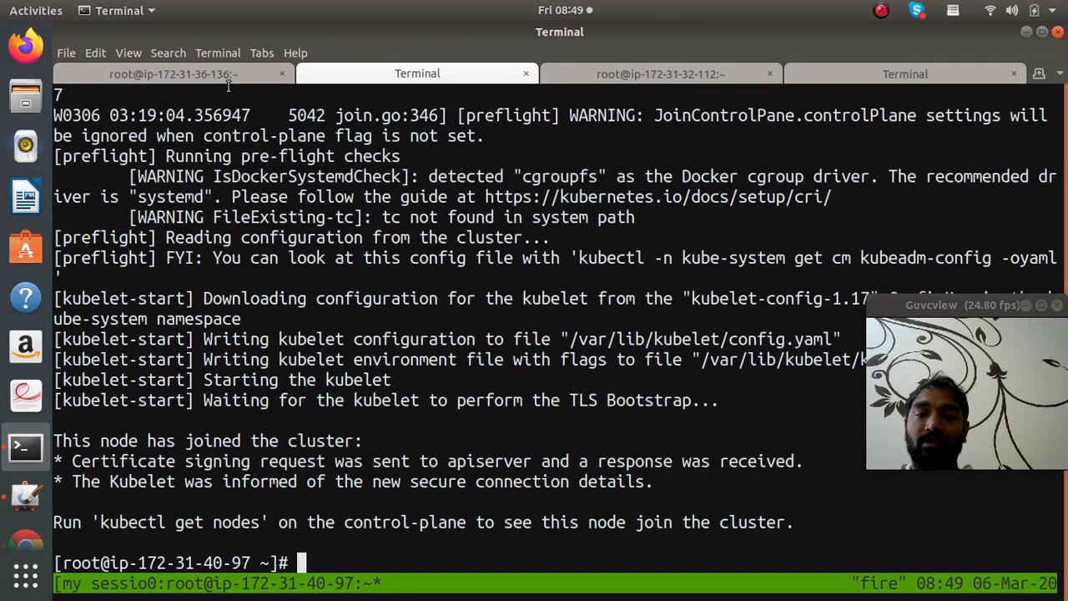
pyautogui.click(174, 73)
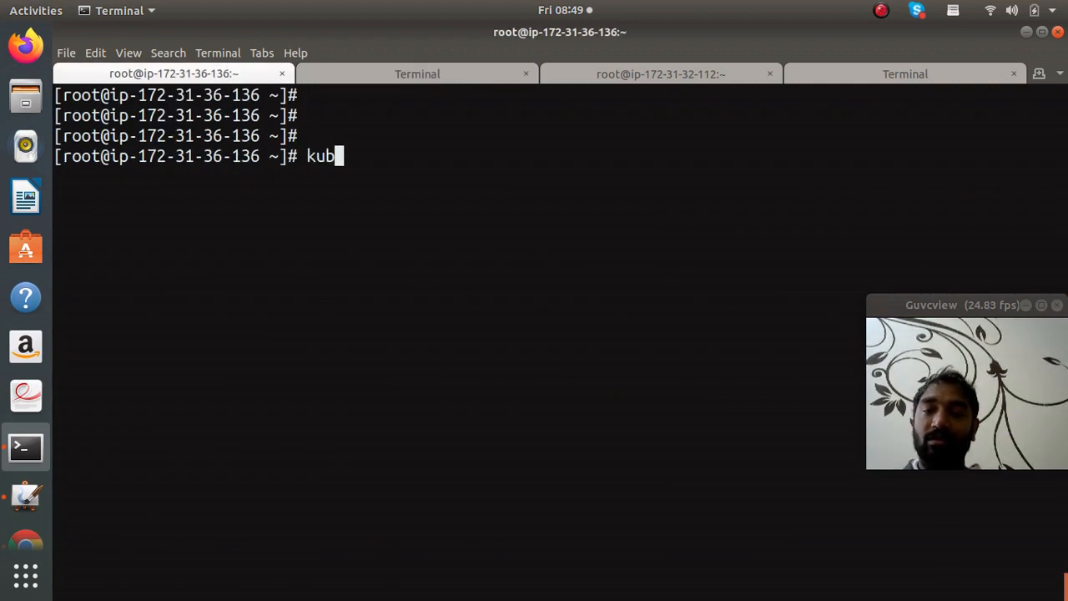
pyautogui.write('ectl  get nodes')
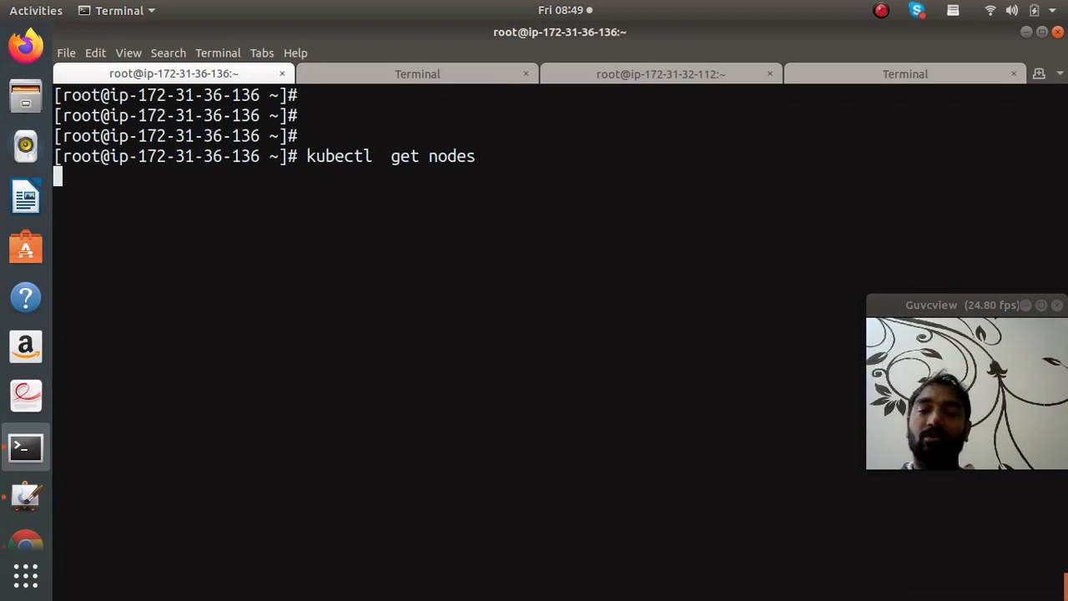
pyautogui.press('Return')
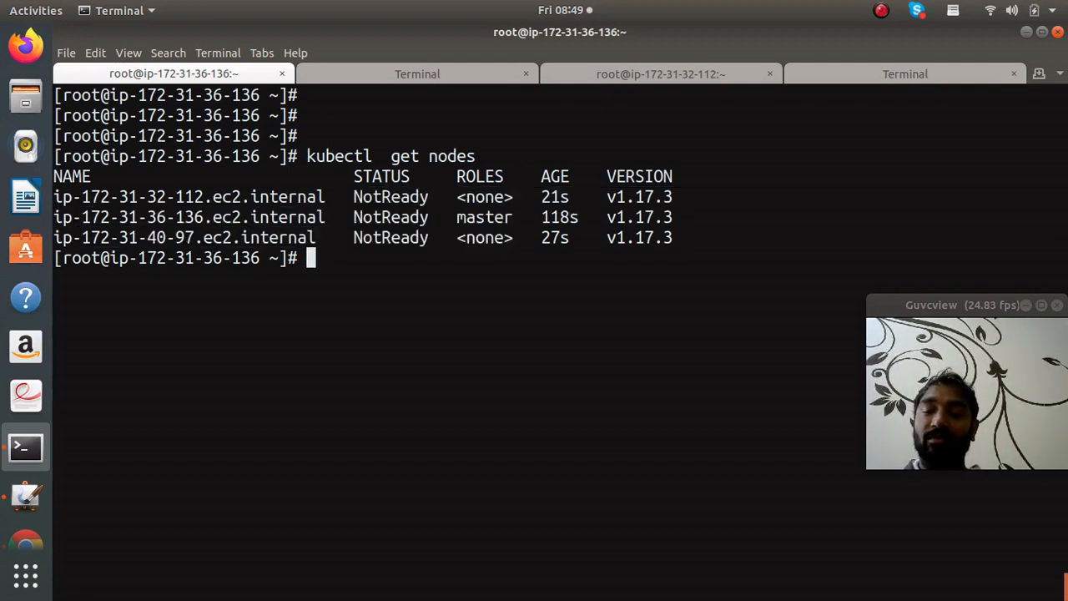
pyautogui.write('history')
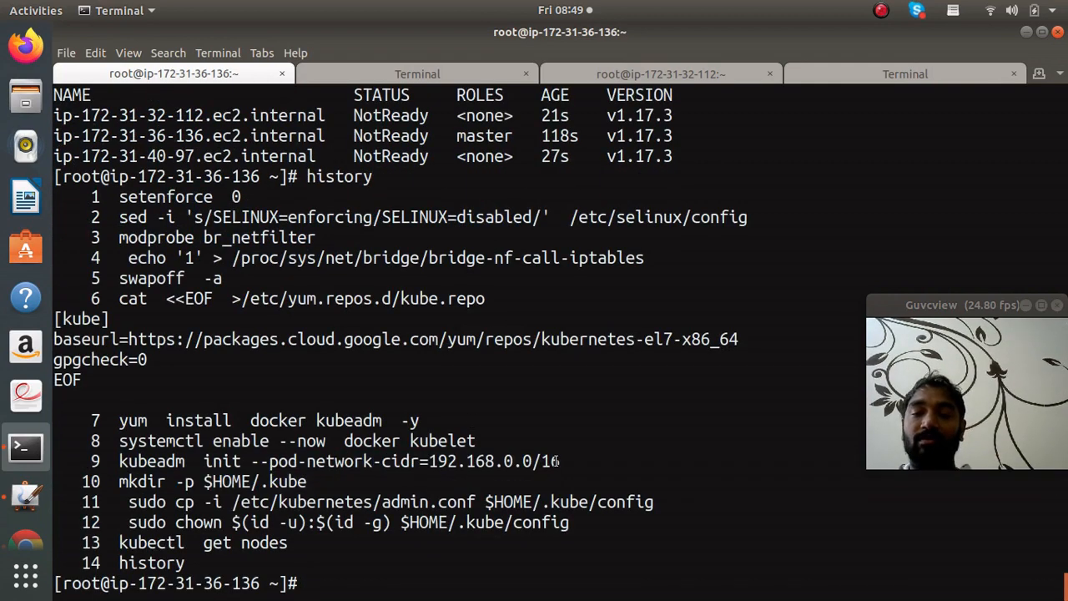
pyautogui.moveTo(543, 453)
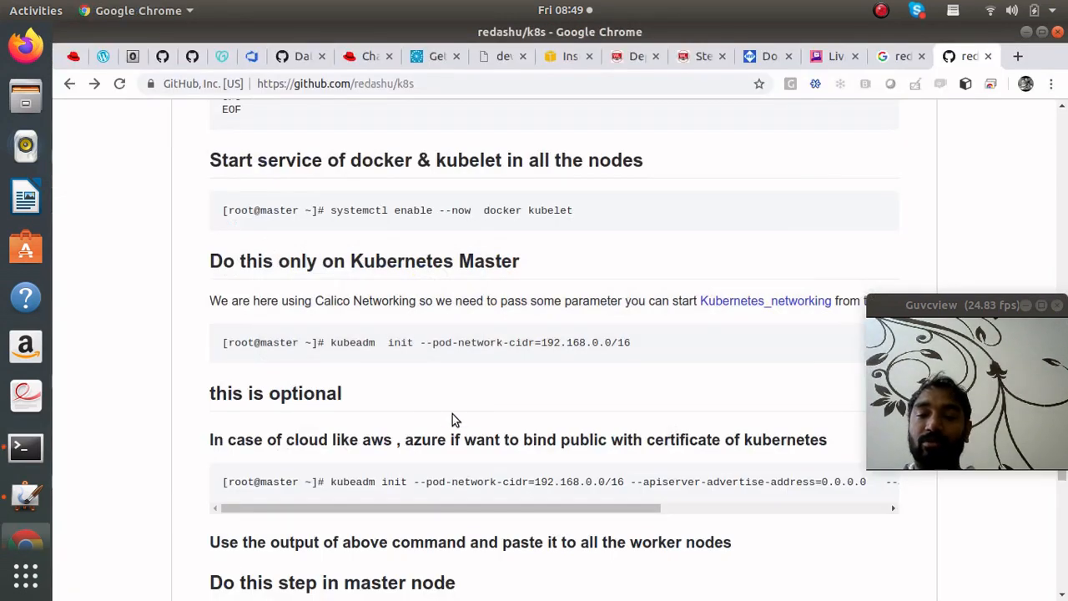
# Step: Copy the kubectl apply command from the guide's 'Now apply calico project' step
pyautogui.scroll(-3)
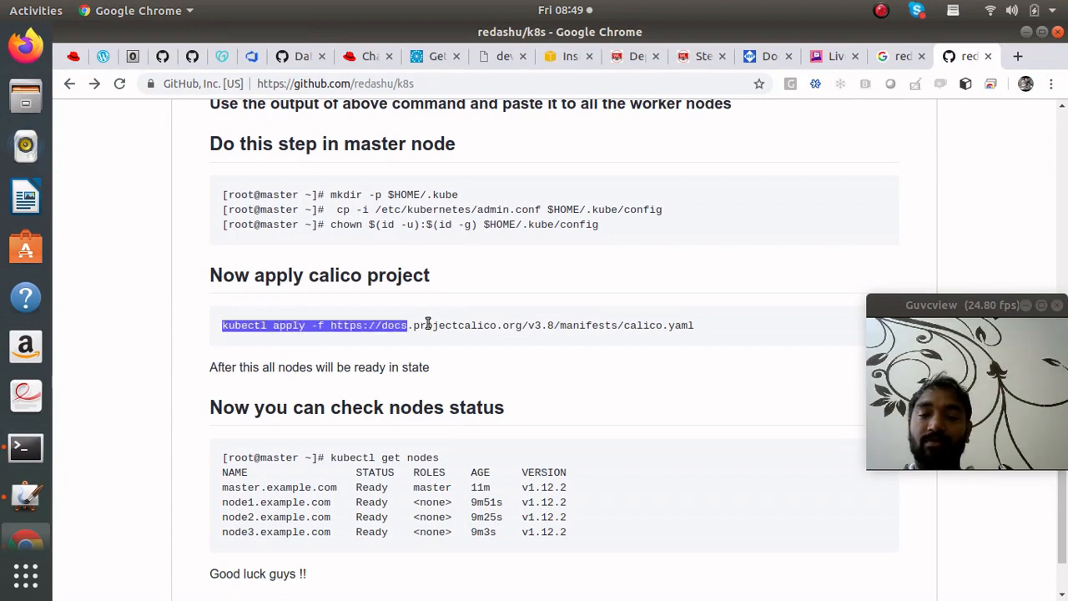
pyautogui.rightClick(426, 324)
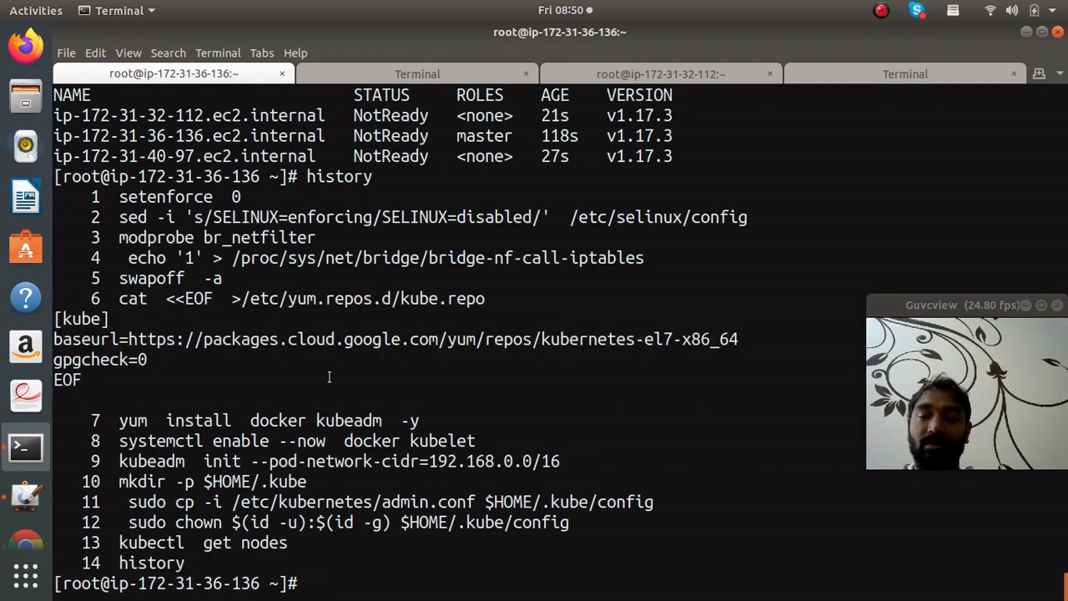
# Step: Apply the Calico v3.8 calico.yaml manifest with kubectl apply -f
pyautogui.write('kubectl apply -f https://docs.projectcalico.org/v3.8/manifests/calico.yaml')
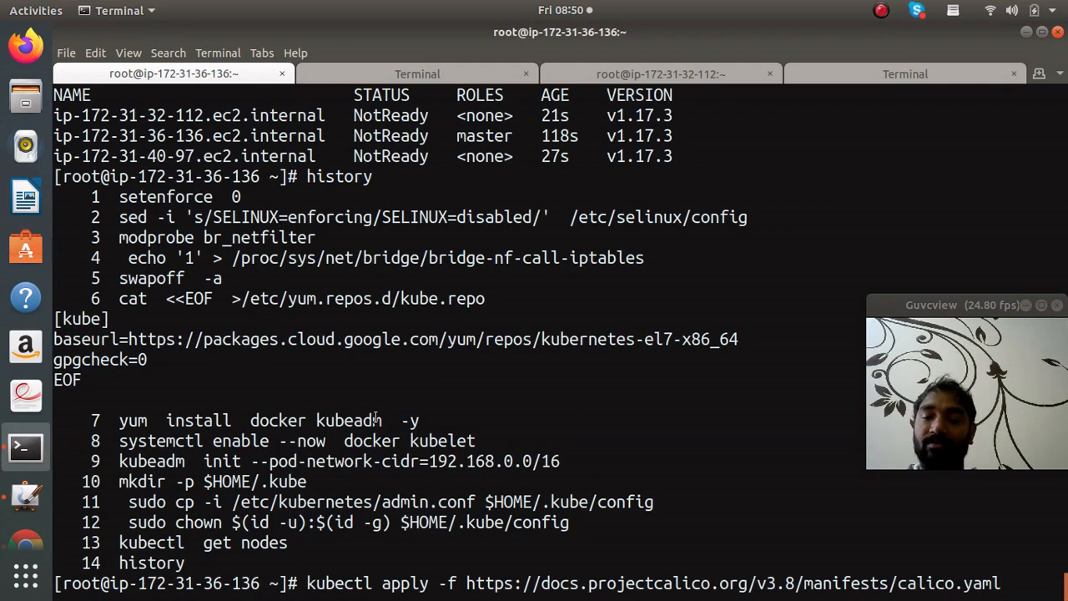
pyautogui.press('Return')
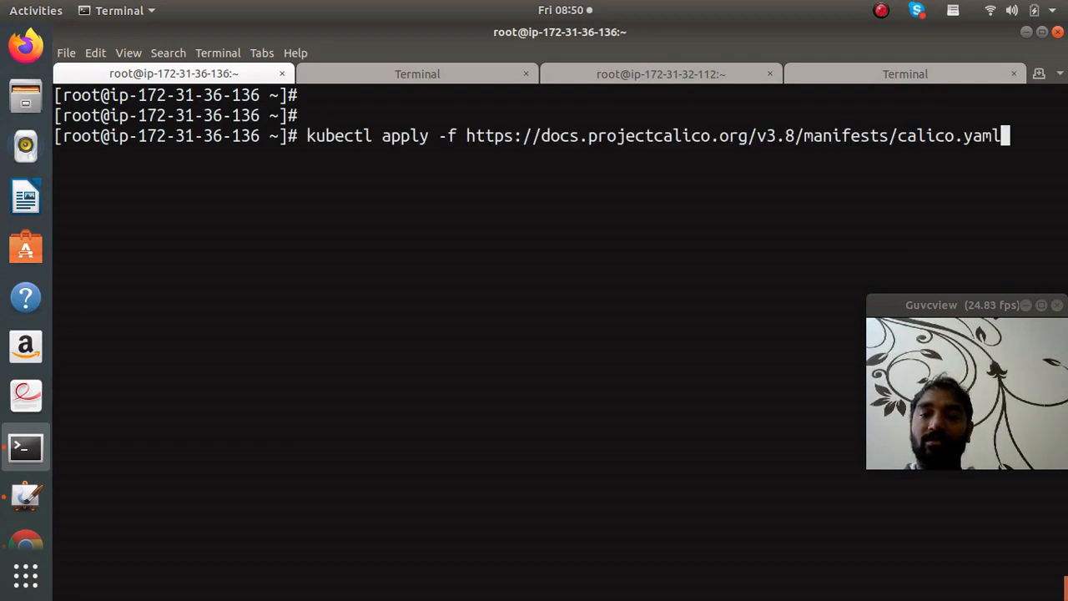
# Step: Rerun kubectl get nodes until all three nodes report Ready
pyautogui.write('kubectl  get nodes')
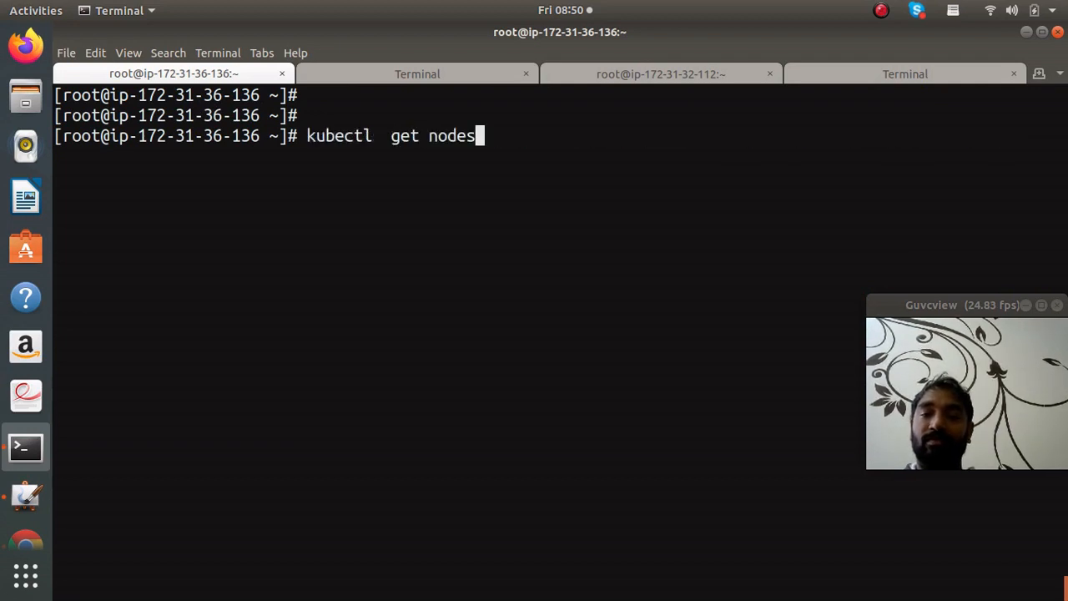
pyautogui.press('Return')
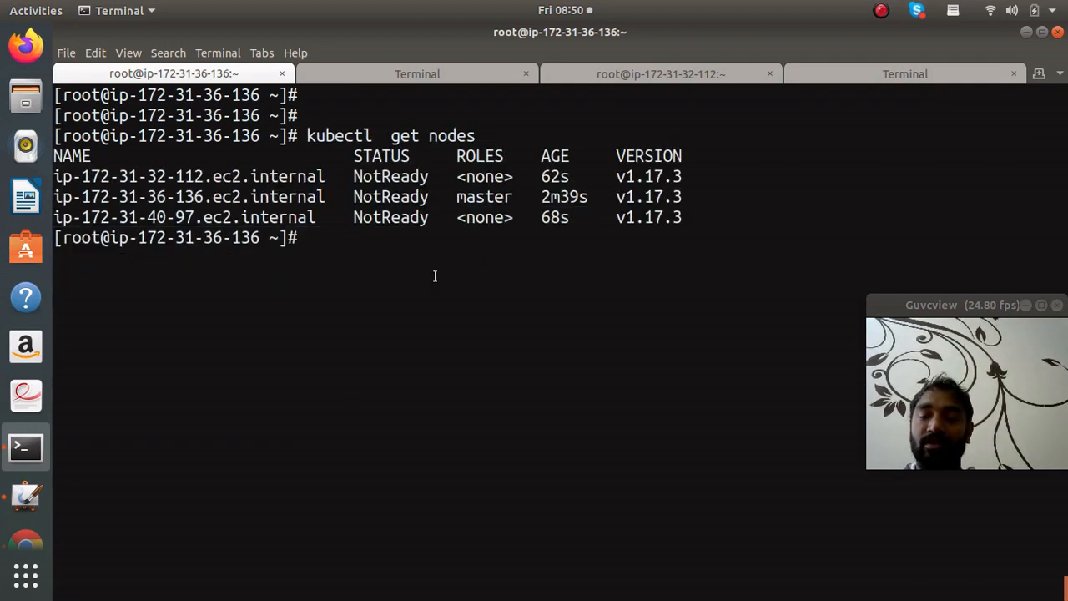
pyautogui.press('Return')
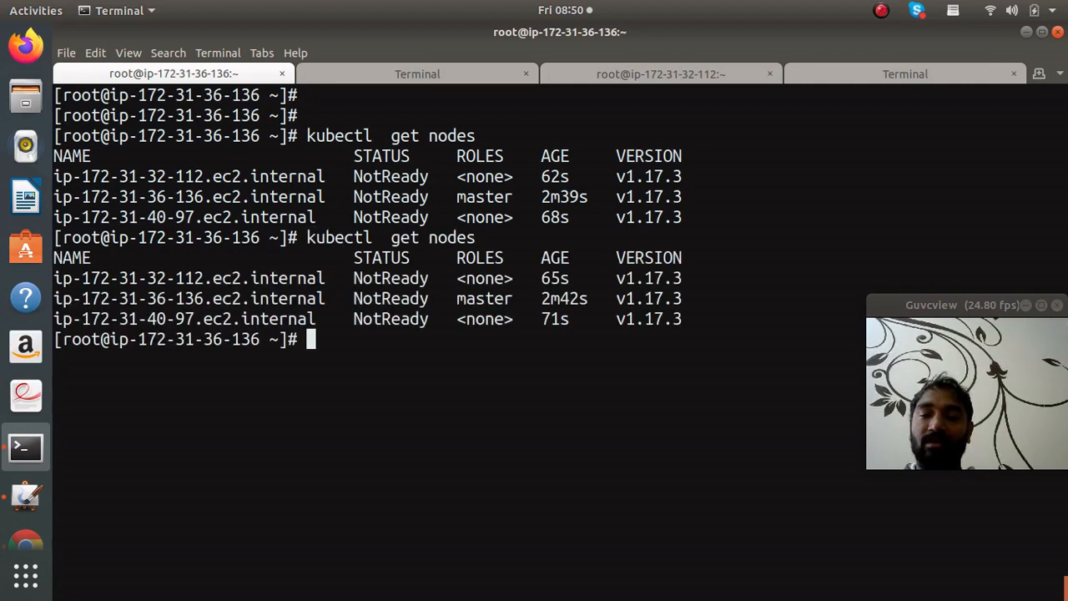
pyautogui.press('Return')
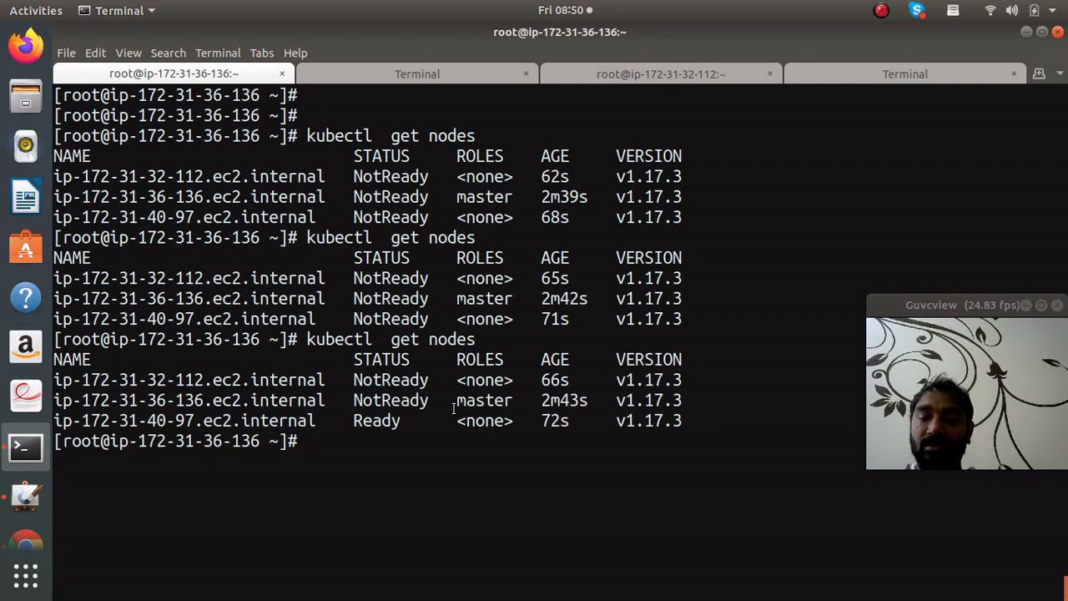
pyautogui.press('Return')
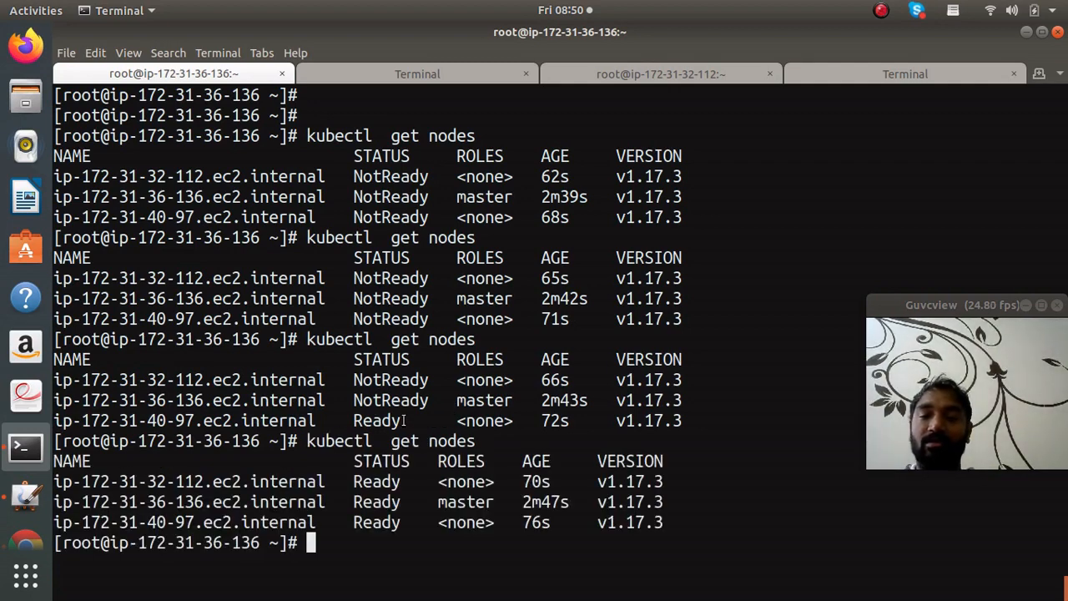